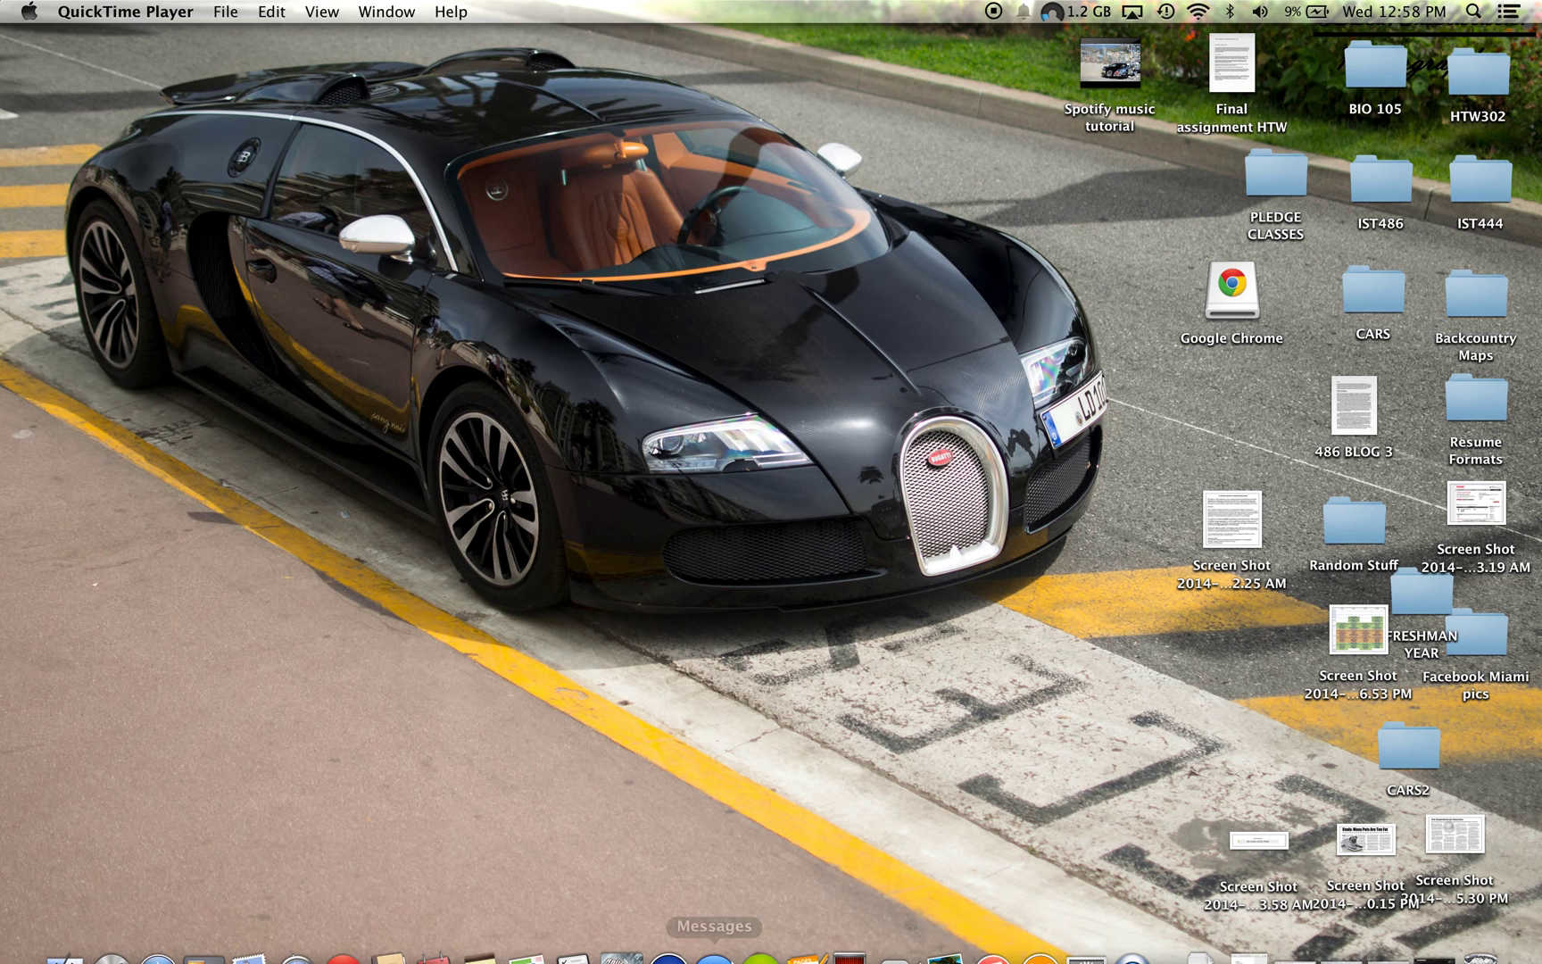
mouse_move(759, 927)
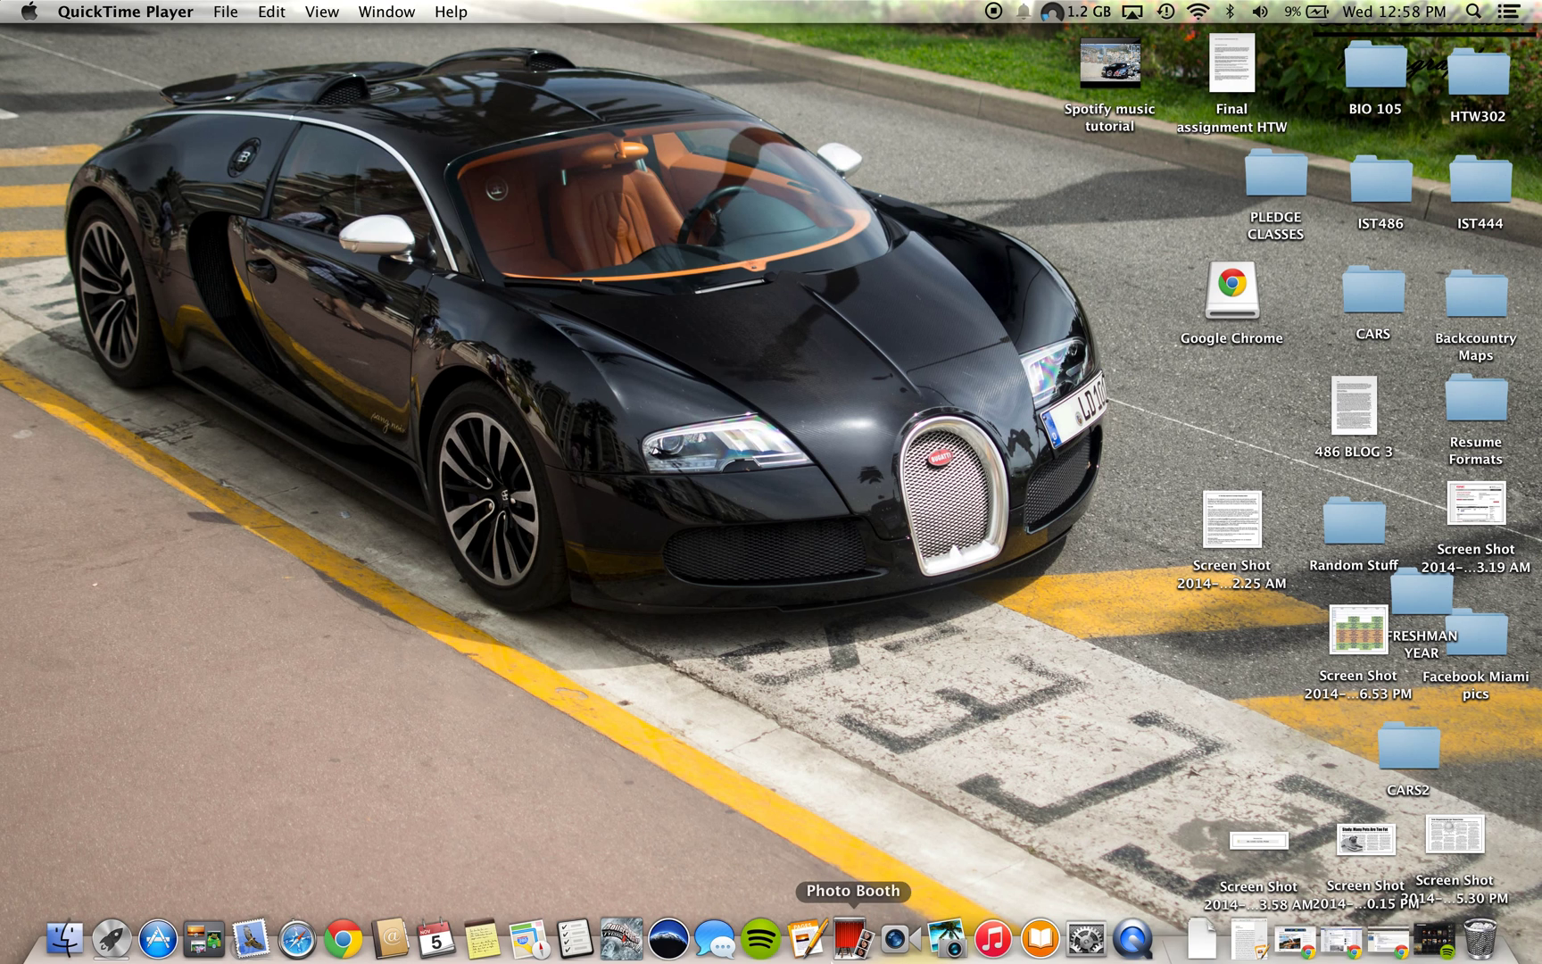
mouse_move(757, 926)
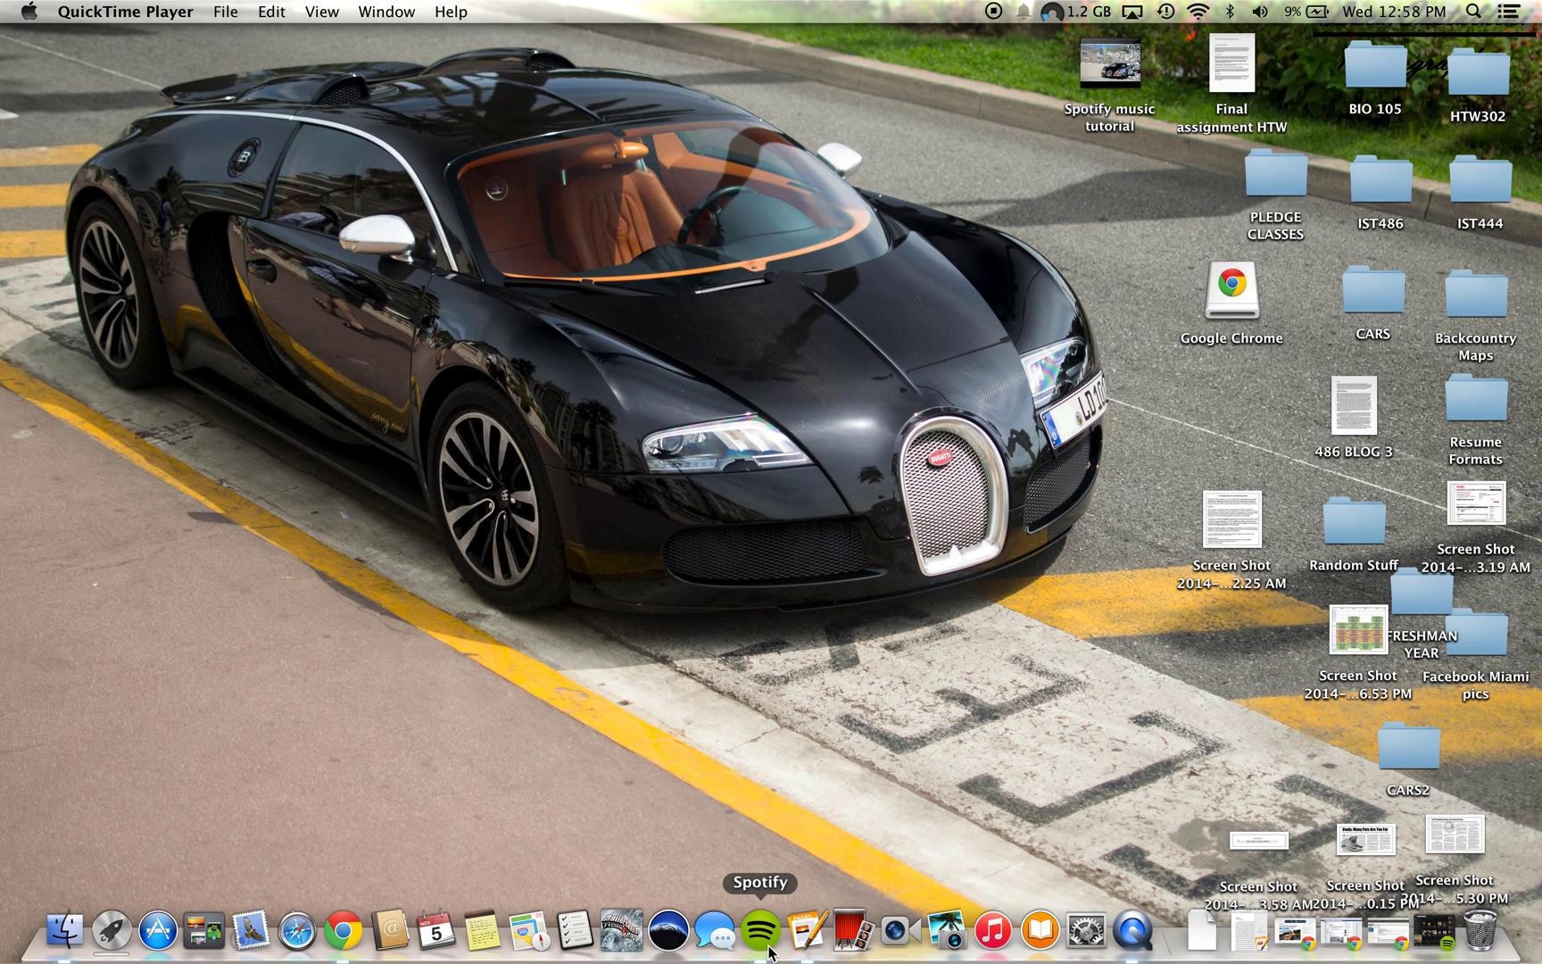
Launch Spotify from the Dock, landing on the fuego search results with Phish's Fuego loaded.
click(754, 942)
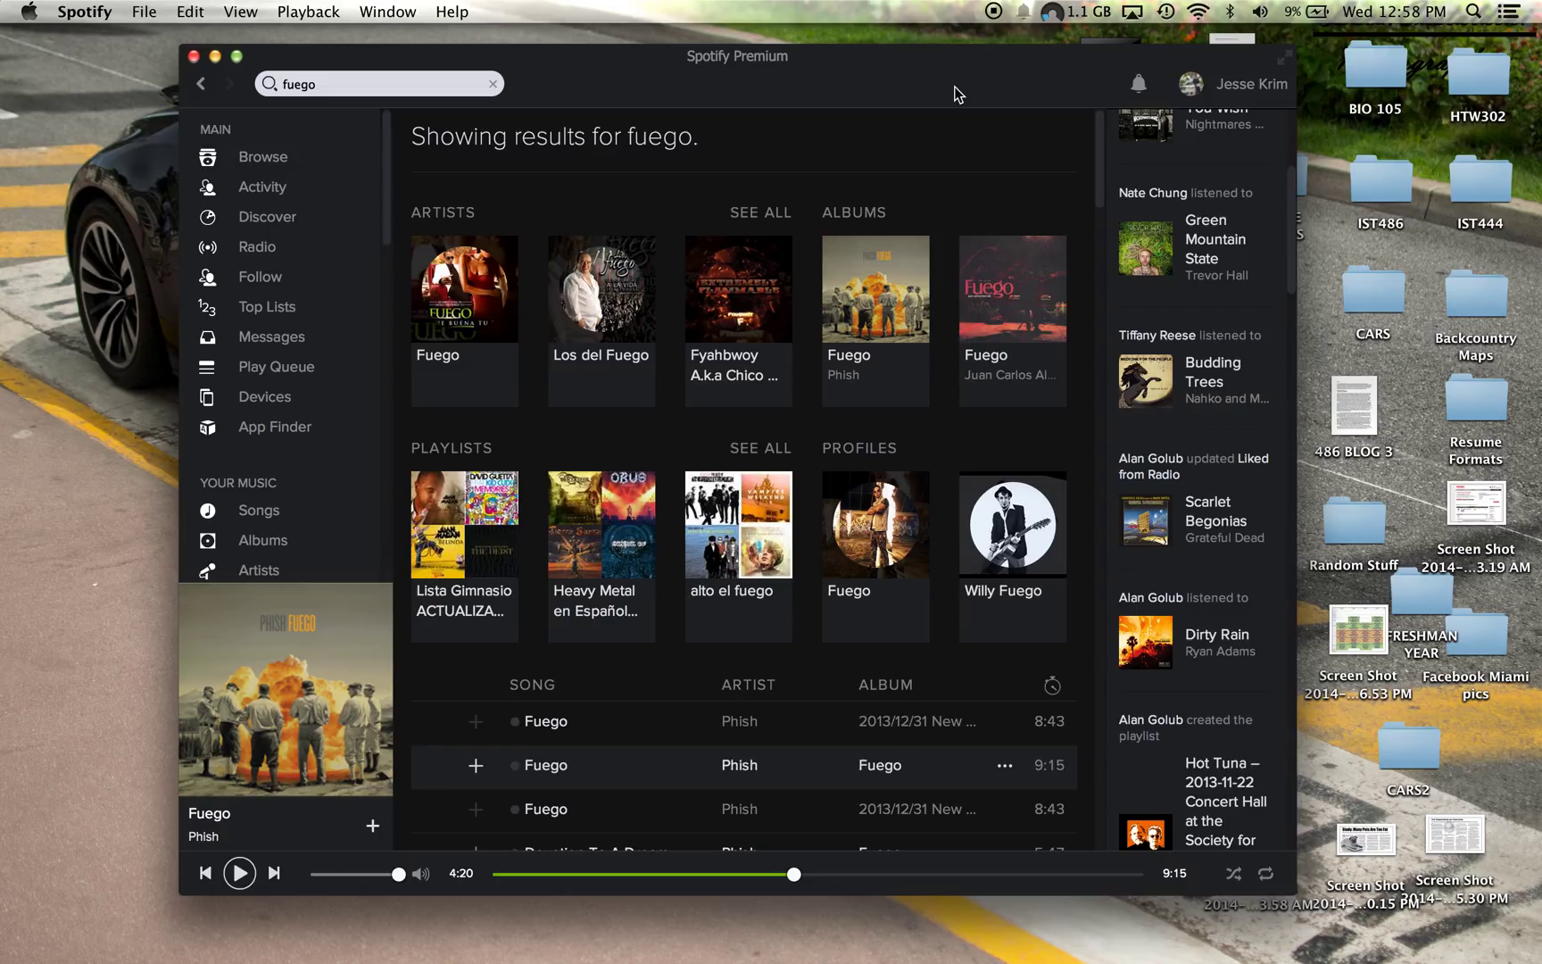
mouse_move(1251, 84)
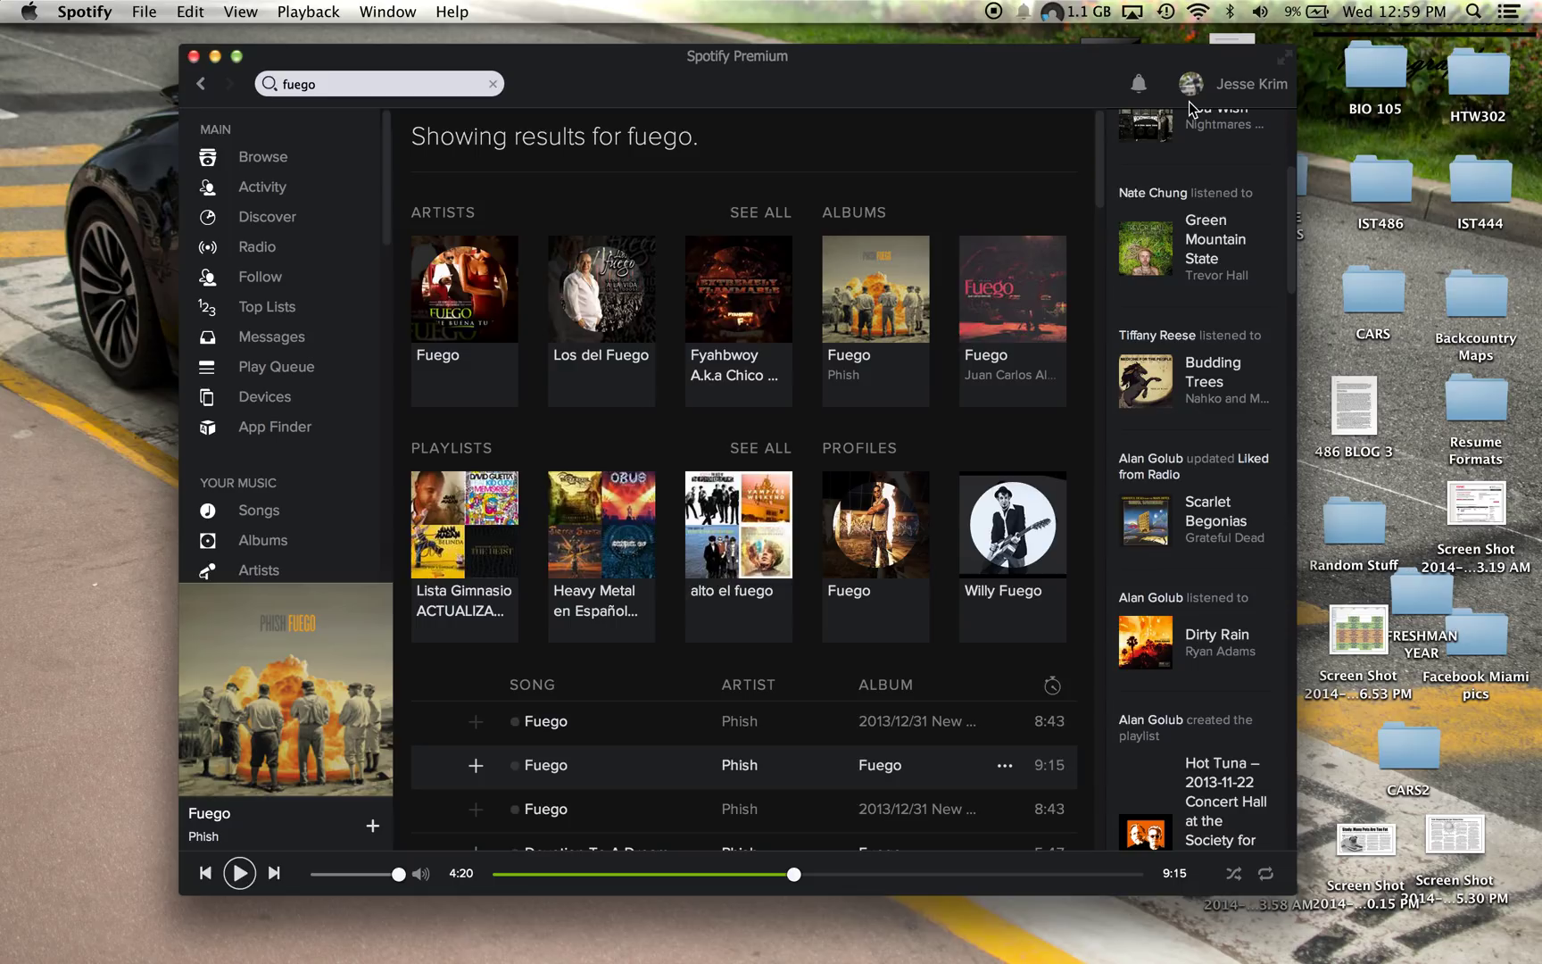
click(1138, 84)
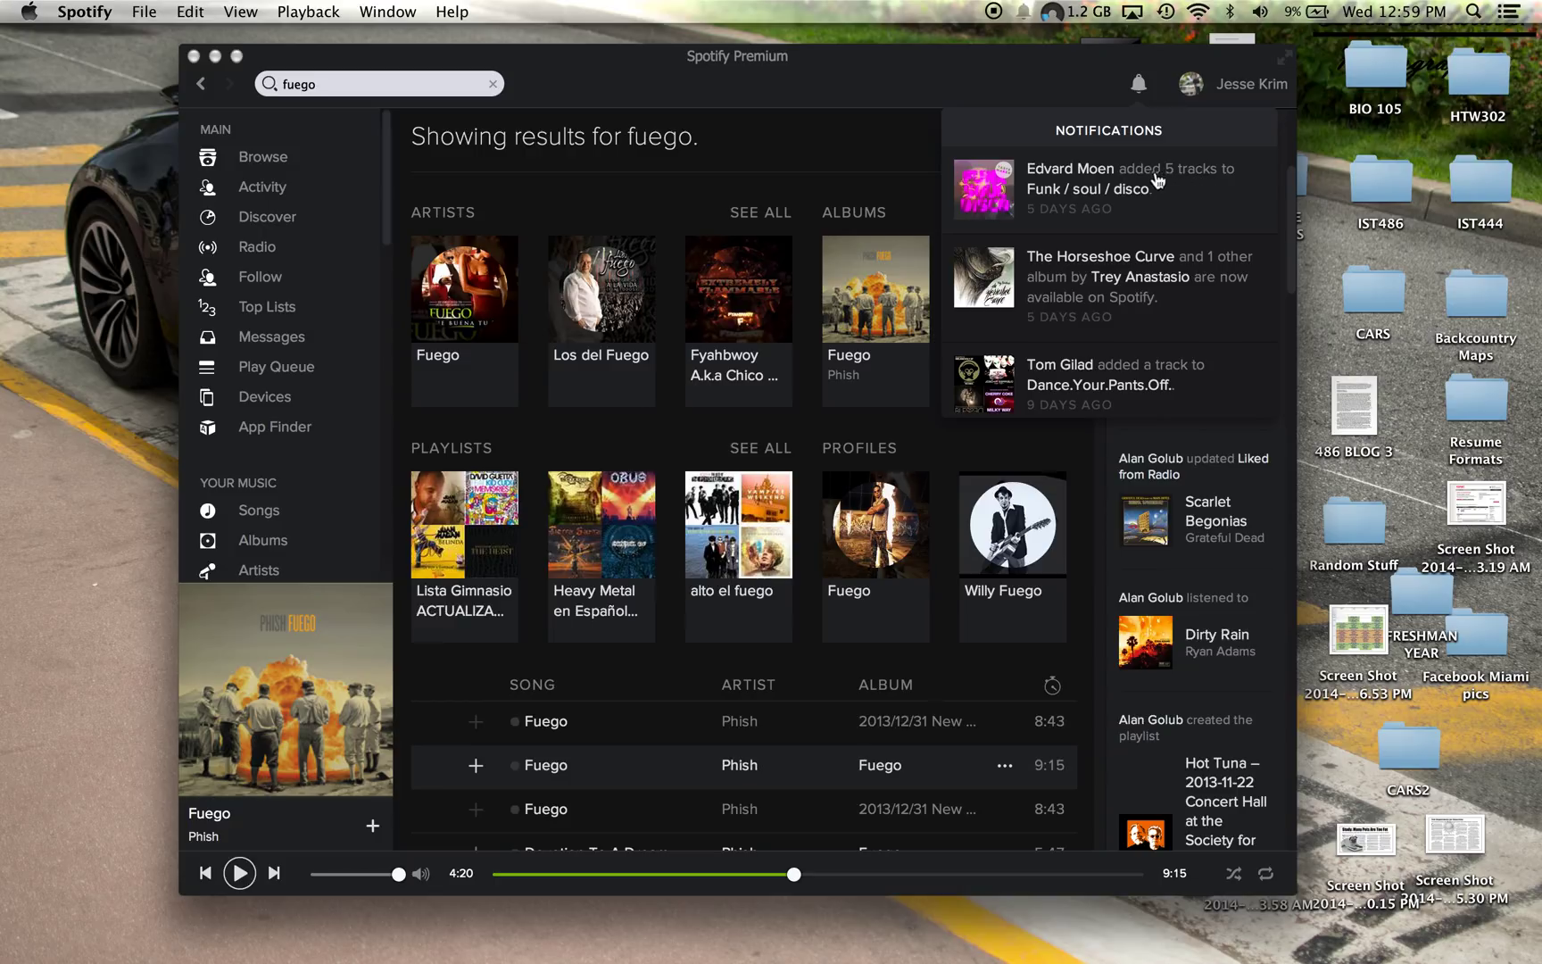
mouse_move(1184, 196)
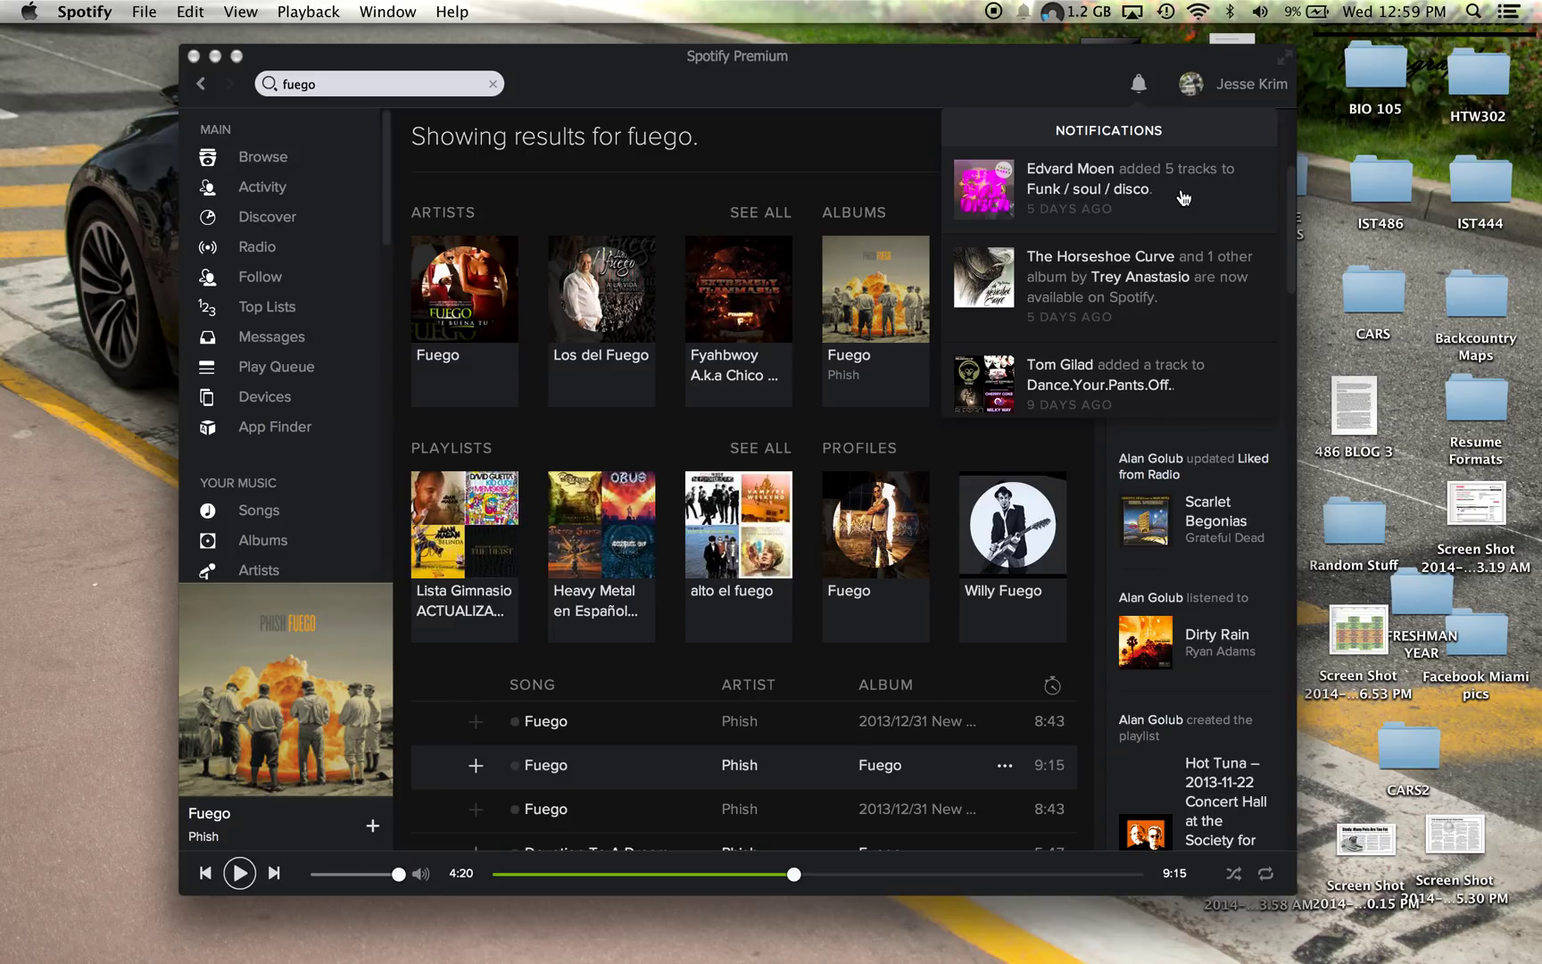
mouse_move(1140, 278)
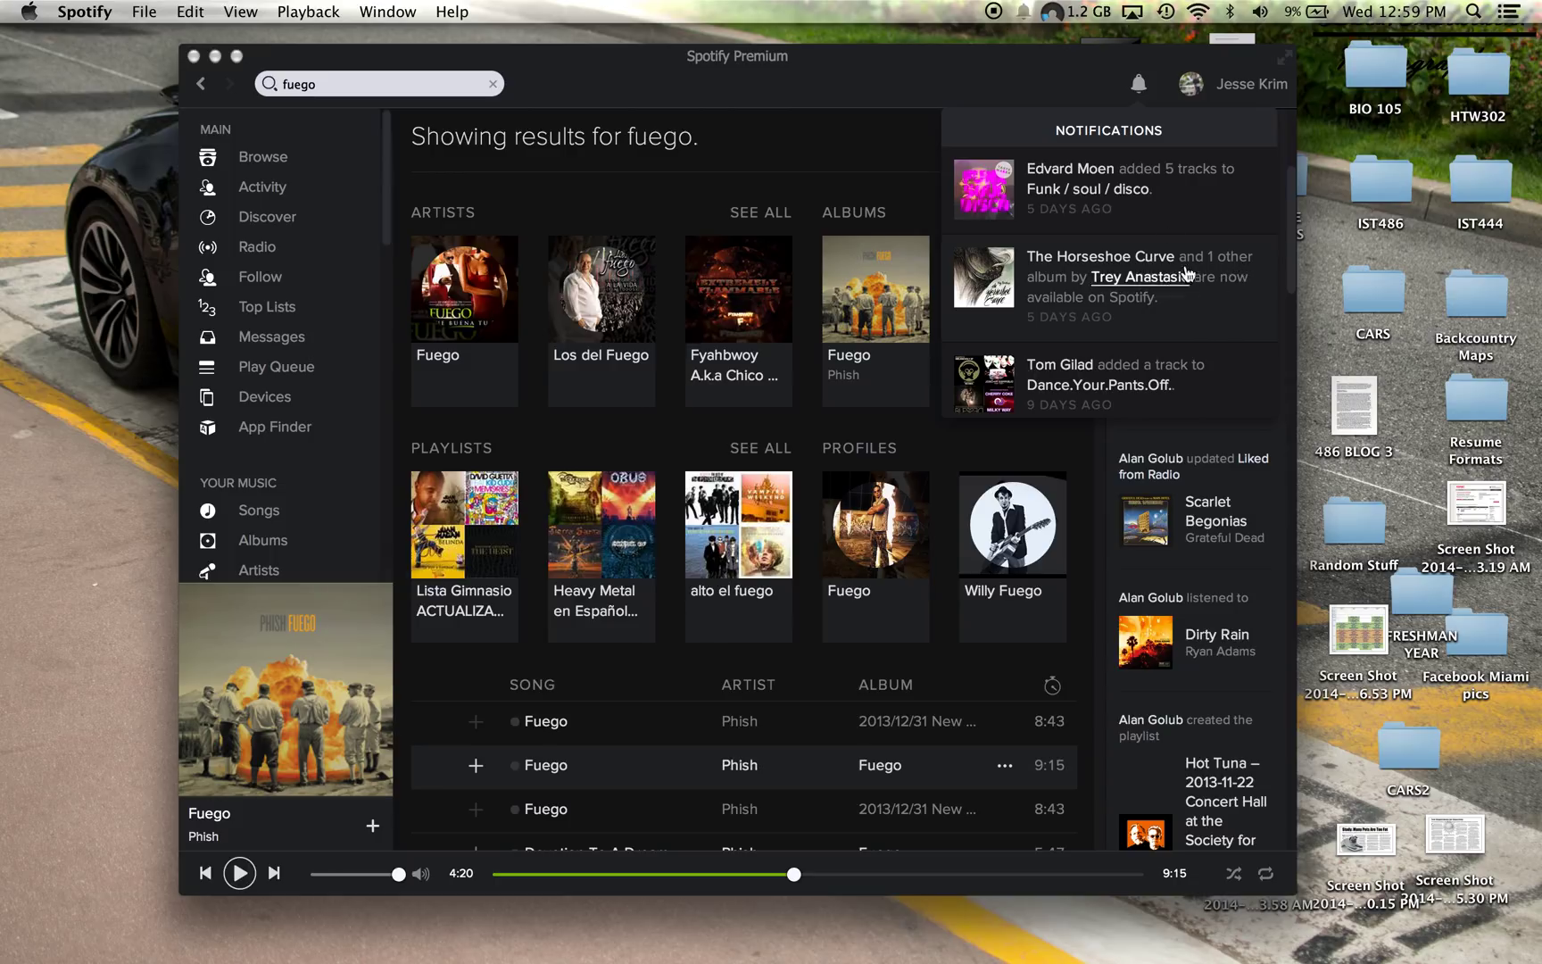
mouse_move(1140, 86)
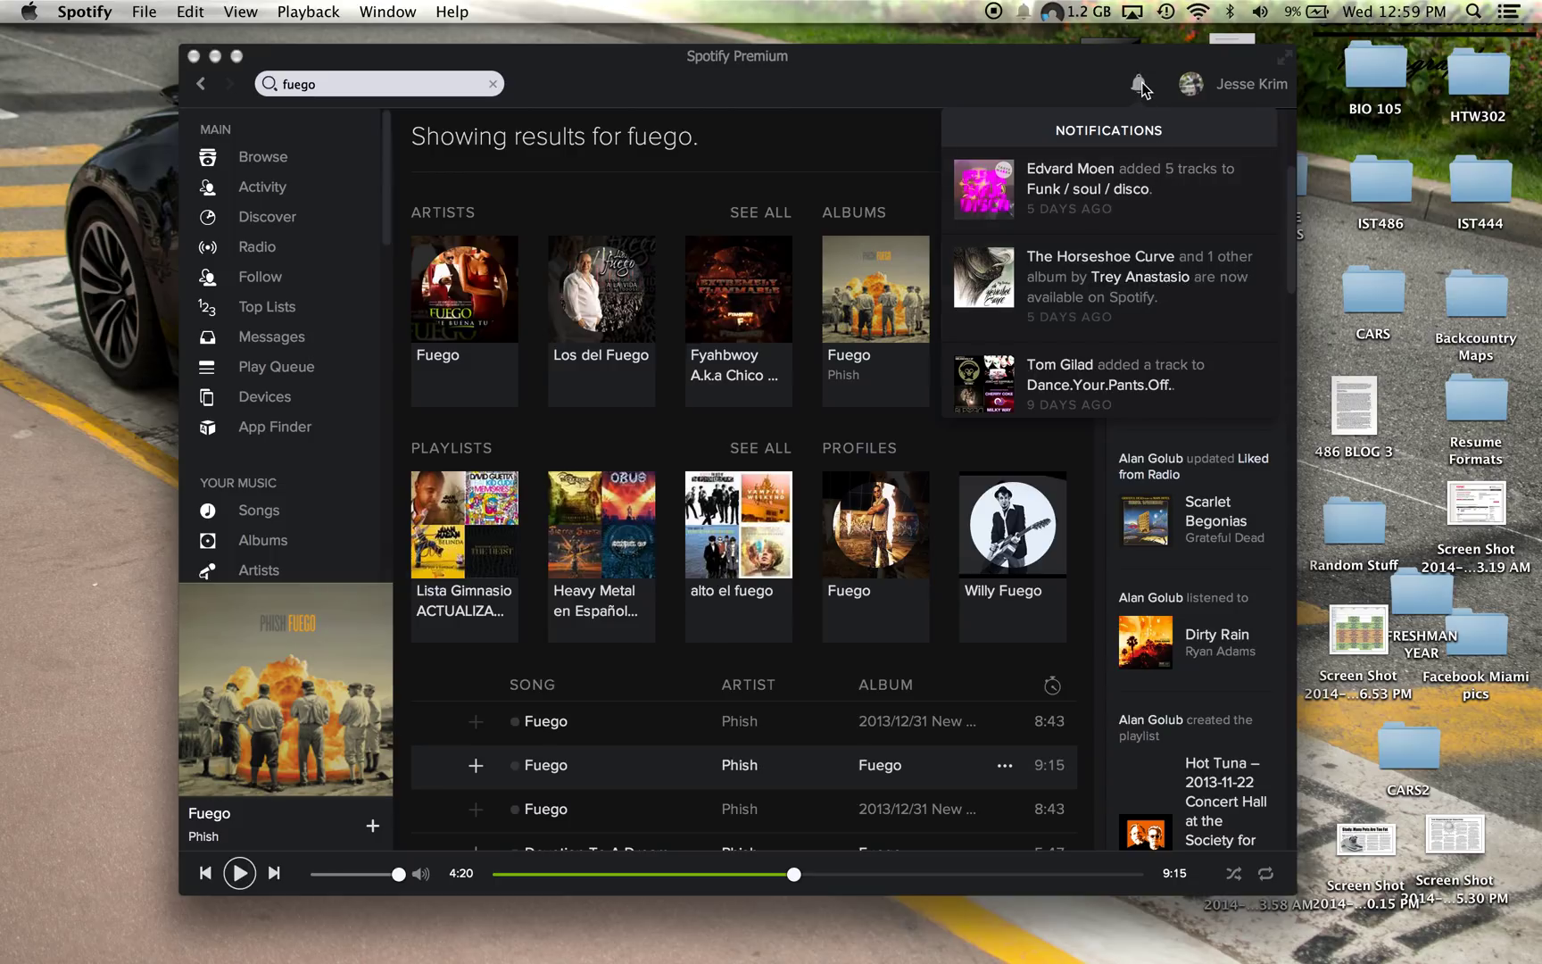
click(1140, 84)
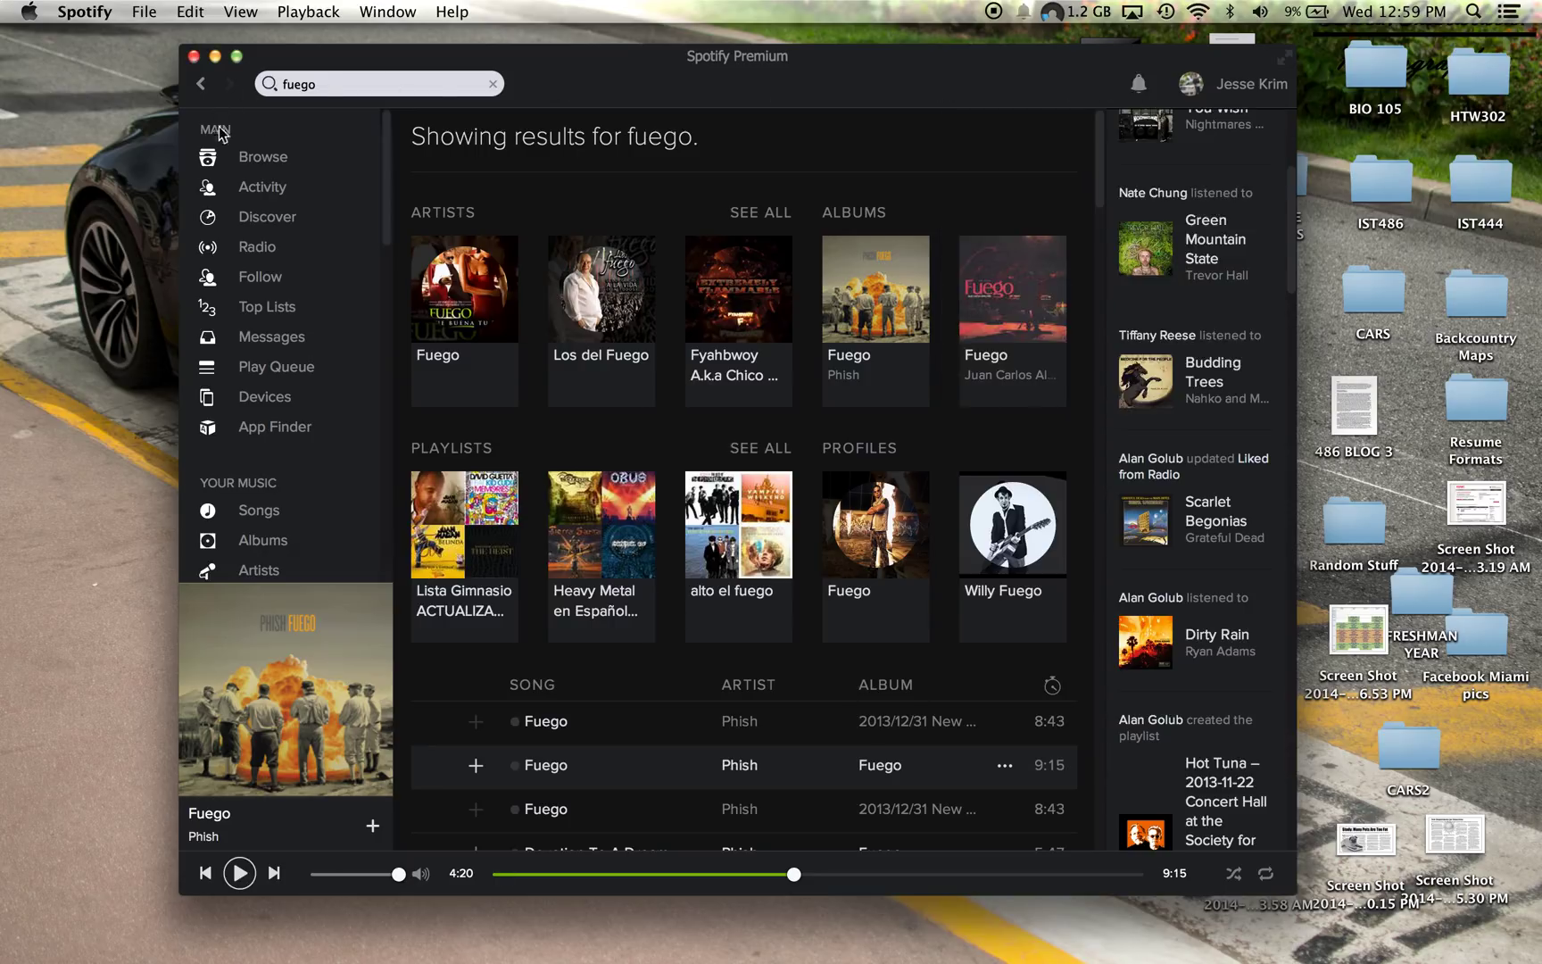
mouse_move(193, 303)
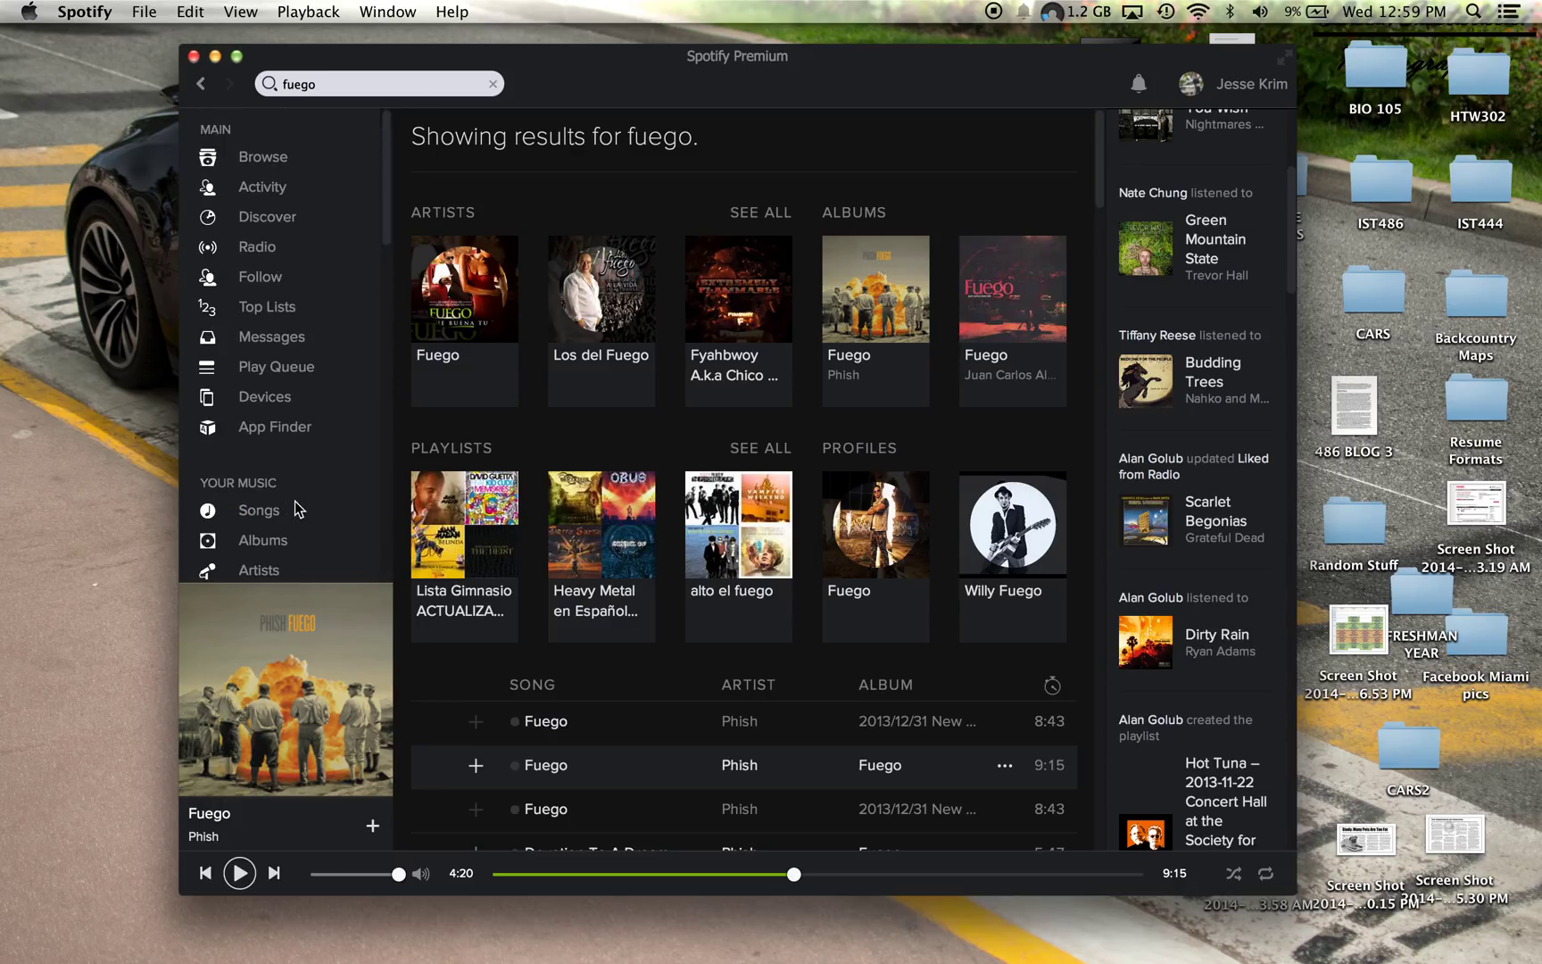
Show the Browse page and scroll through featured playlists, top lists, new releases and Genres & Moods.
click(262, 156)
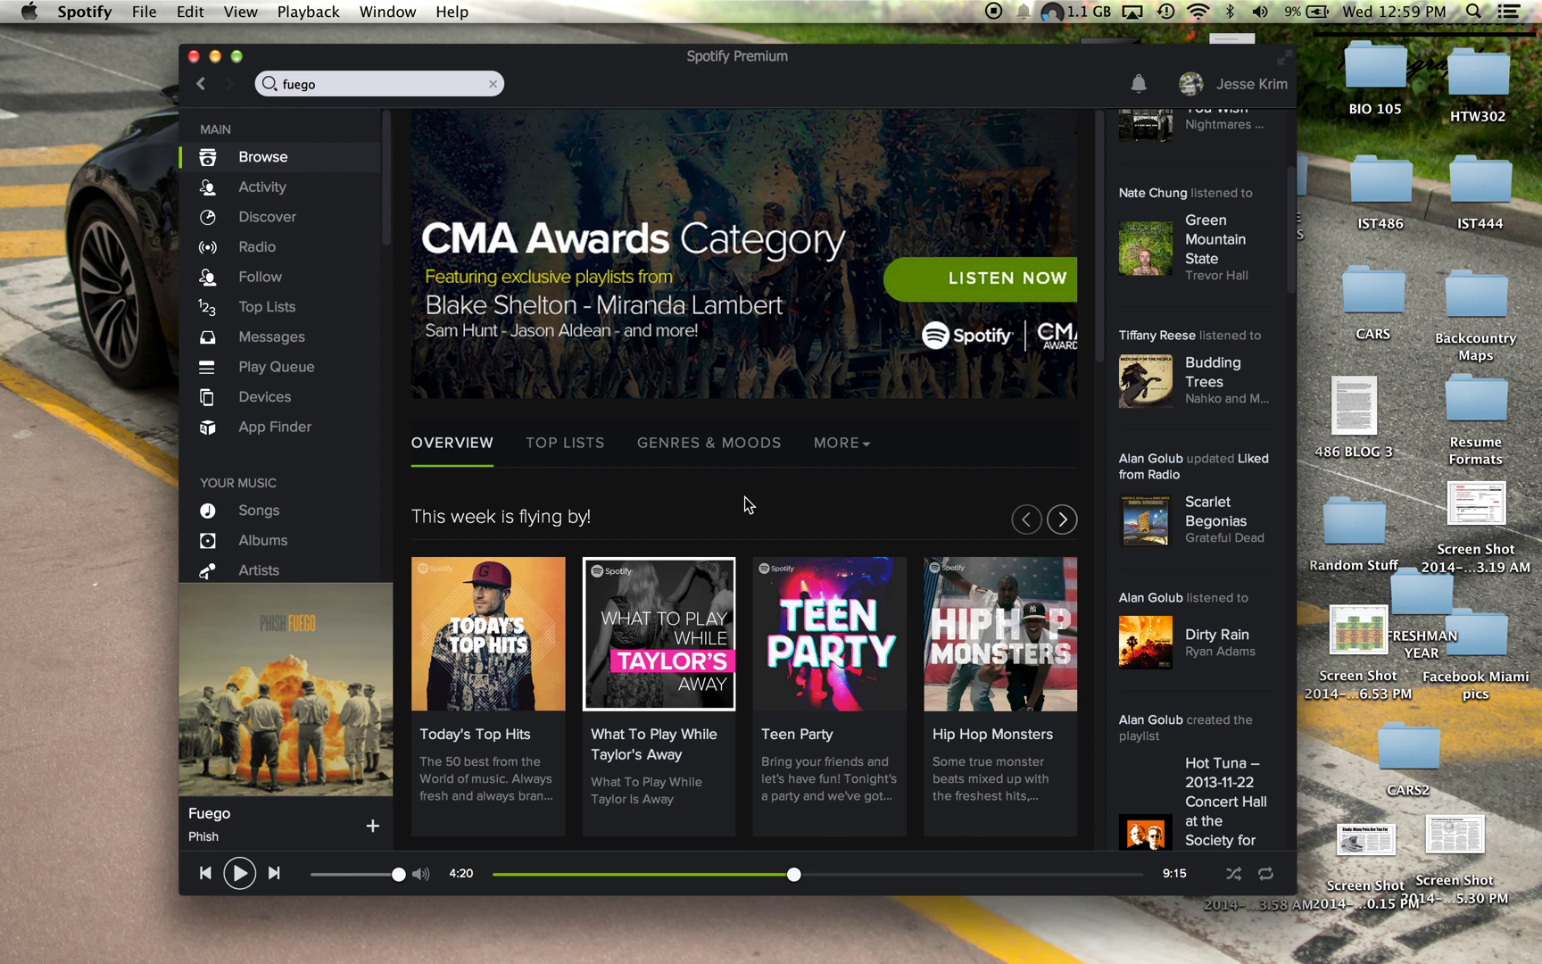
scroll(down, 3)
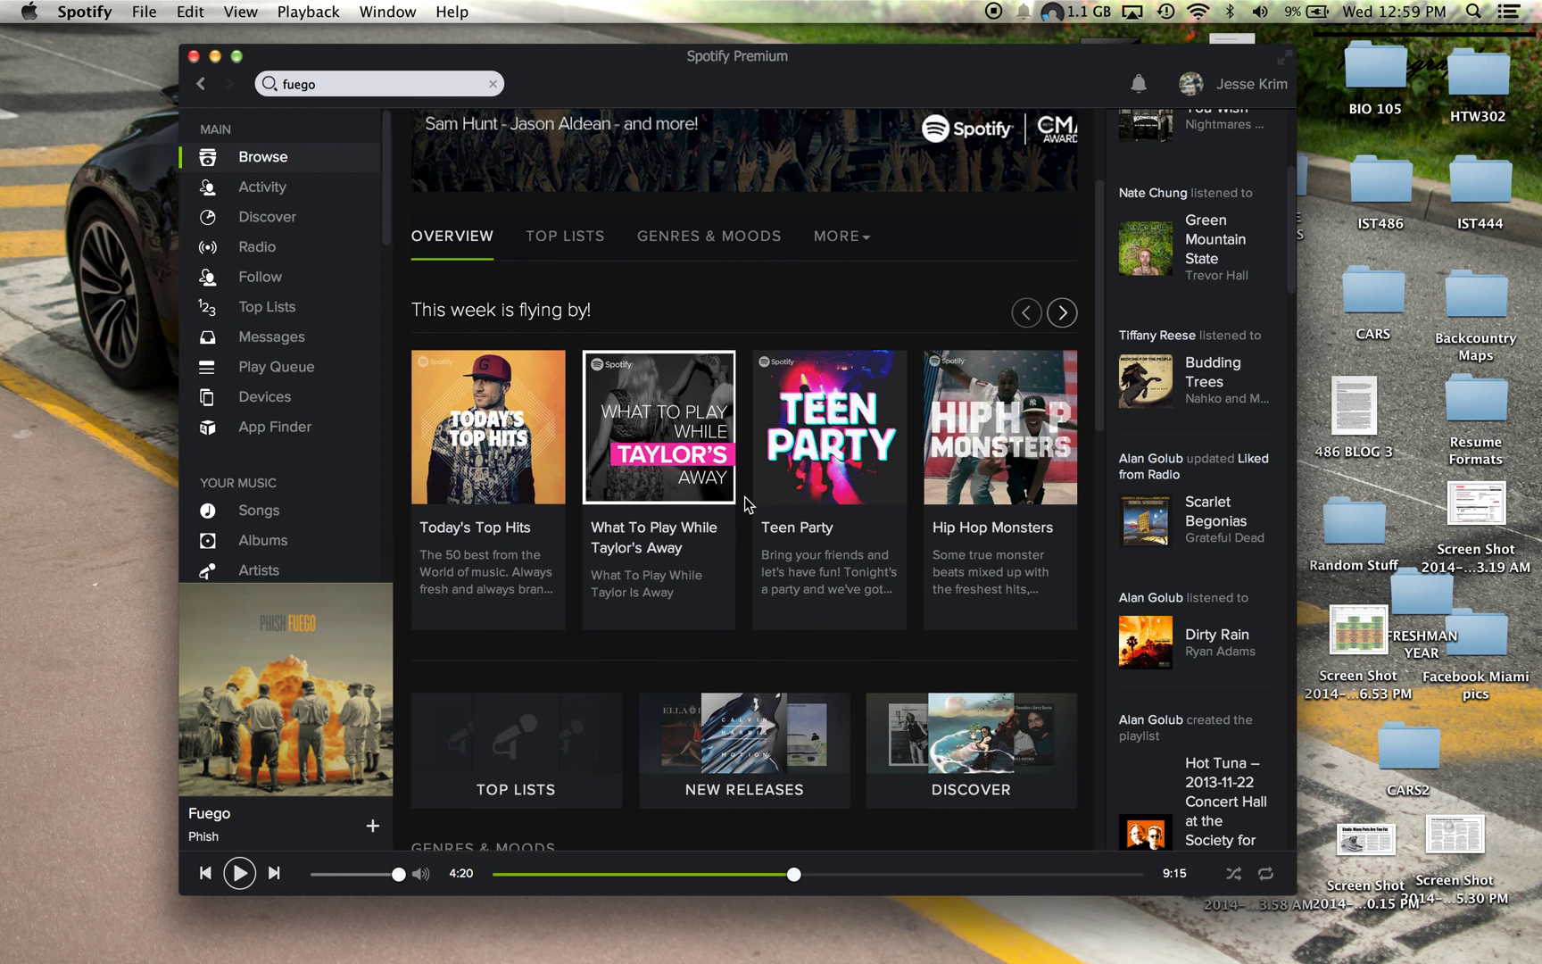
scroll(down, 3)
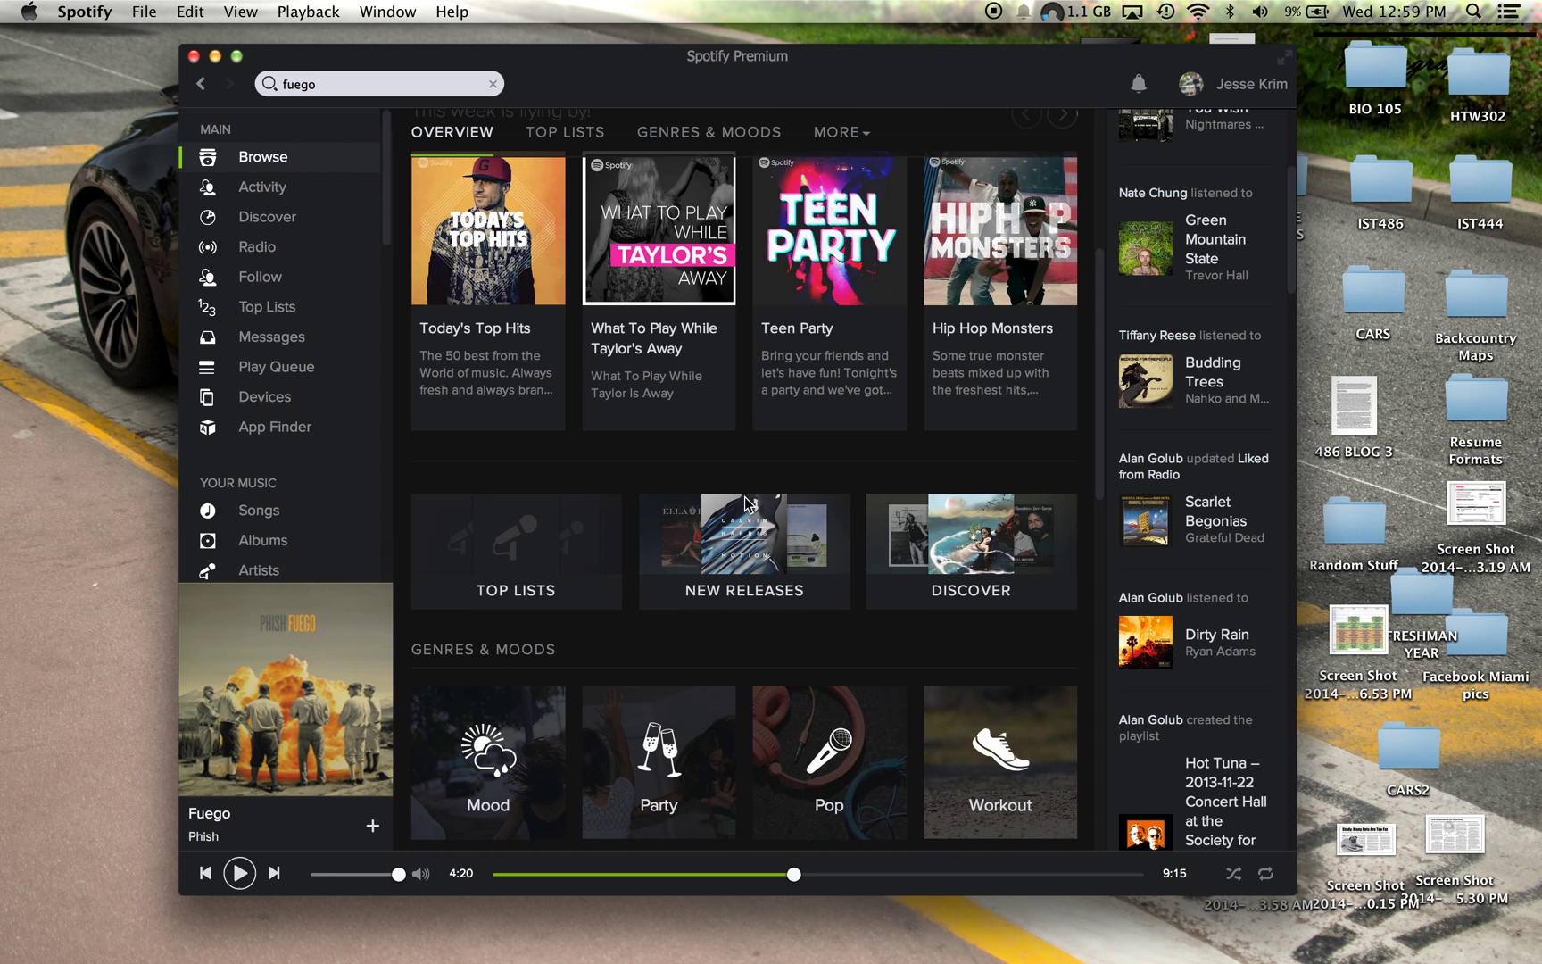
scroll(down, 3)
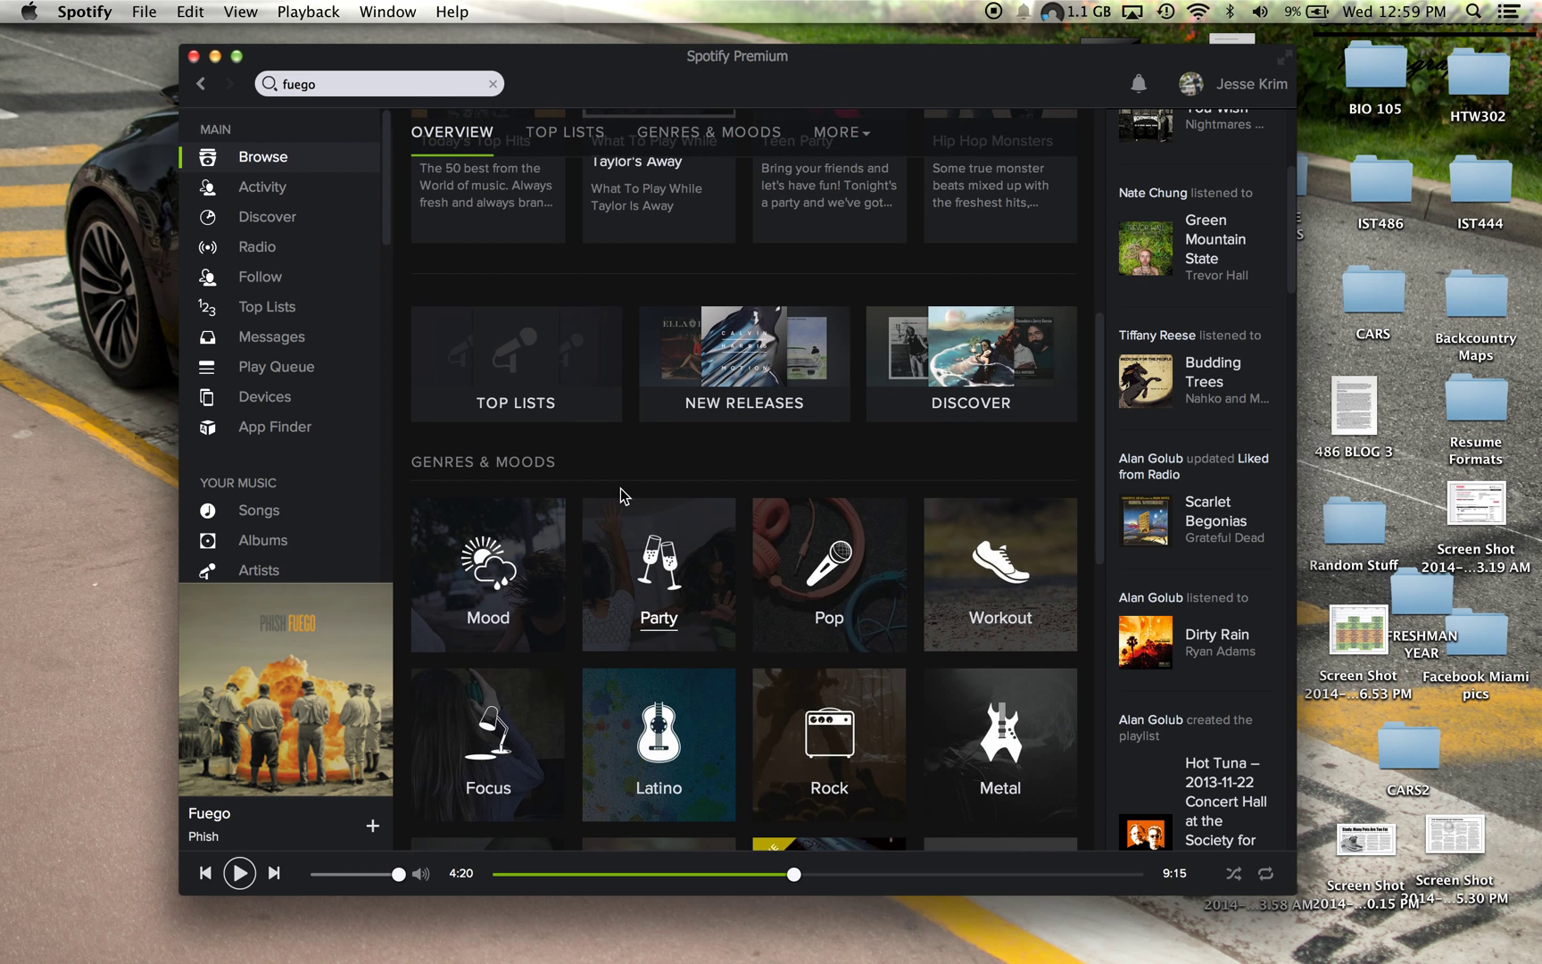
scroll(down, 3)
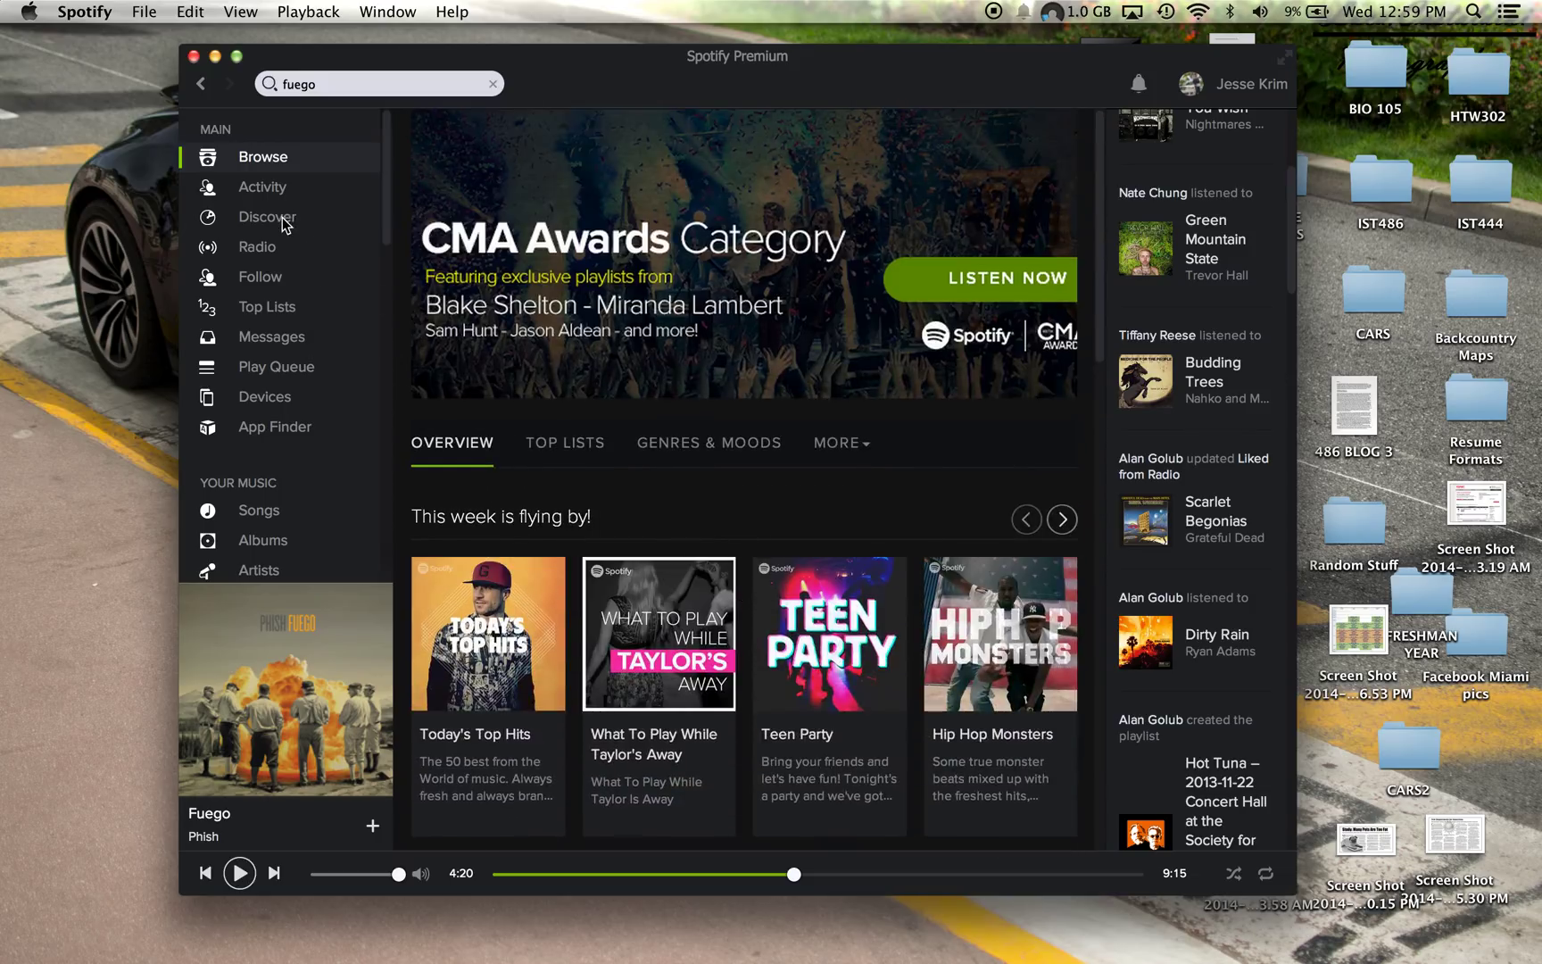
Show the Discover page and scroll the album recommendations based on Grateful Dead, moe. and Phish.
click(265, 216)
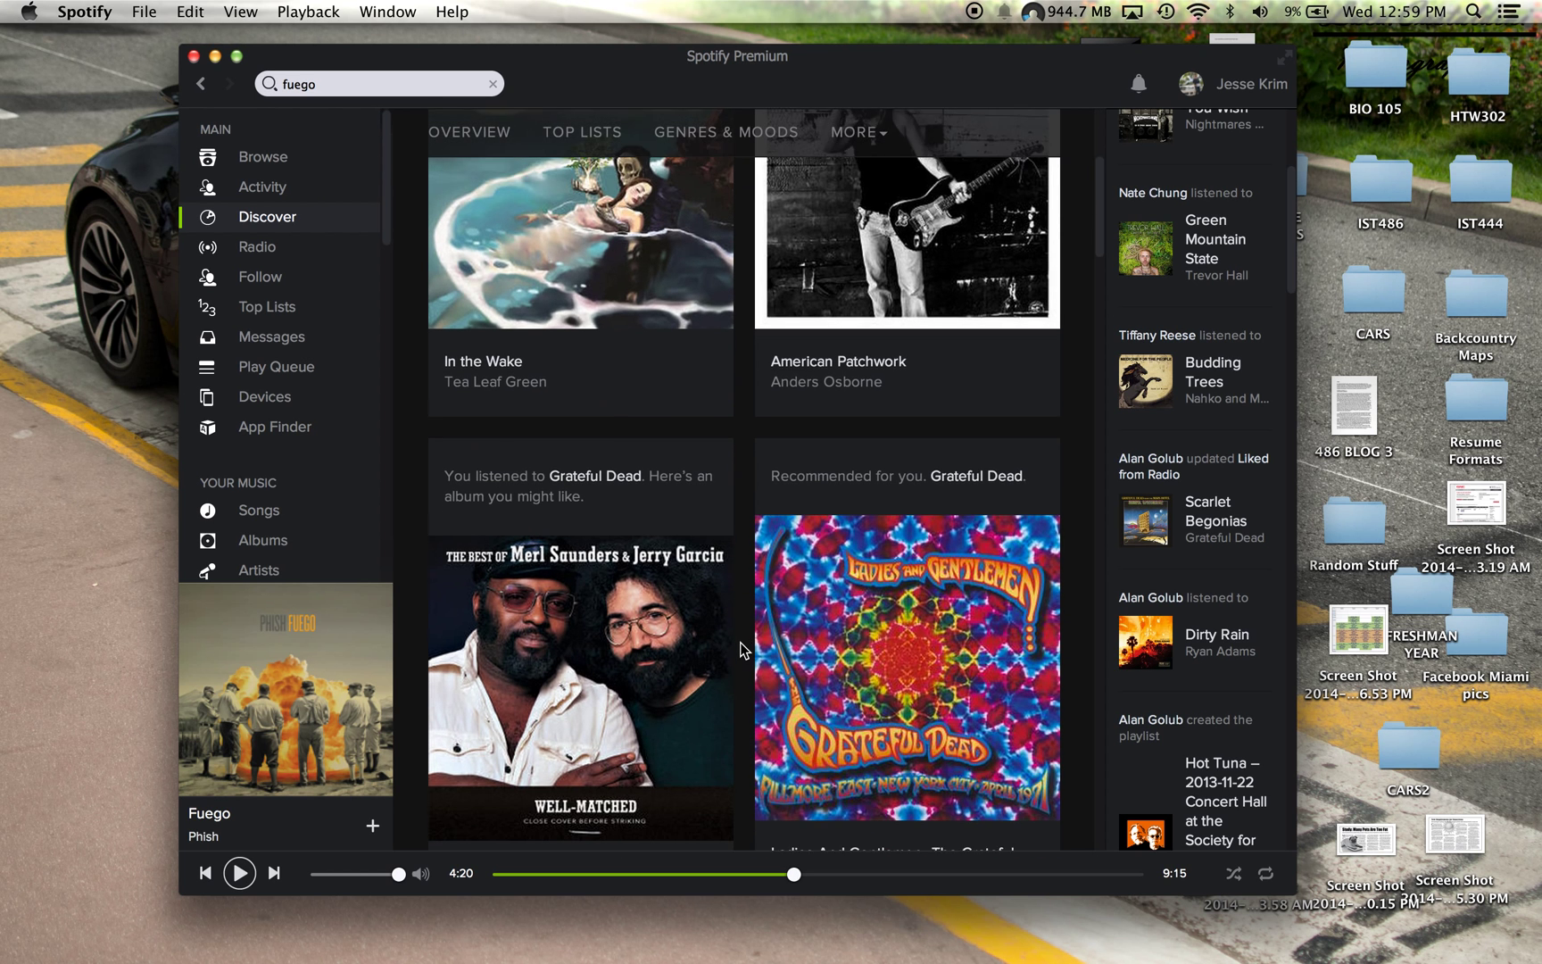
scroll(down, 3)
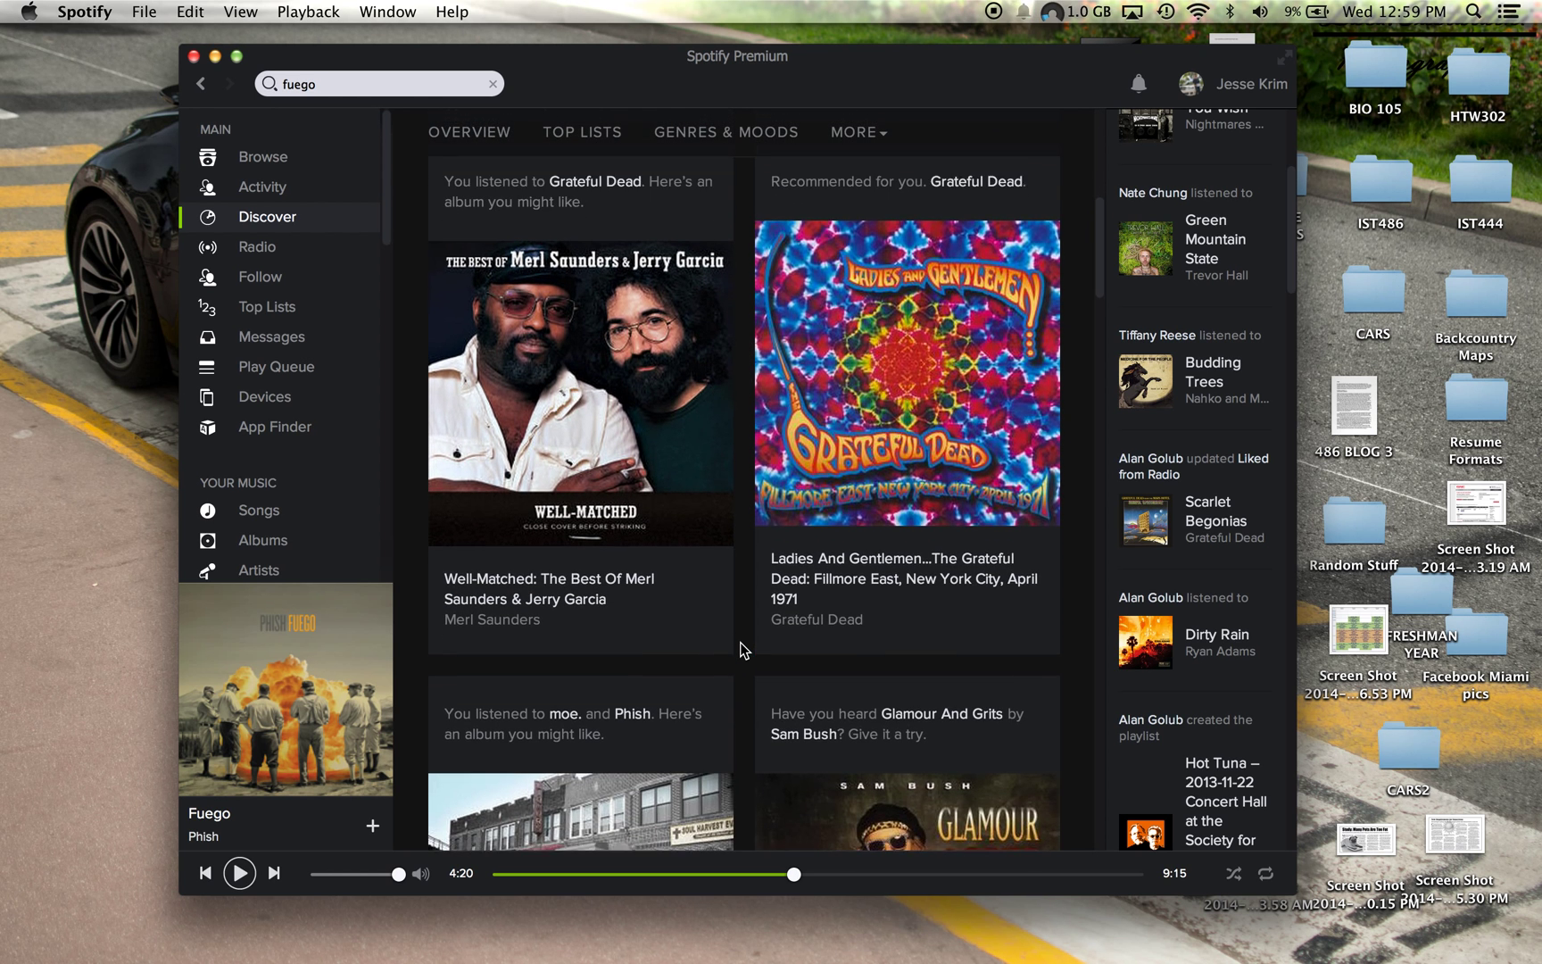
scroll(down, 3)
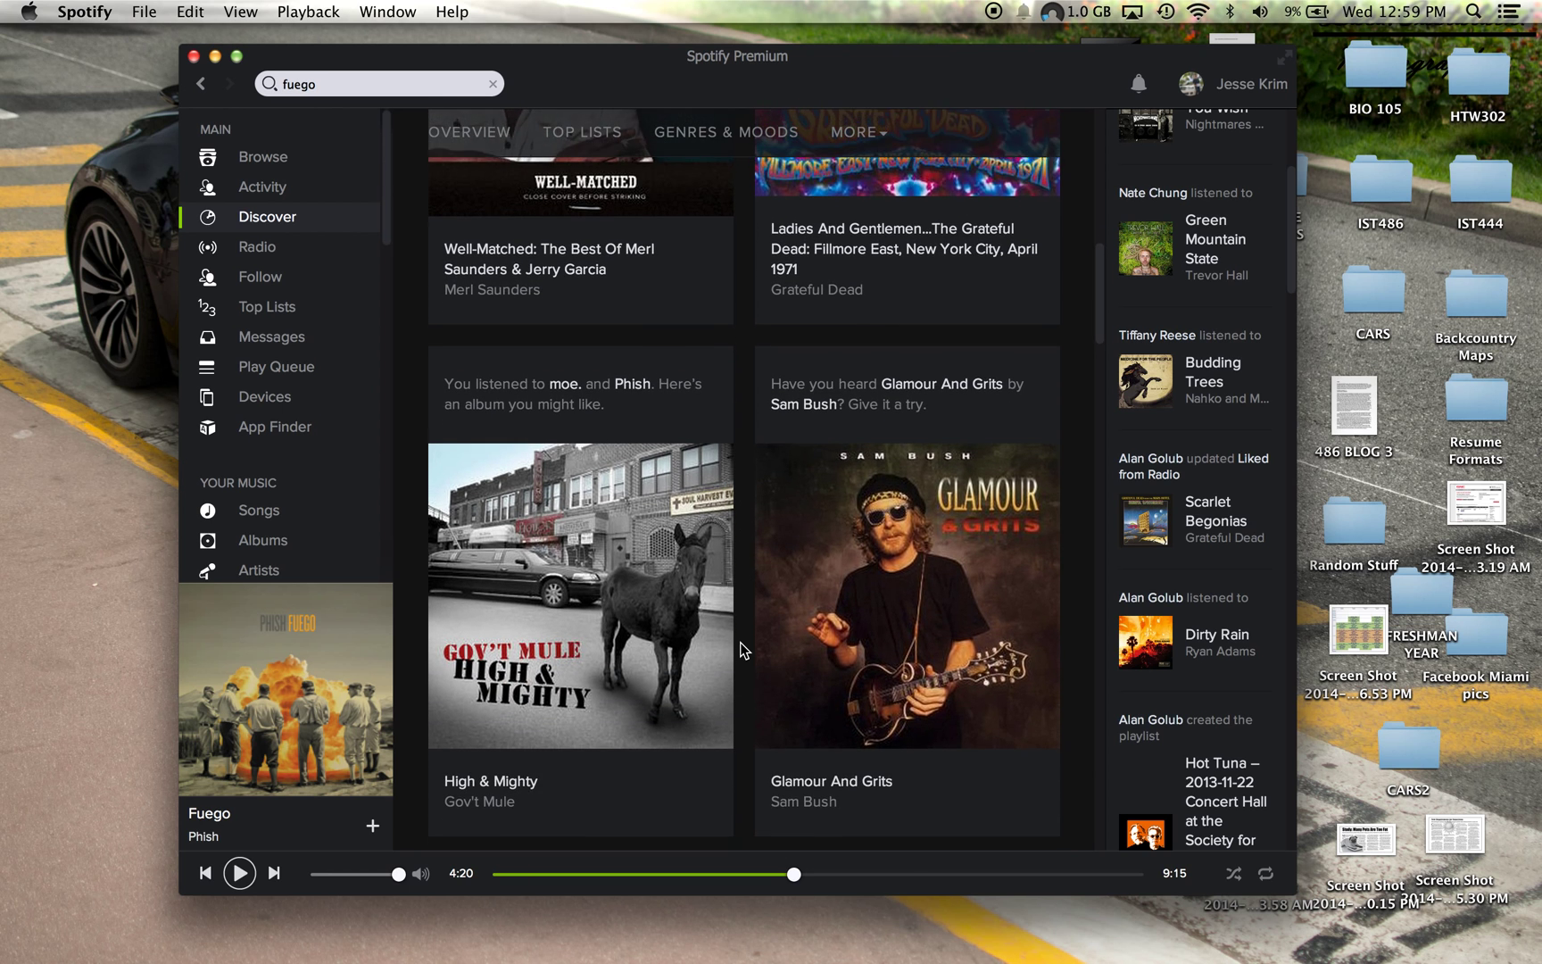
scroll(down, 3)
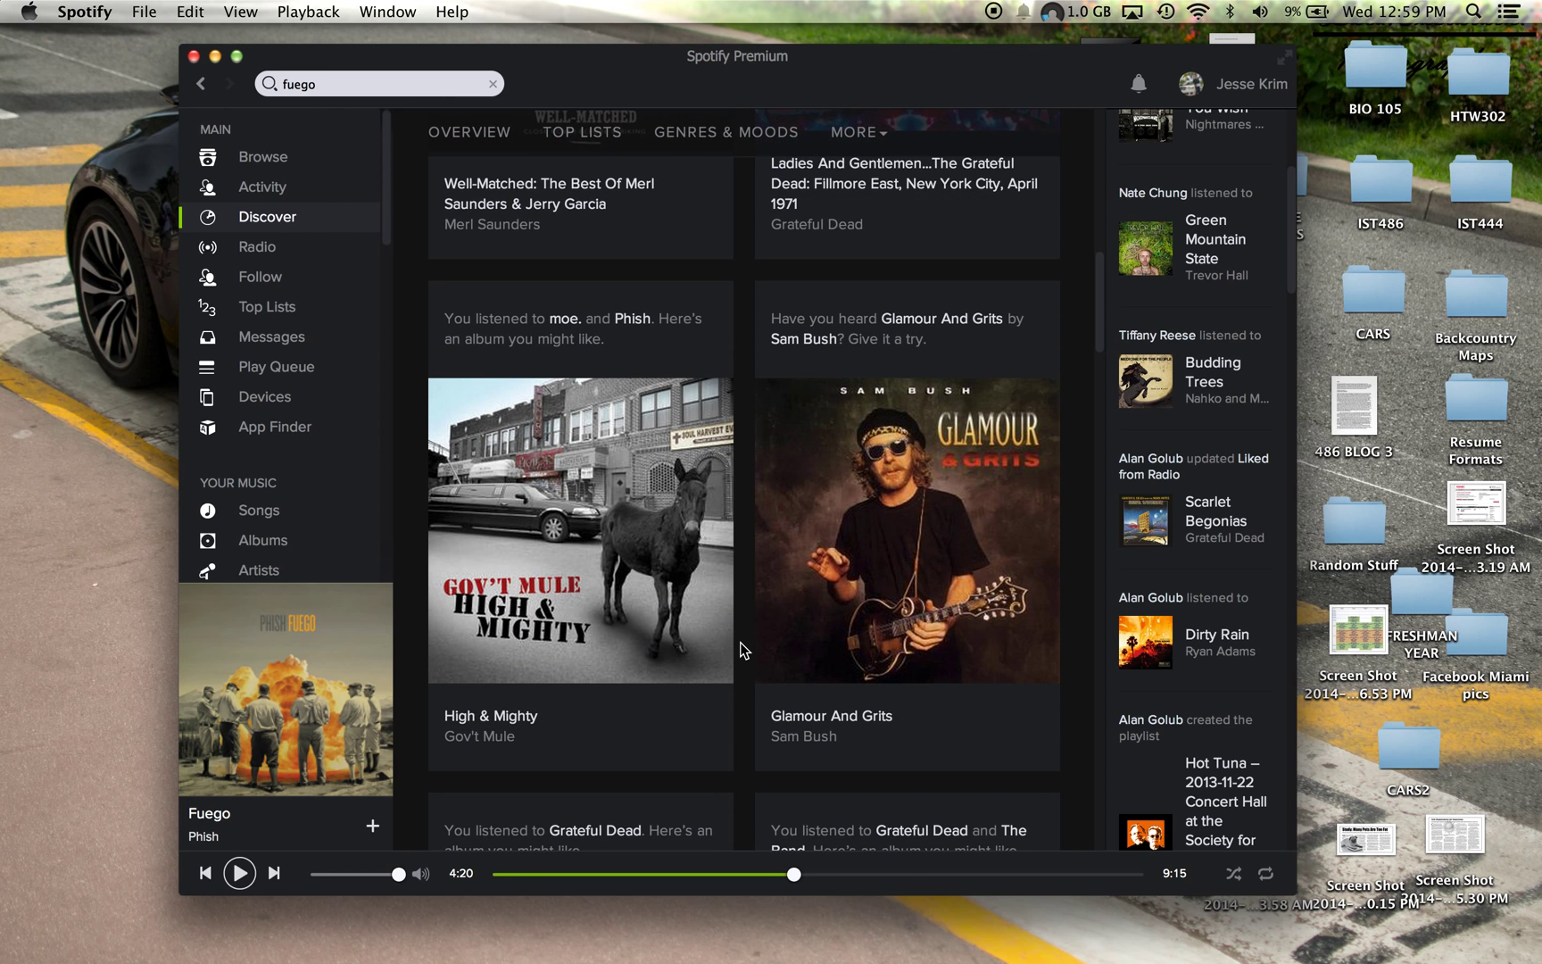
mouse_move(632, 341)
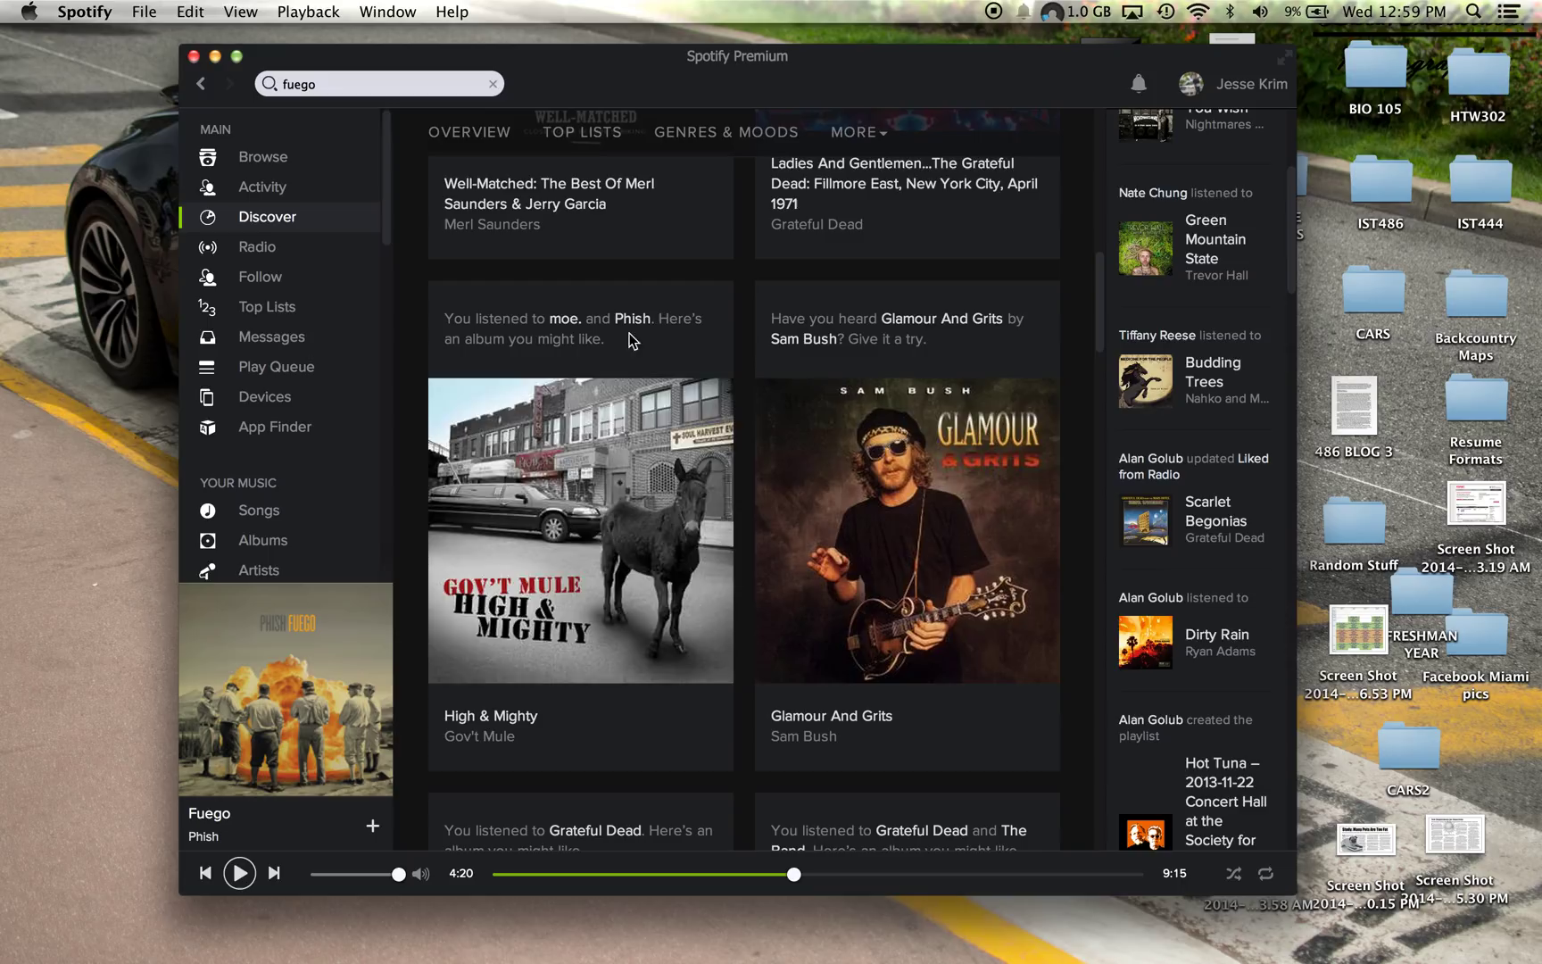
mouse_move(744, 632)
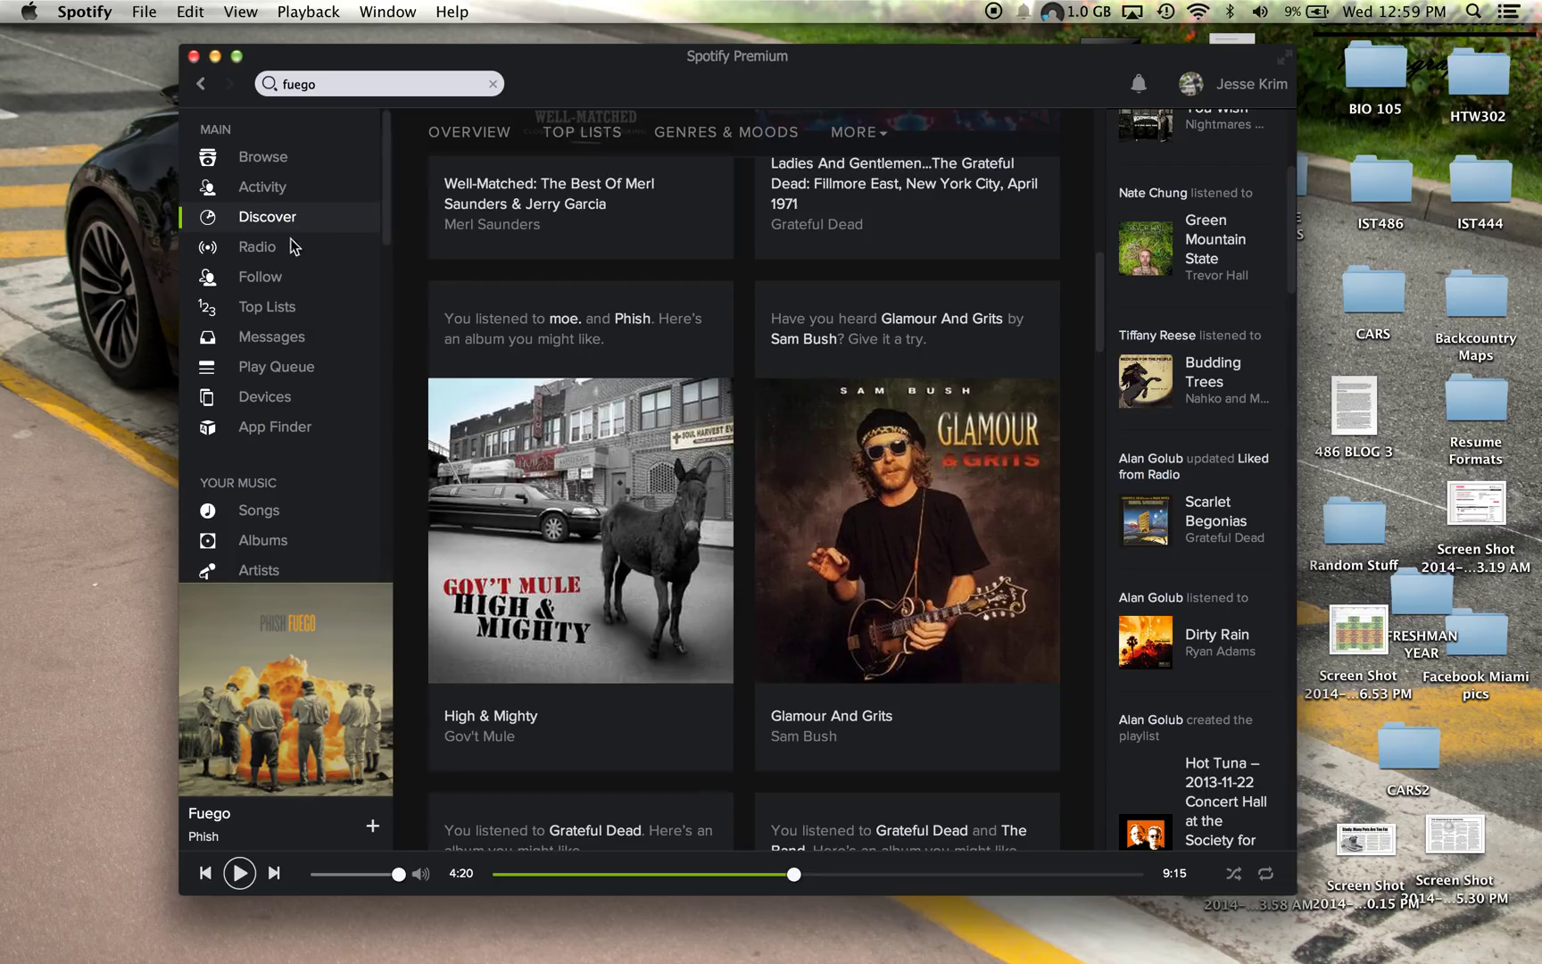
Show the Radio page with the Drake Headlines track radio and saved stations.
click(257, 247)
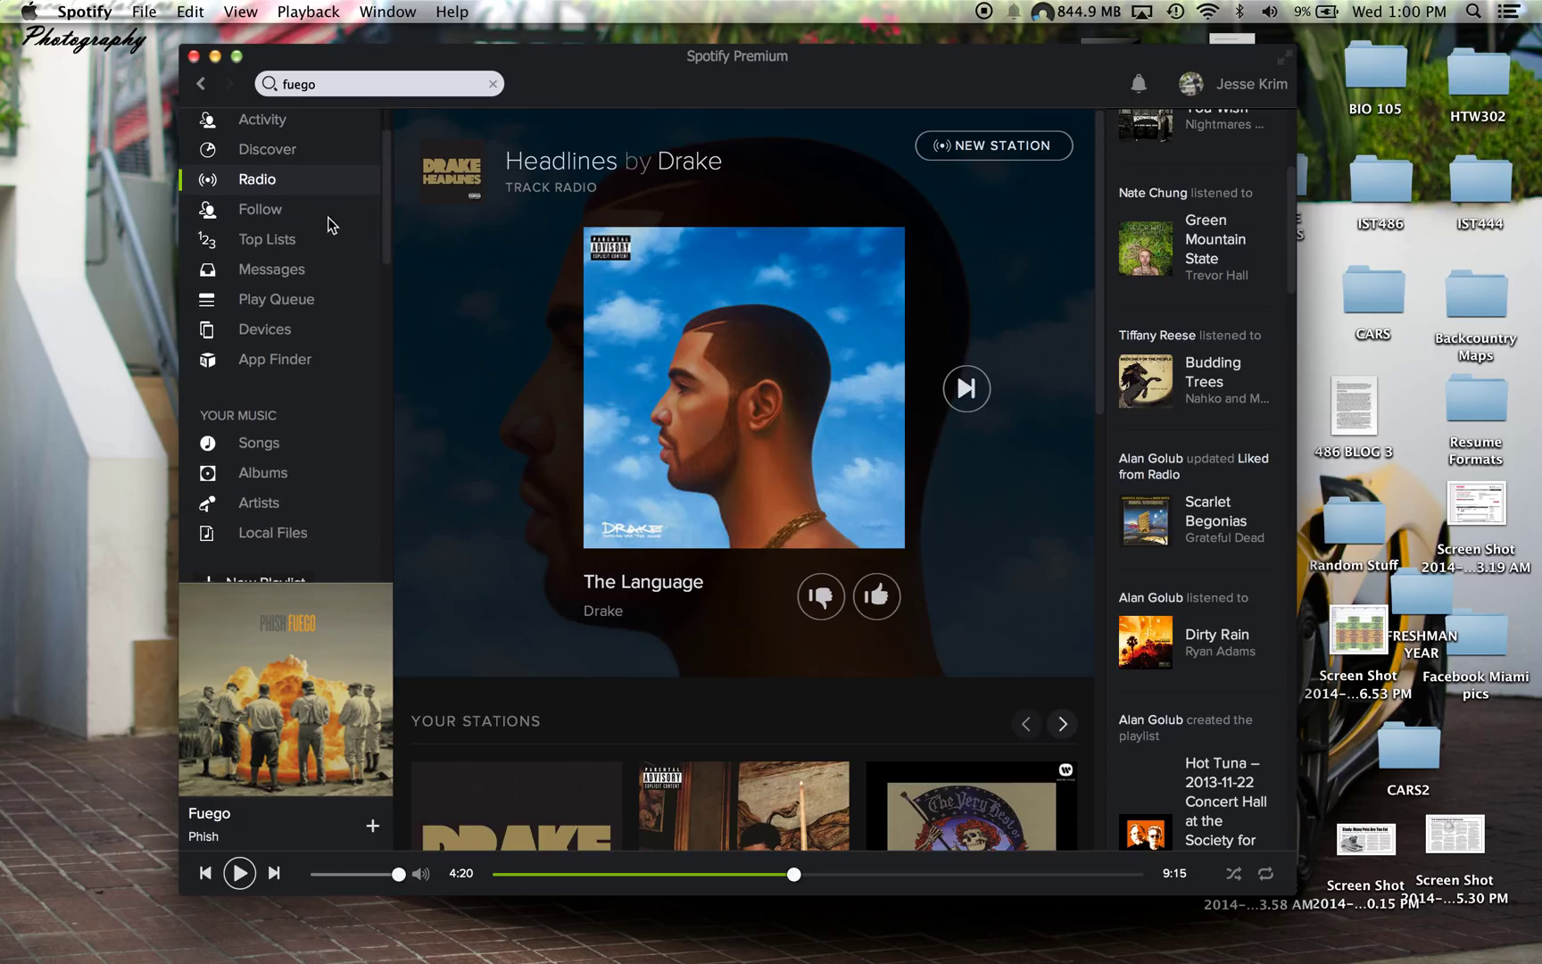
Show the Follow page and scroll its friend, artist and tastemaker suggestions and the activity feed.
click(259, 209)
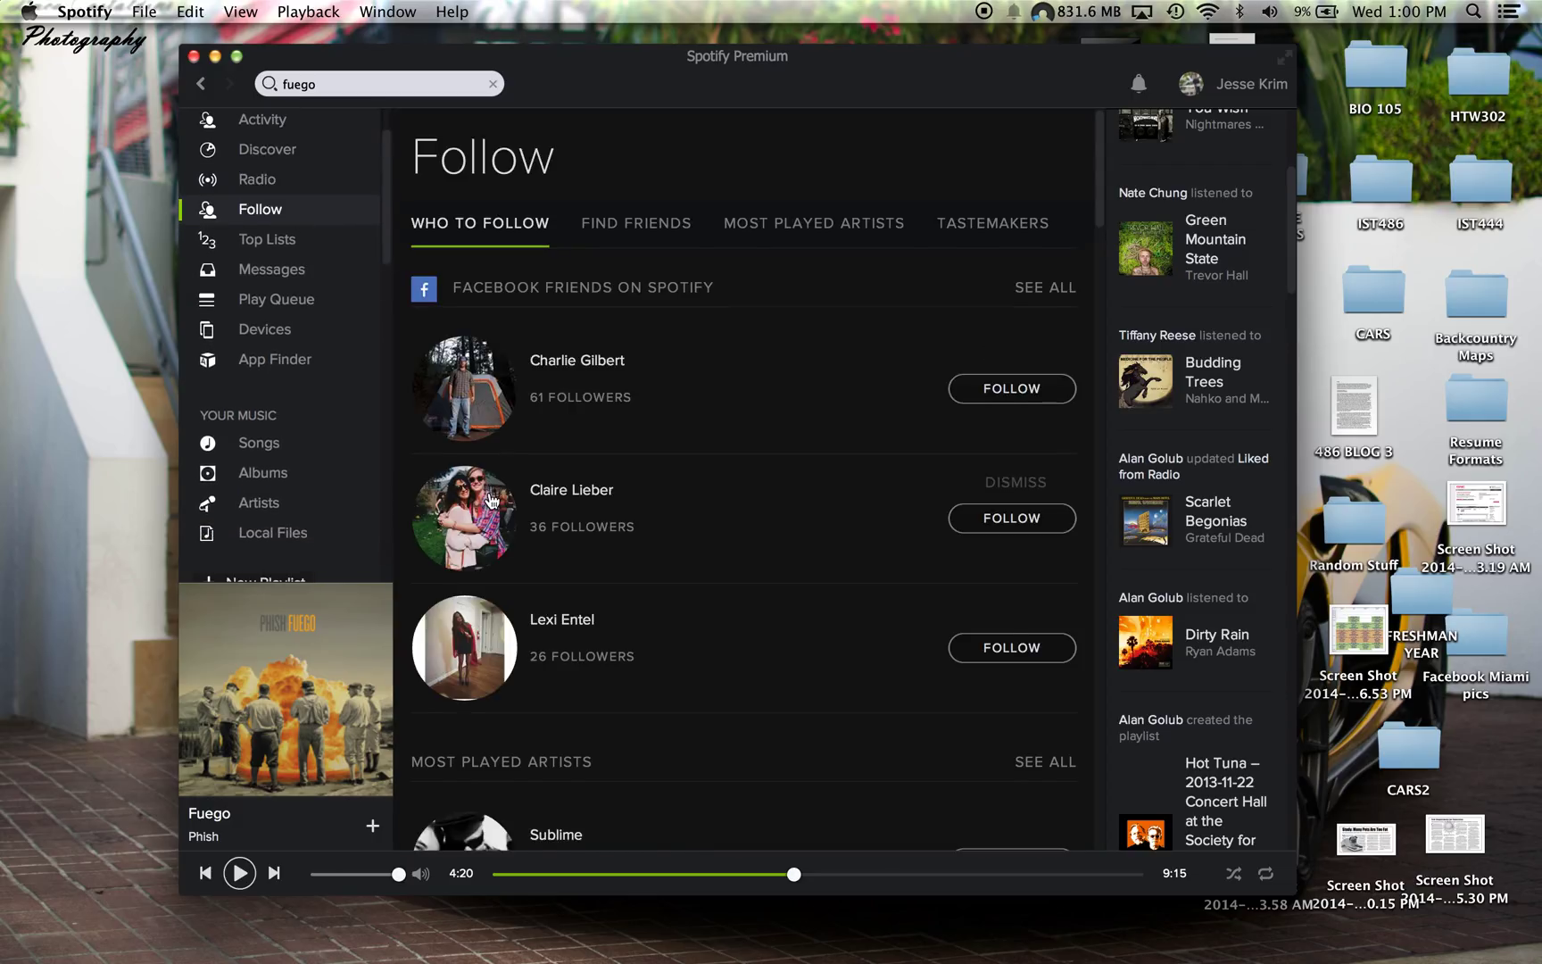
scroll(down, 3)
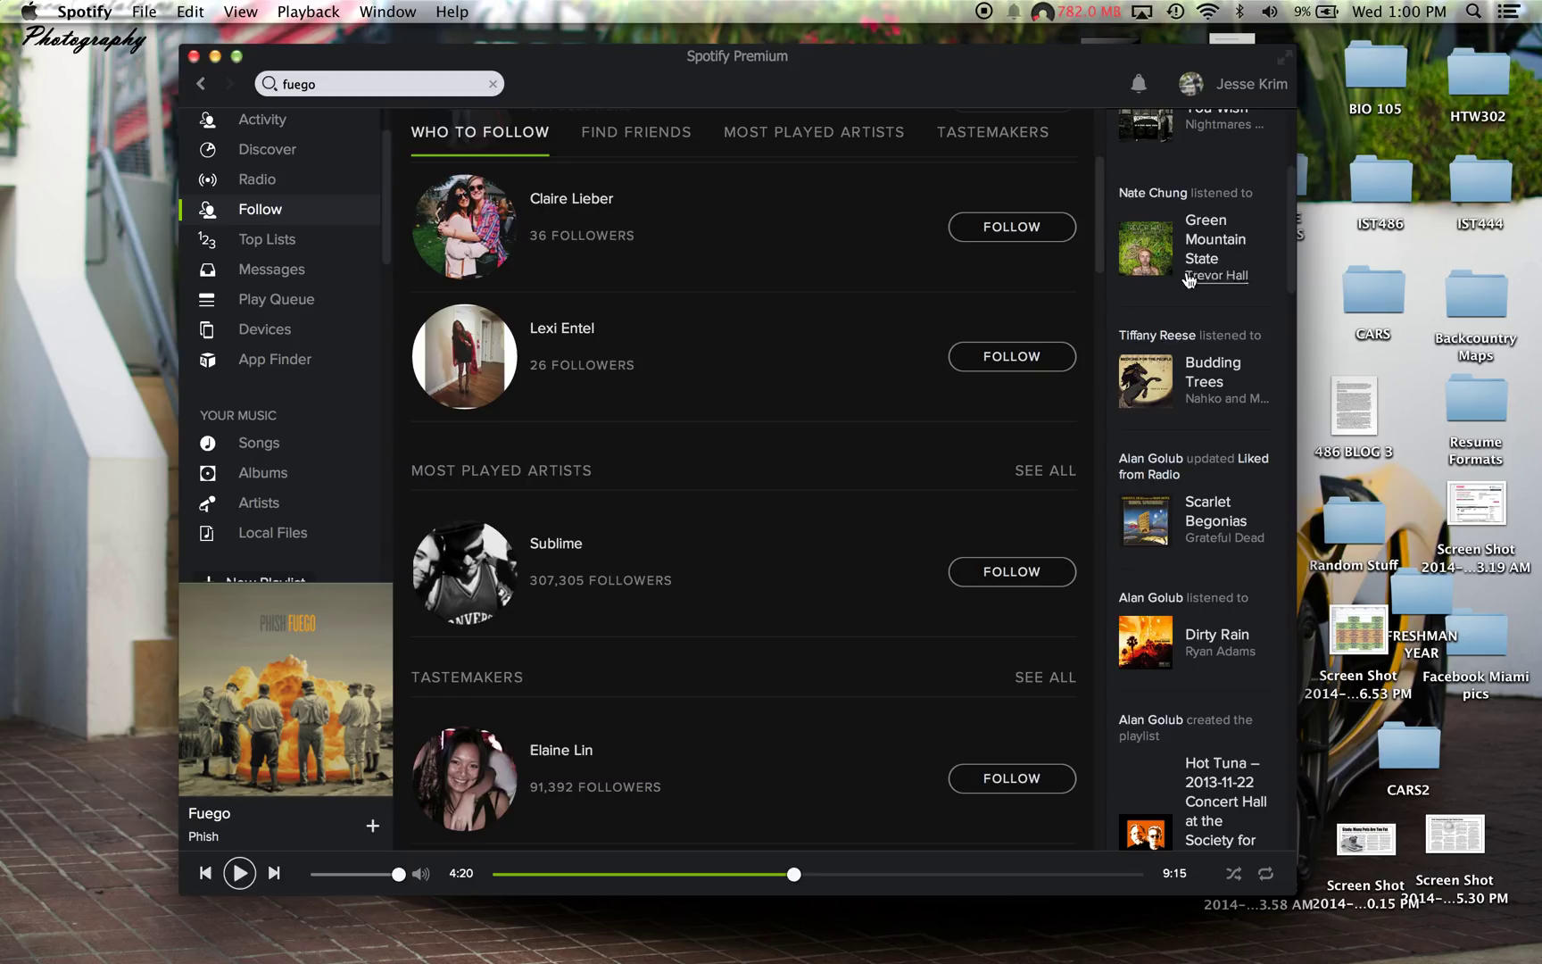
scroll(down, 3)
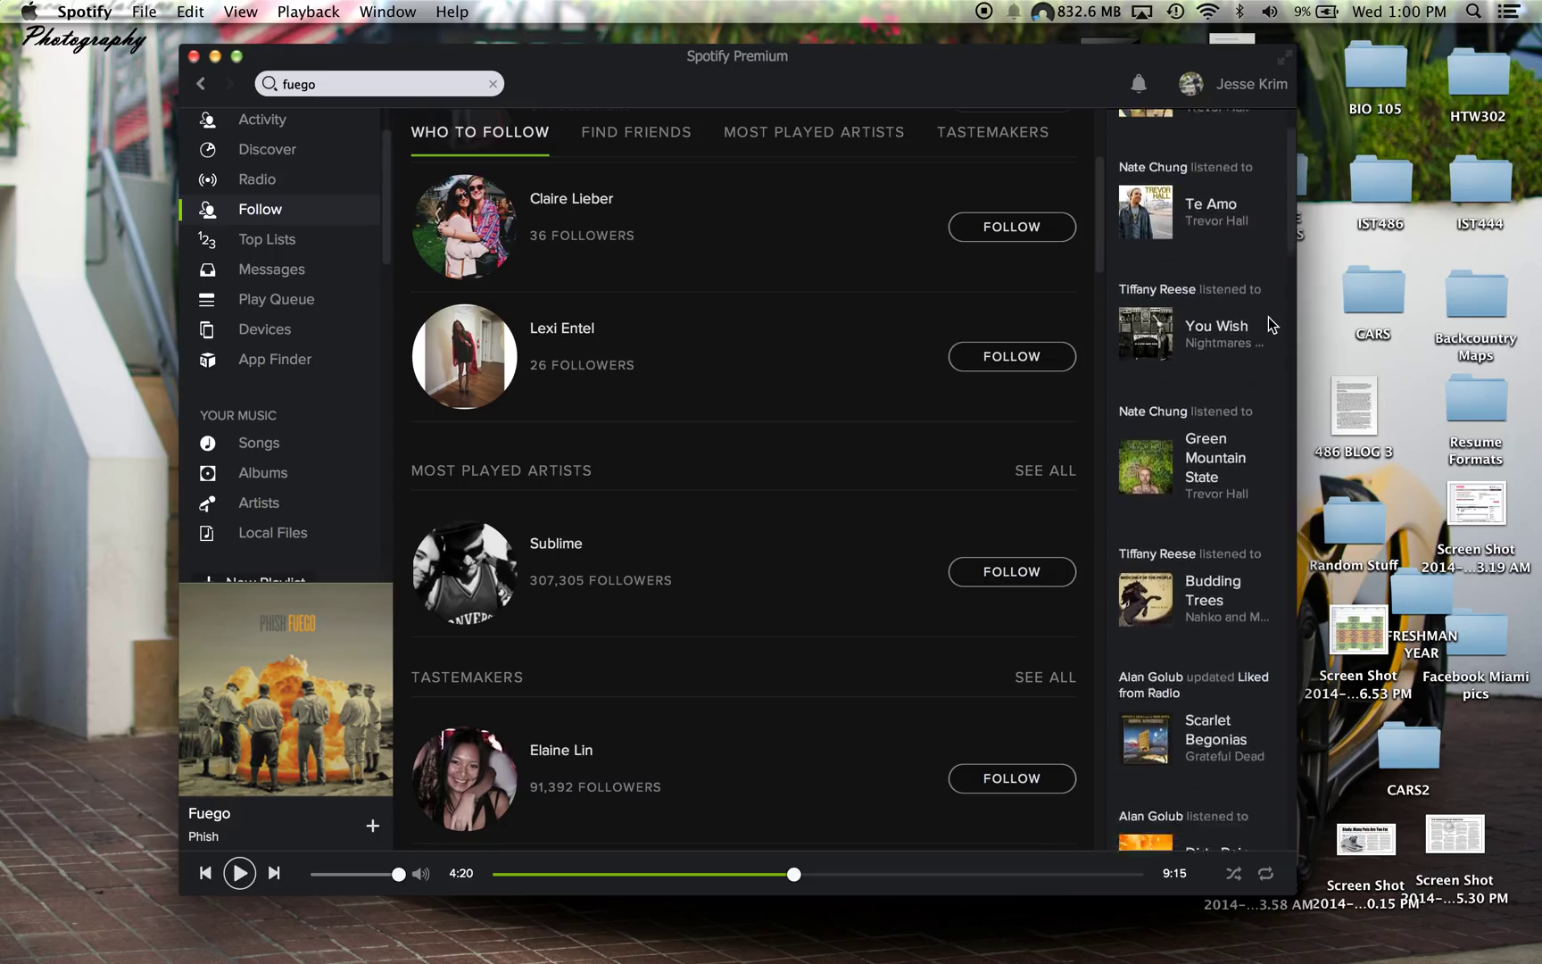
scroll(down, 3)
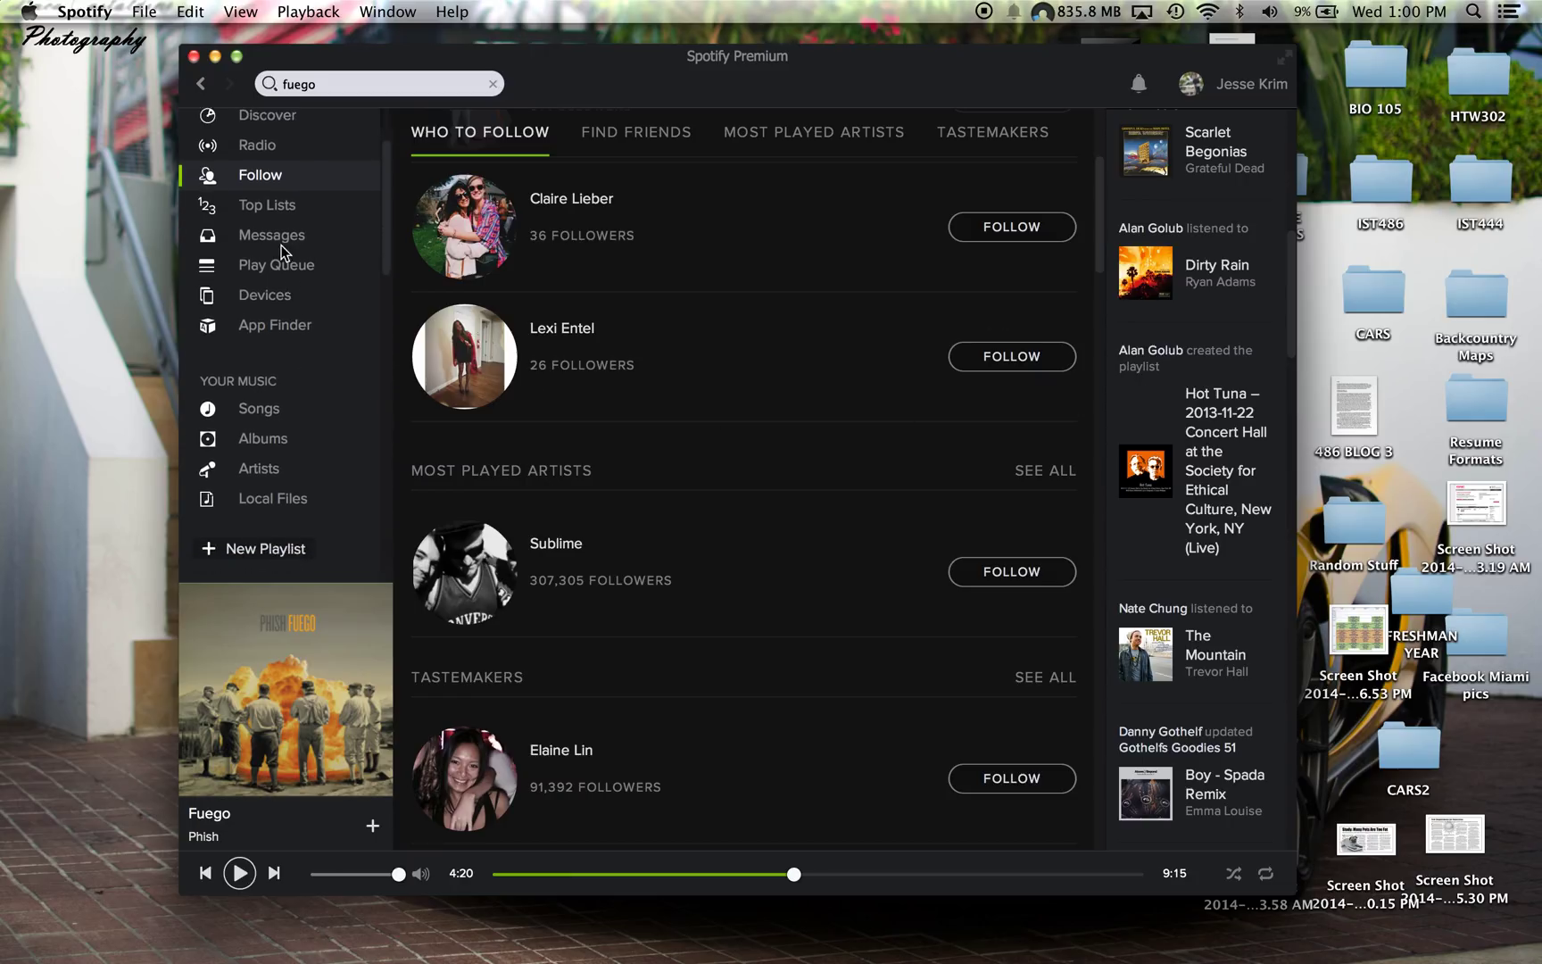
Visit Messages and Devices, then the App Finder directory of new and top apps.
click(271, 235)
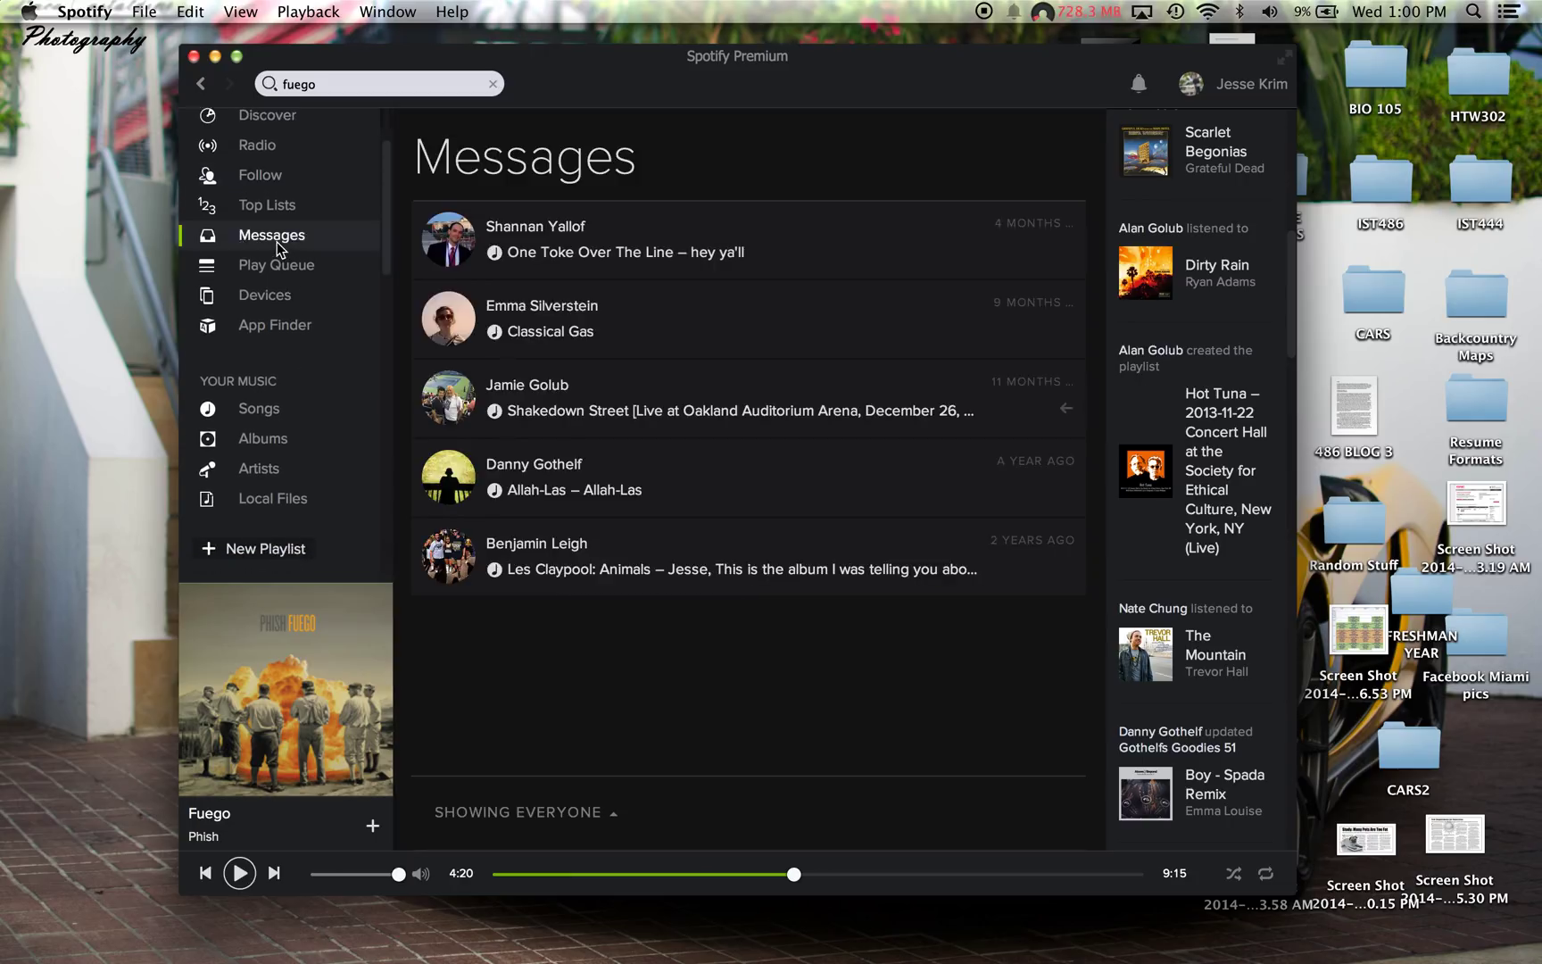
click(264, 295)
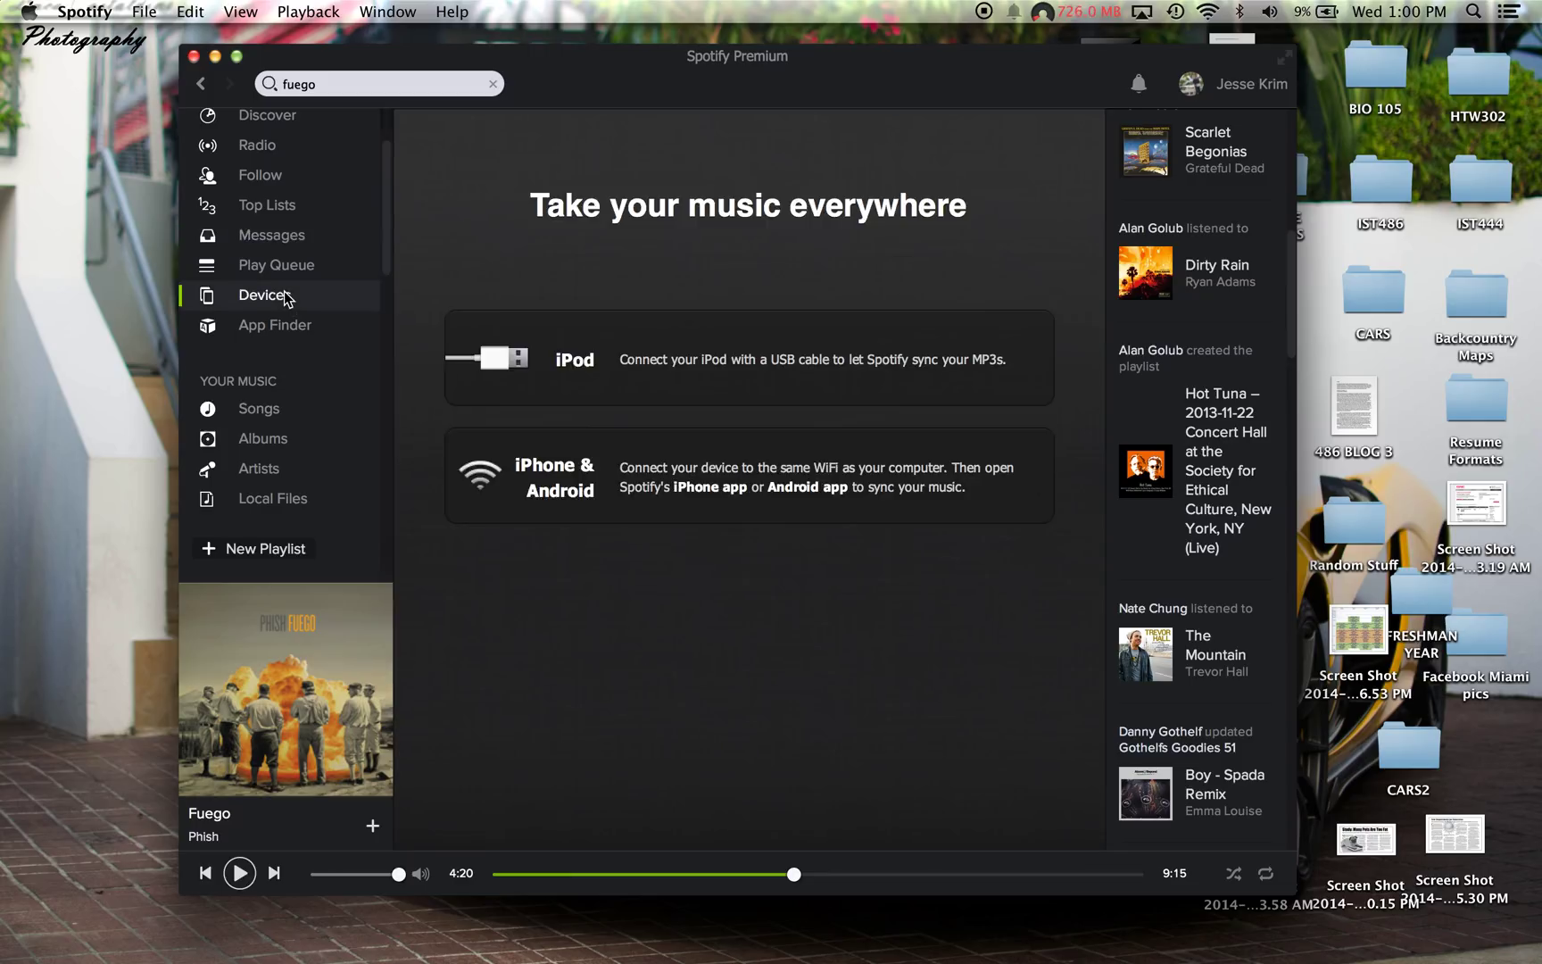
mouse_move(300, 337)
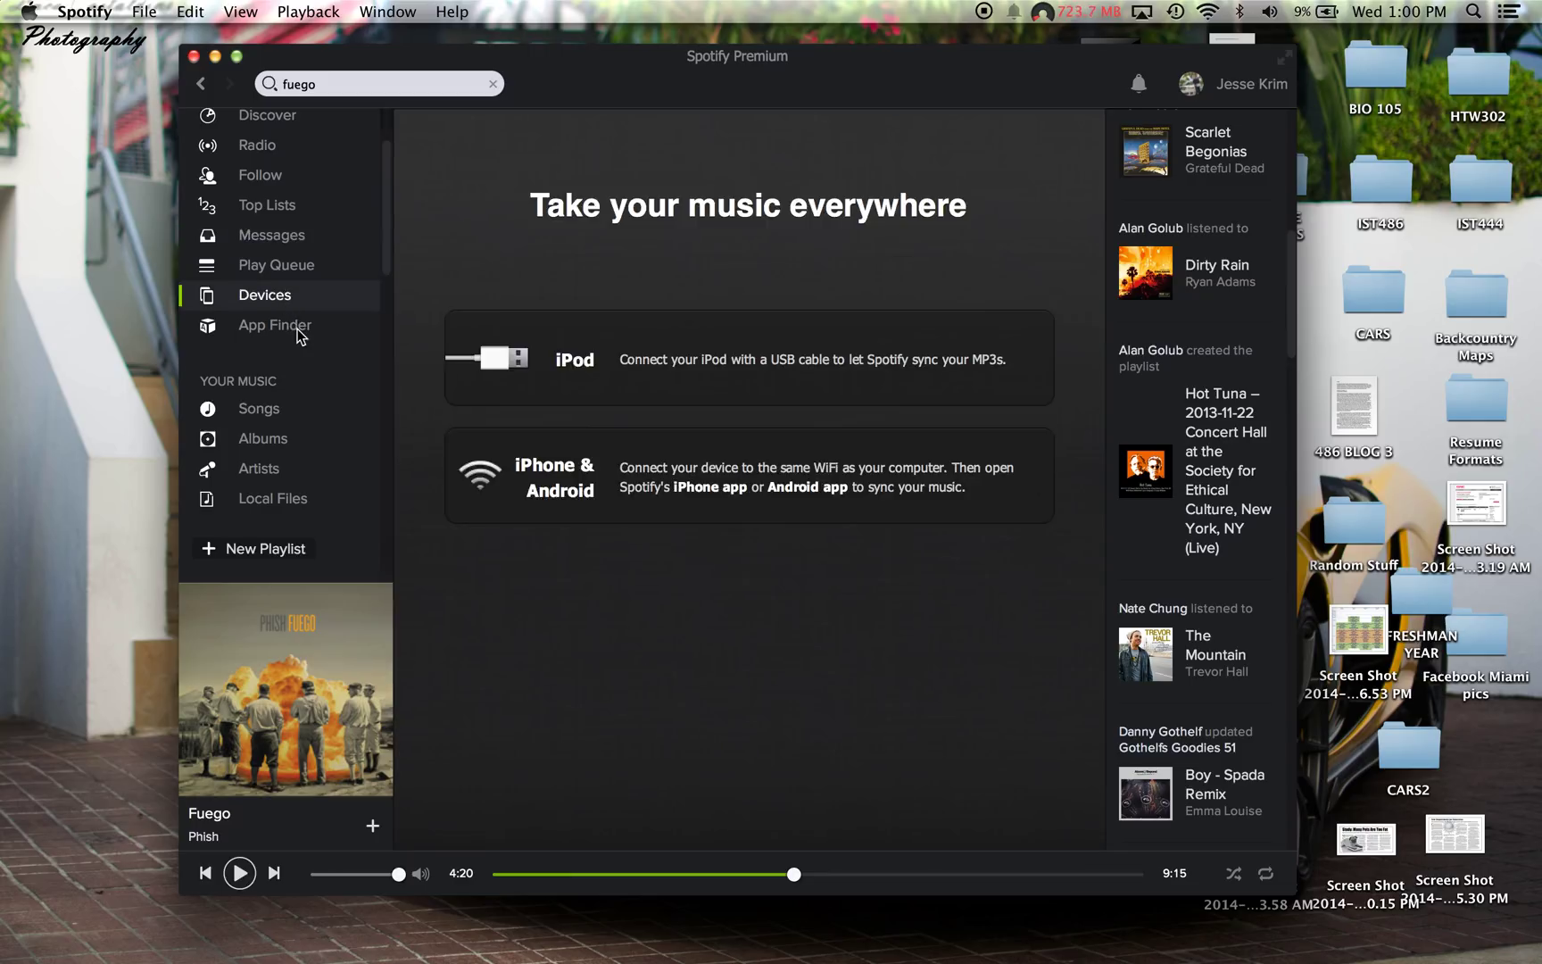
click(274, 325)
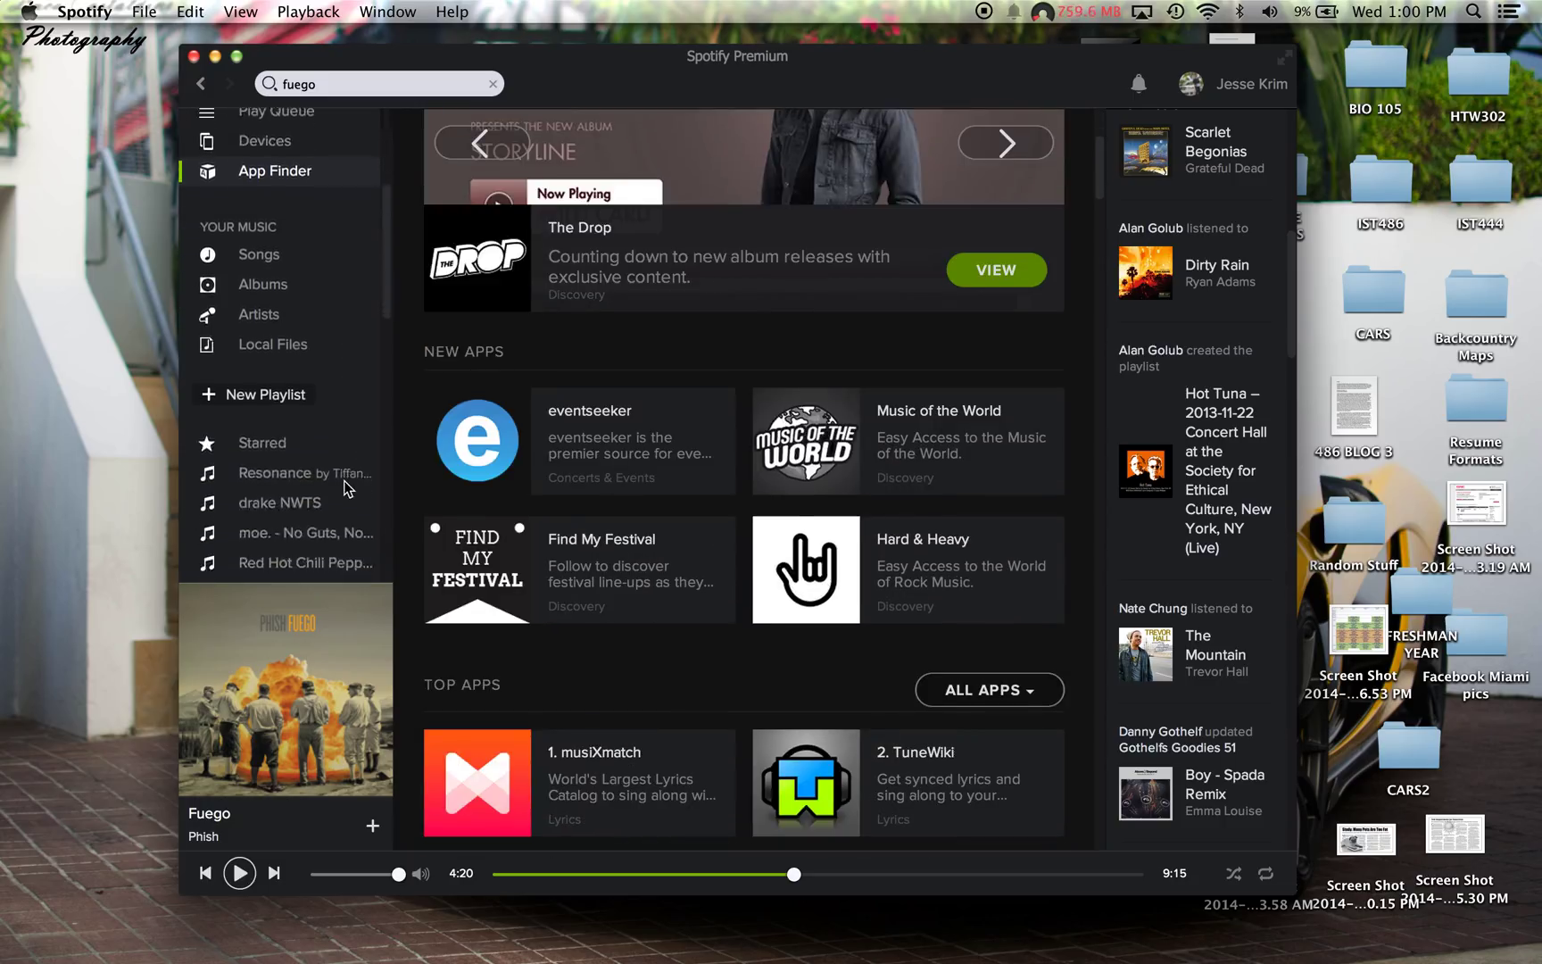
scroll(down, 3)
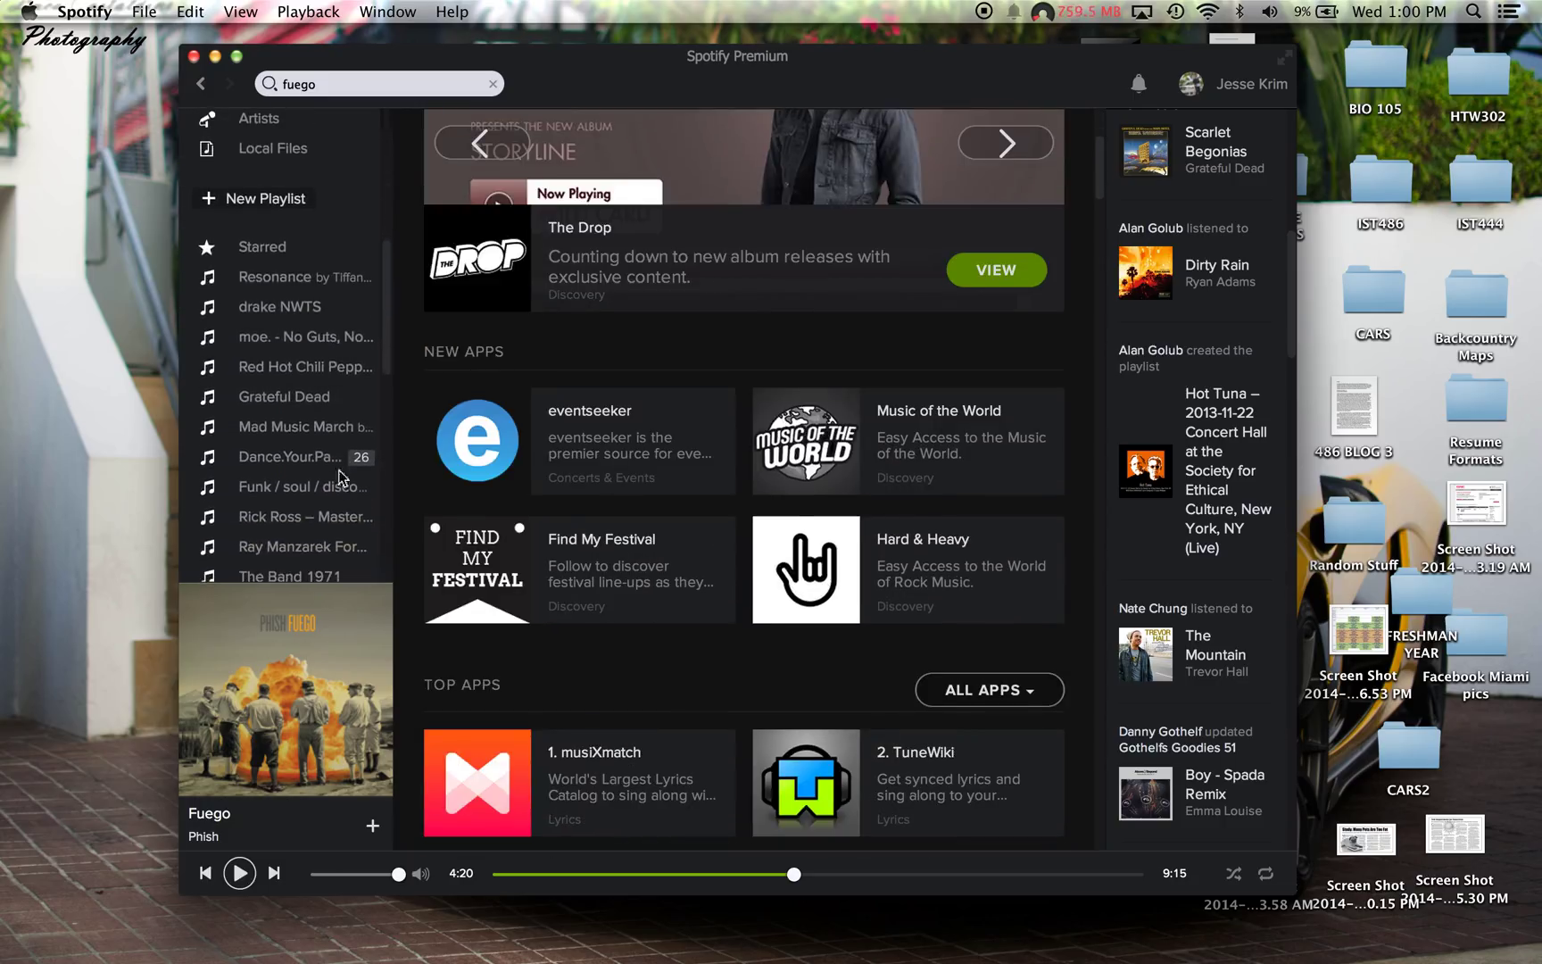
Visit the Starred playlist, The Band 1971, and then the Dead sleep playlist of Grateful Dead live tracks.
click(262, 247)
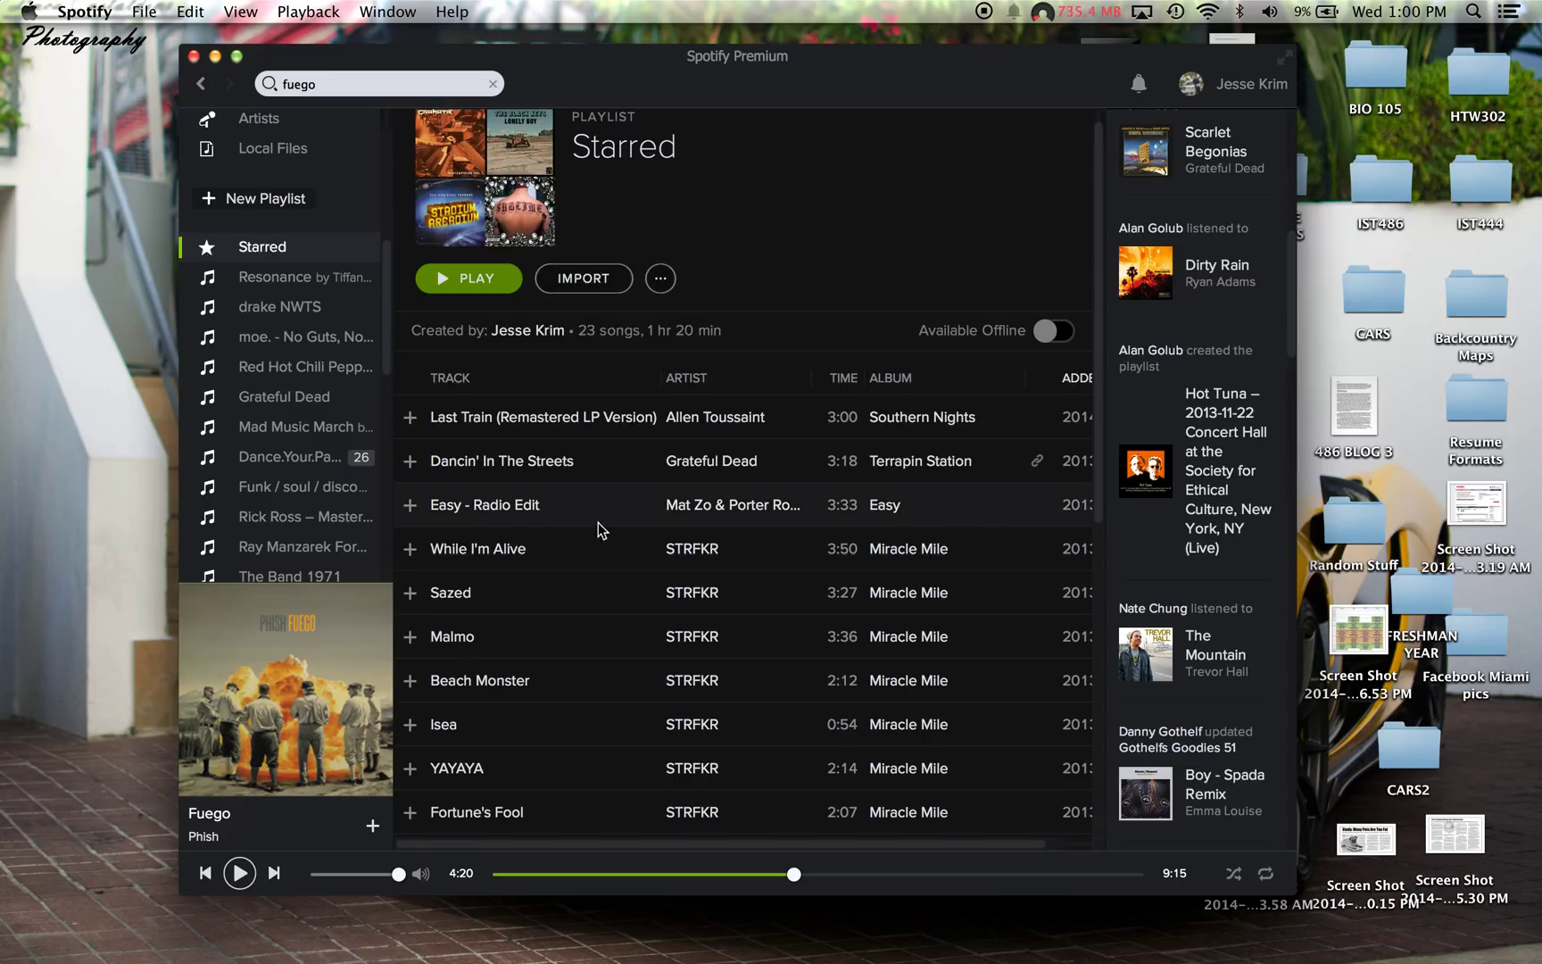
mouse_move(552, 492)
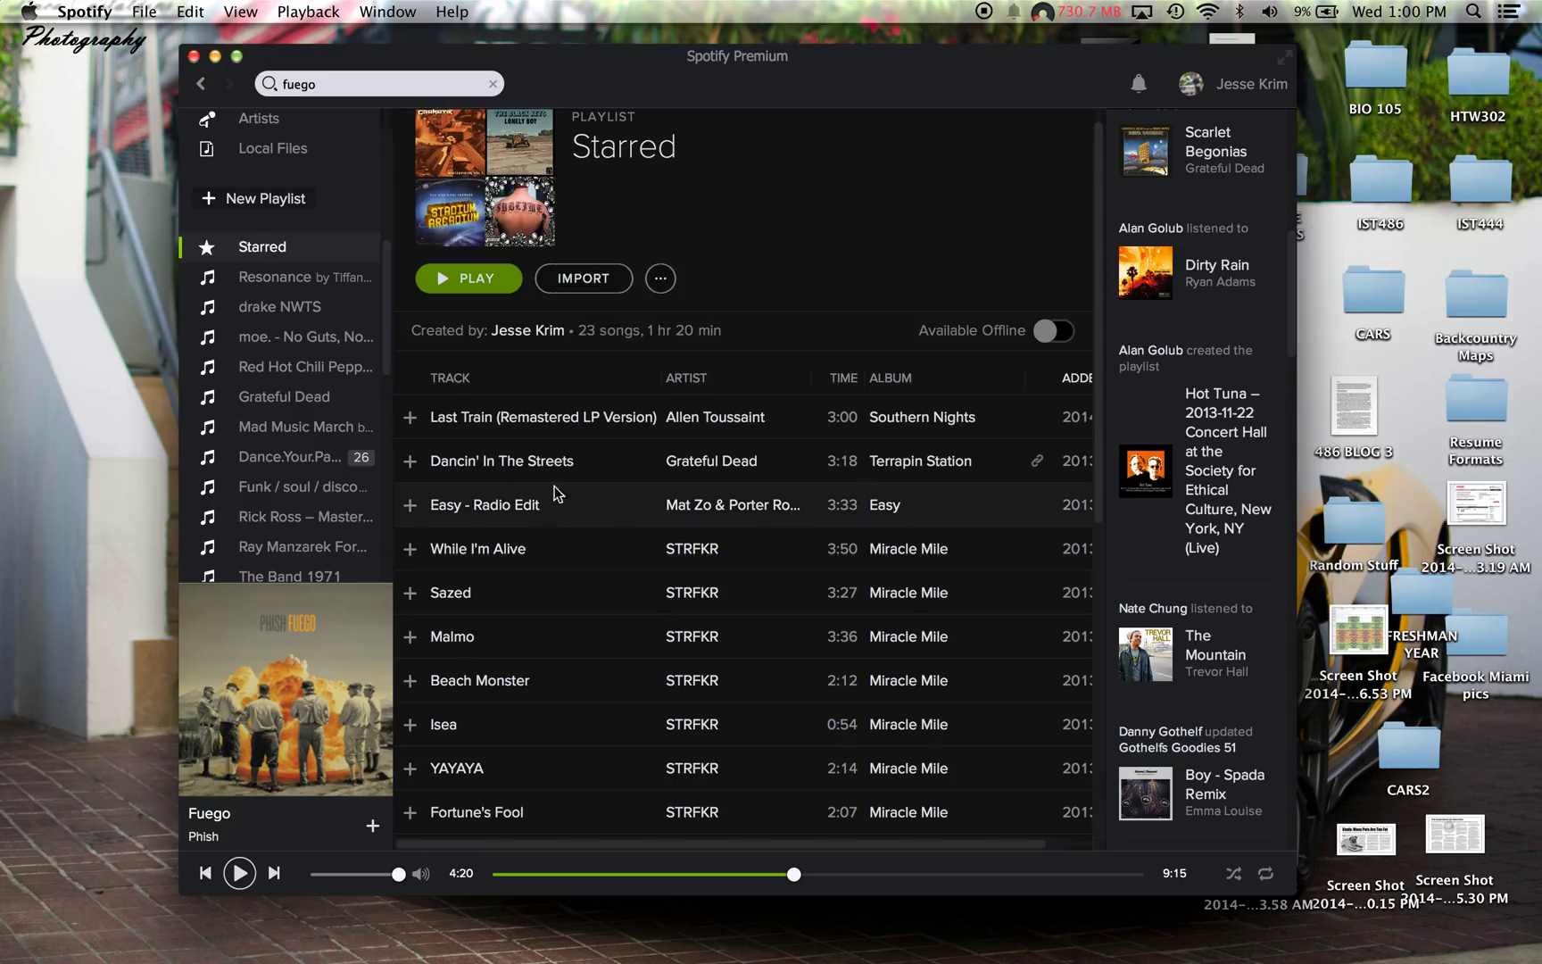
scroll(down, 3)
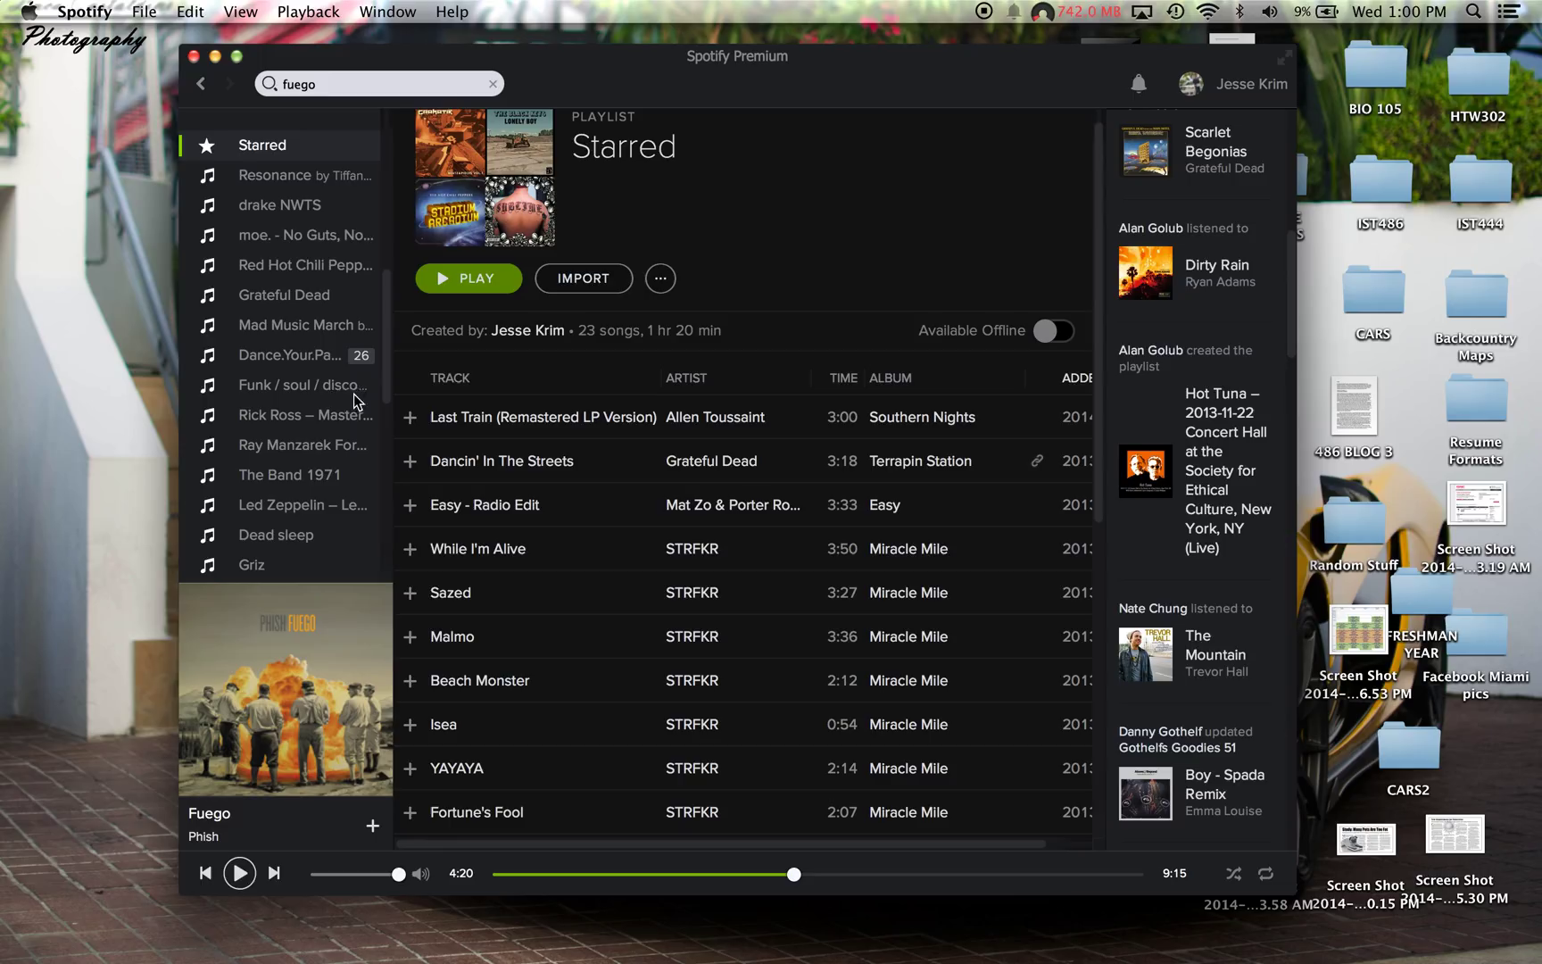
click(289, 440)
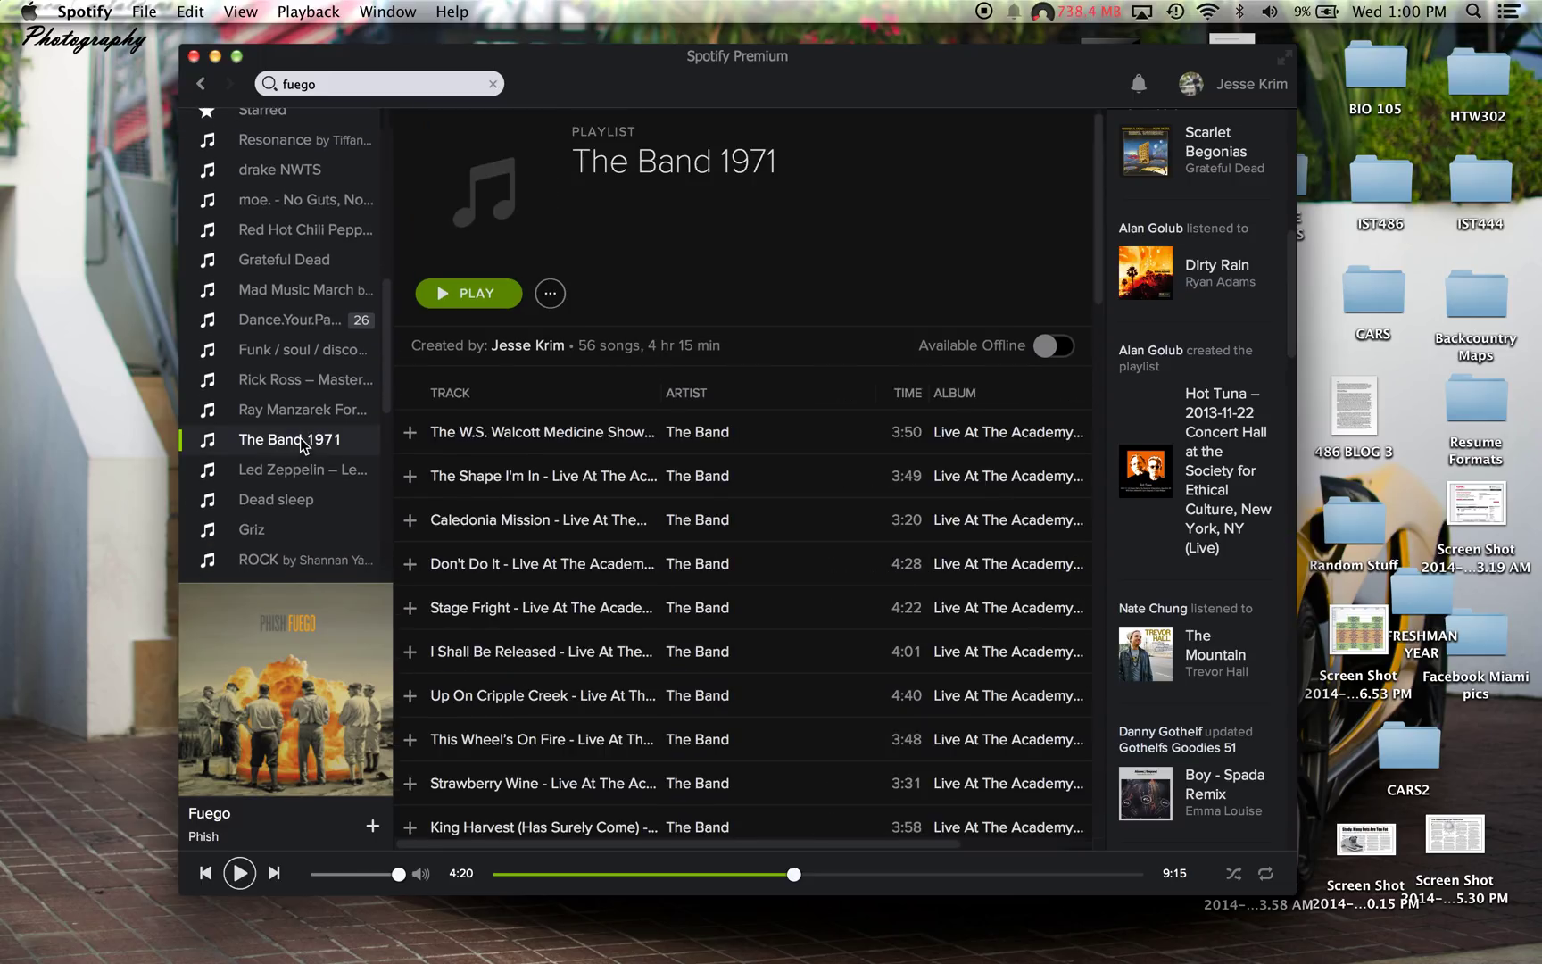
scroll(down, 3)
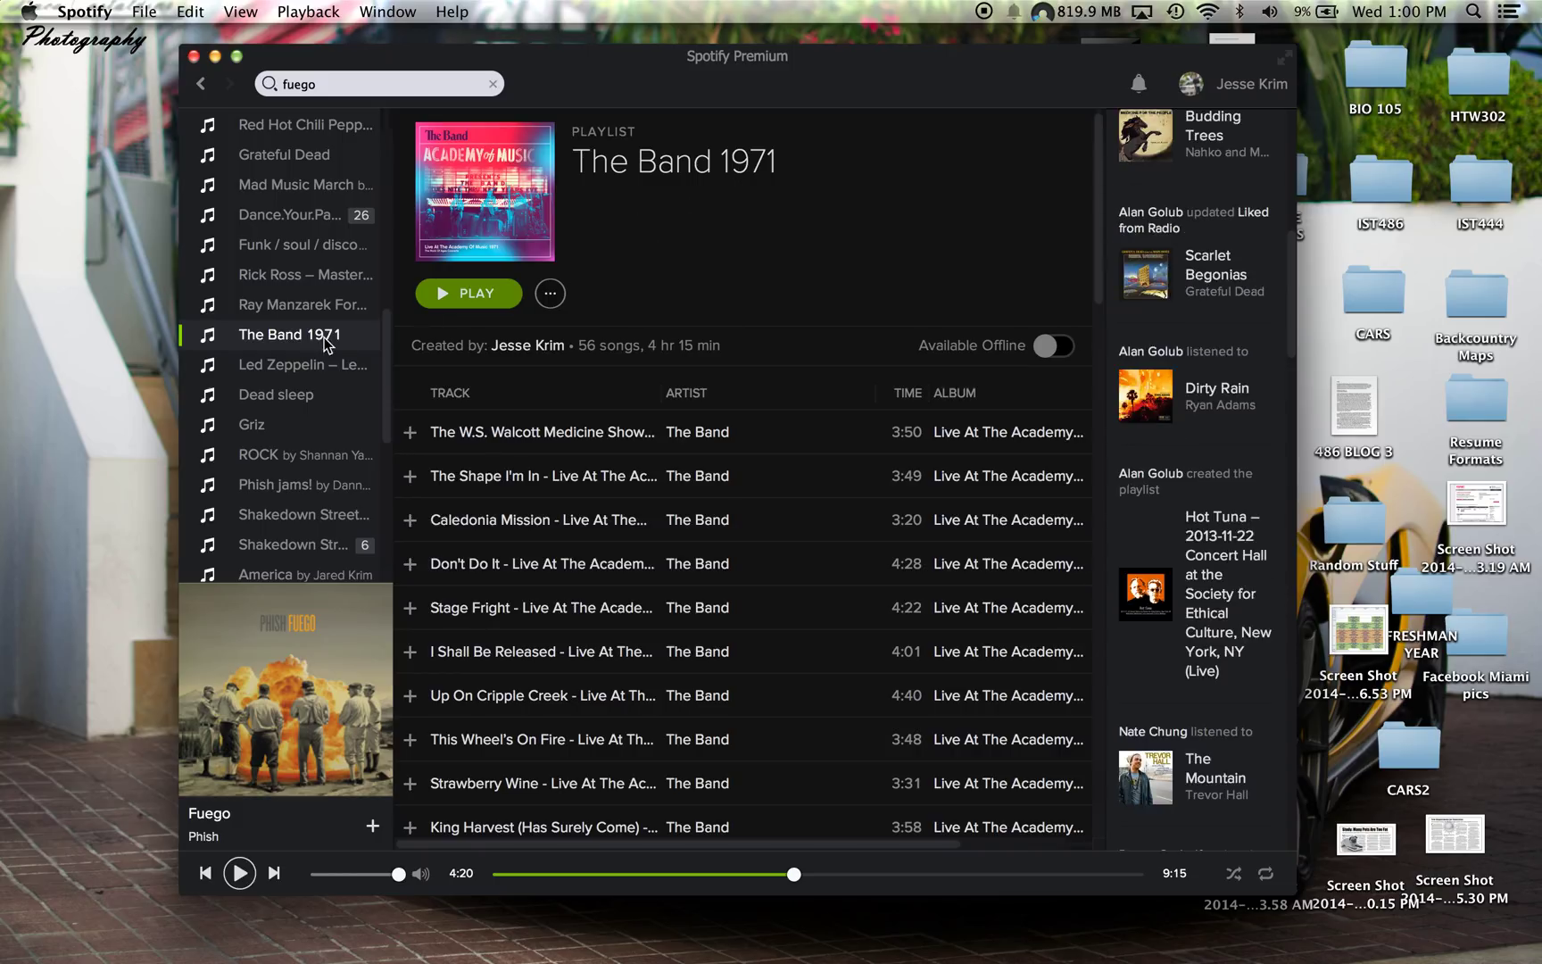
mouse_move(309, 404)
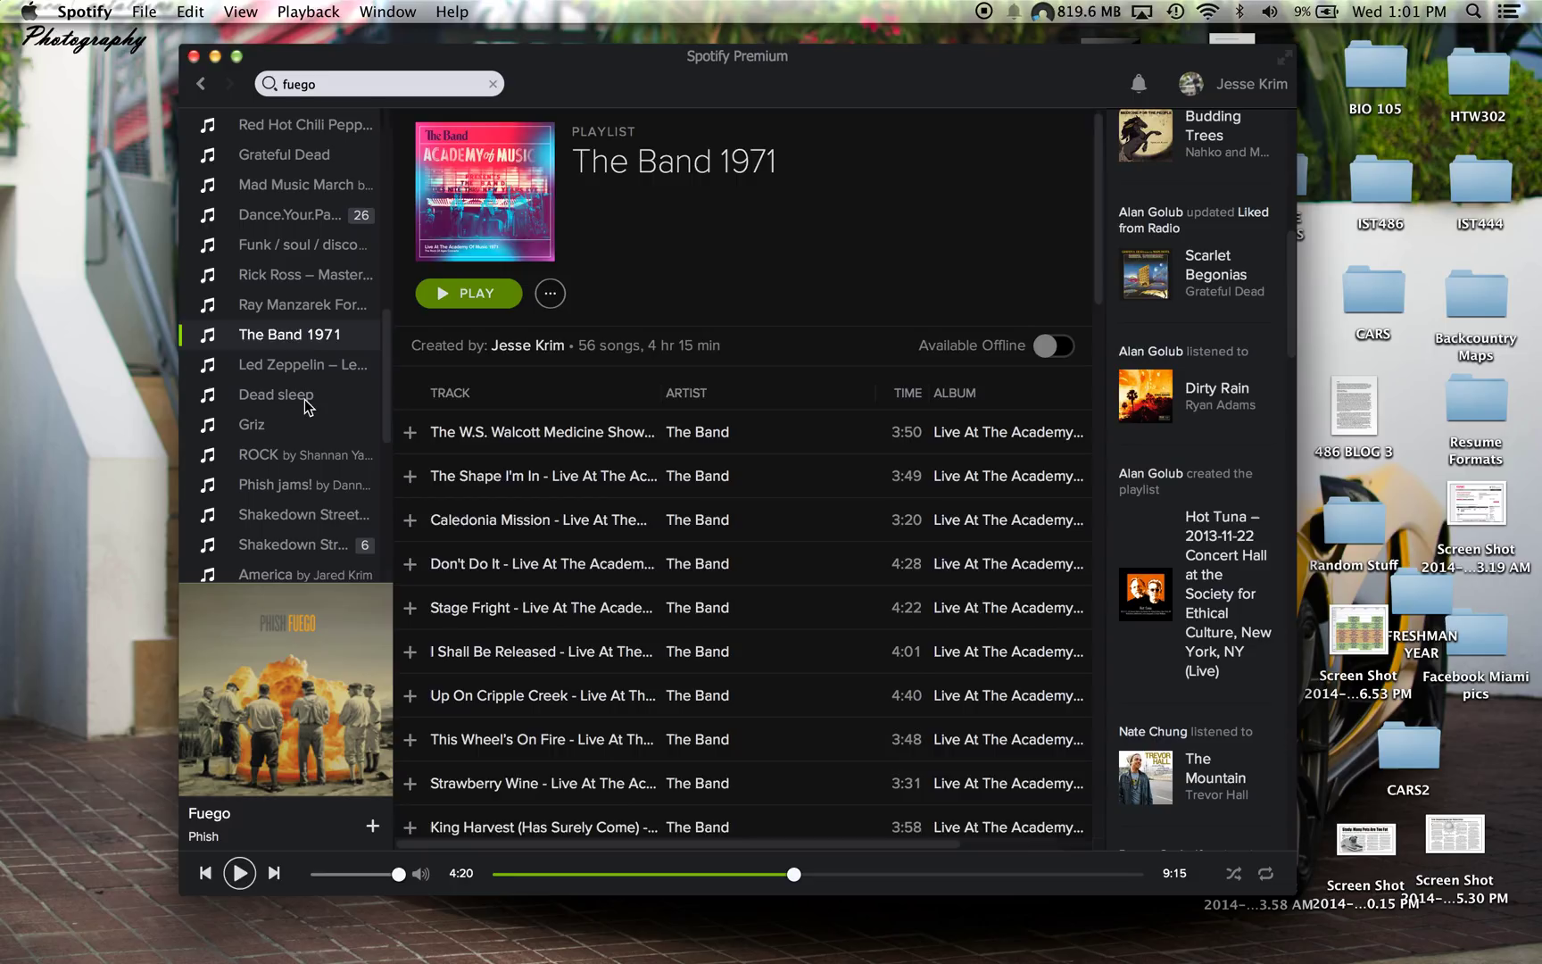
click(276, 394)
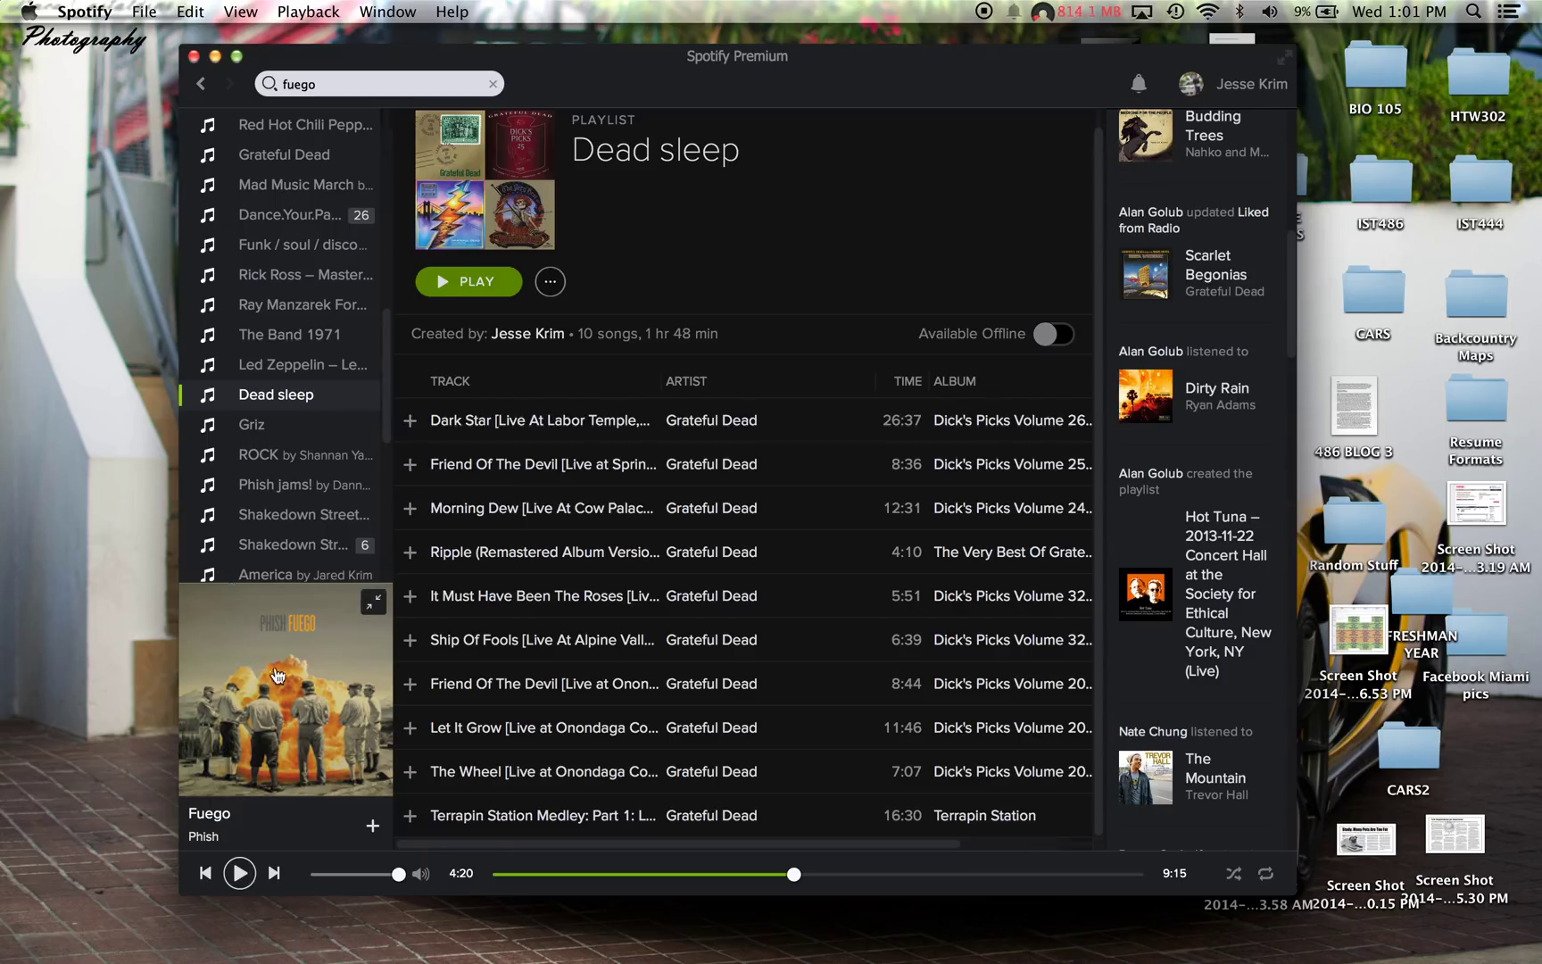
mouse_move(204, 632)
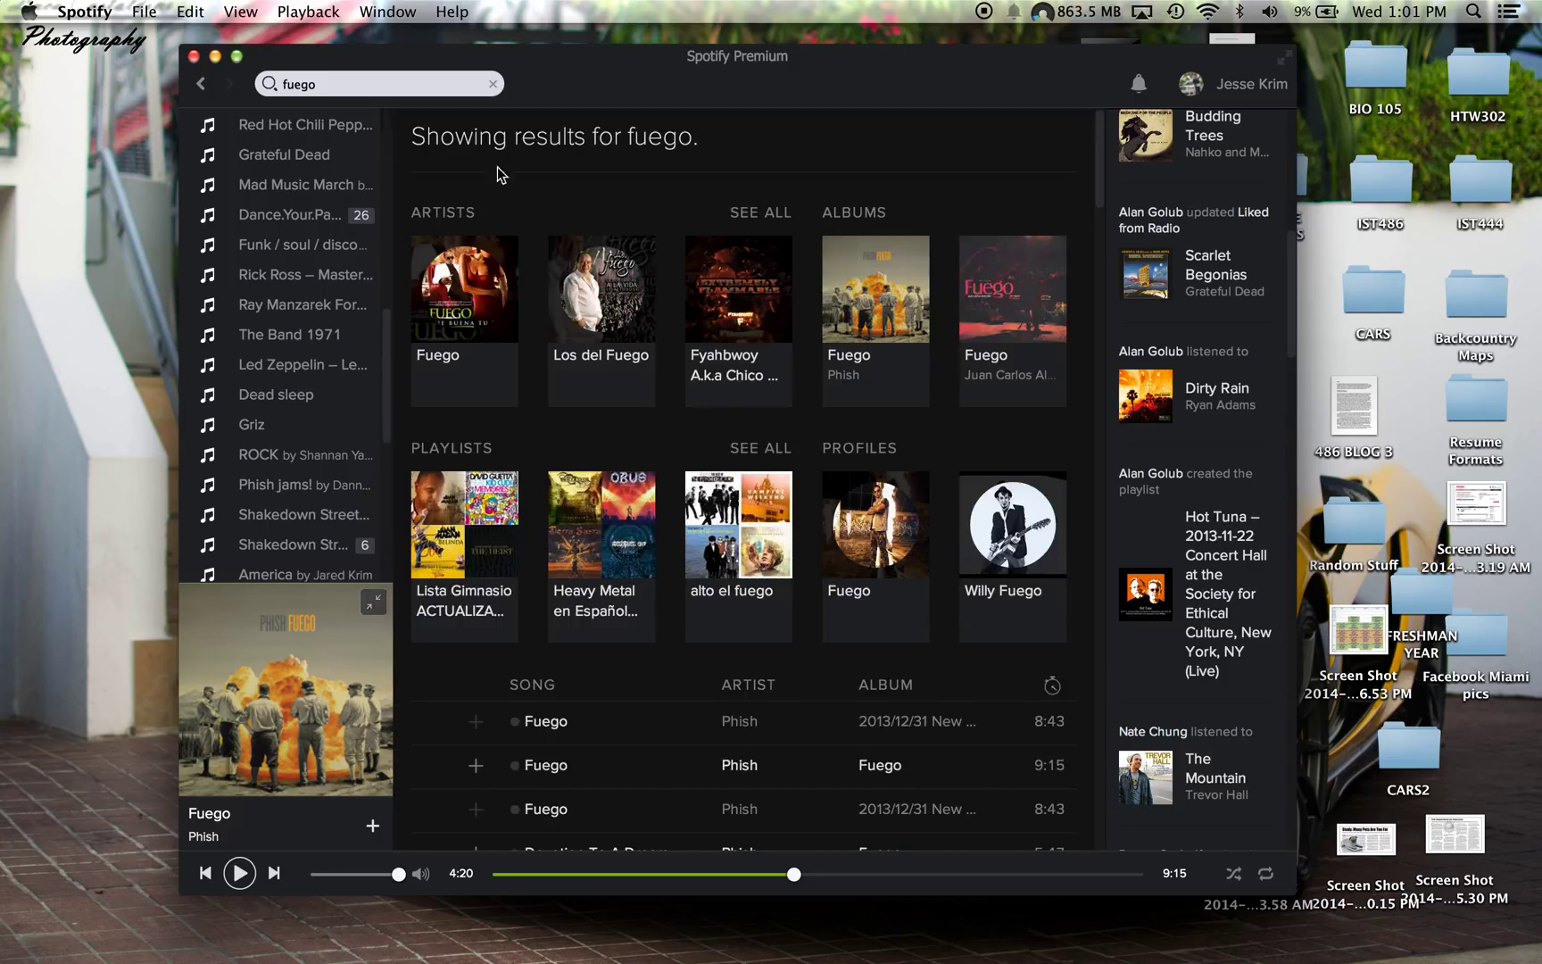
mouse_move(723, 291)
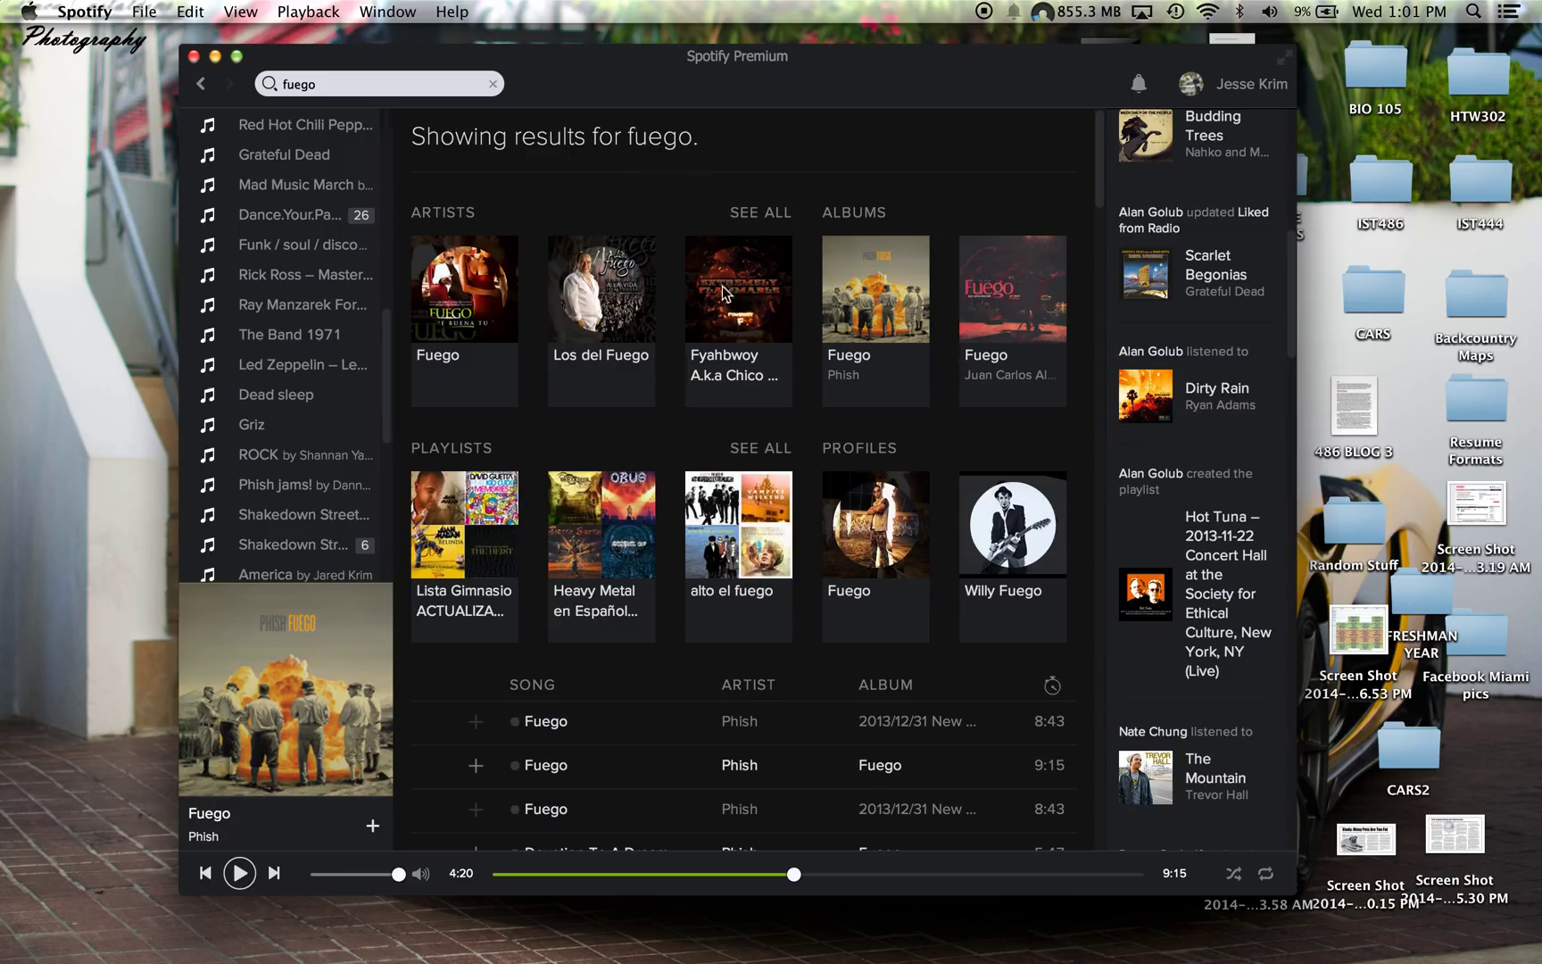
From the fuego search results, open Phish's album Fuego via the search box suggestions.
scroll(down, 3)
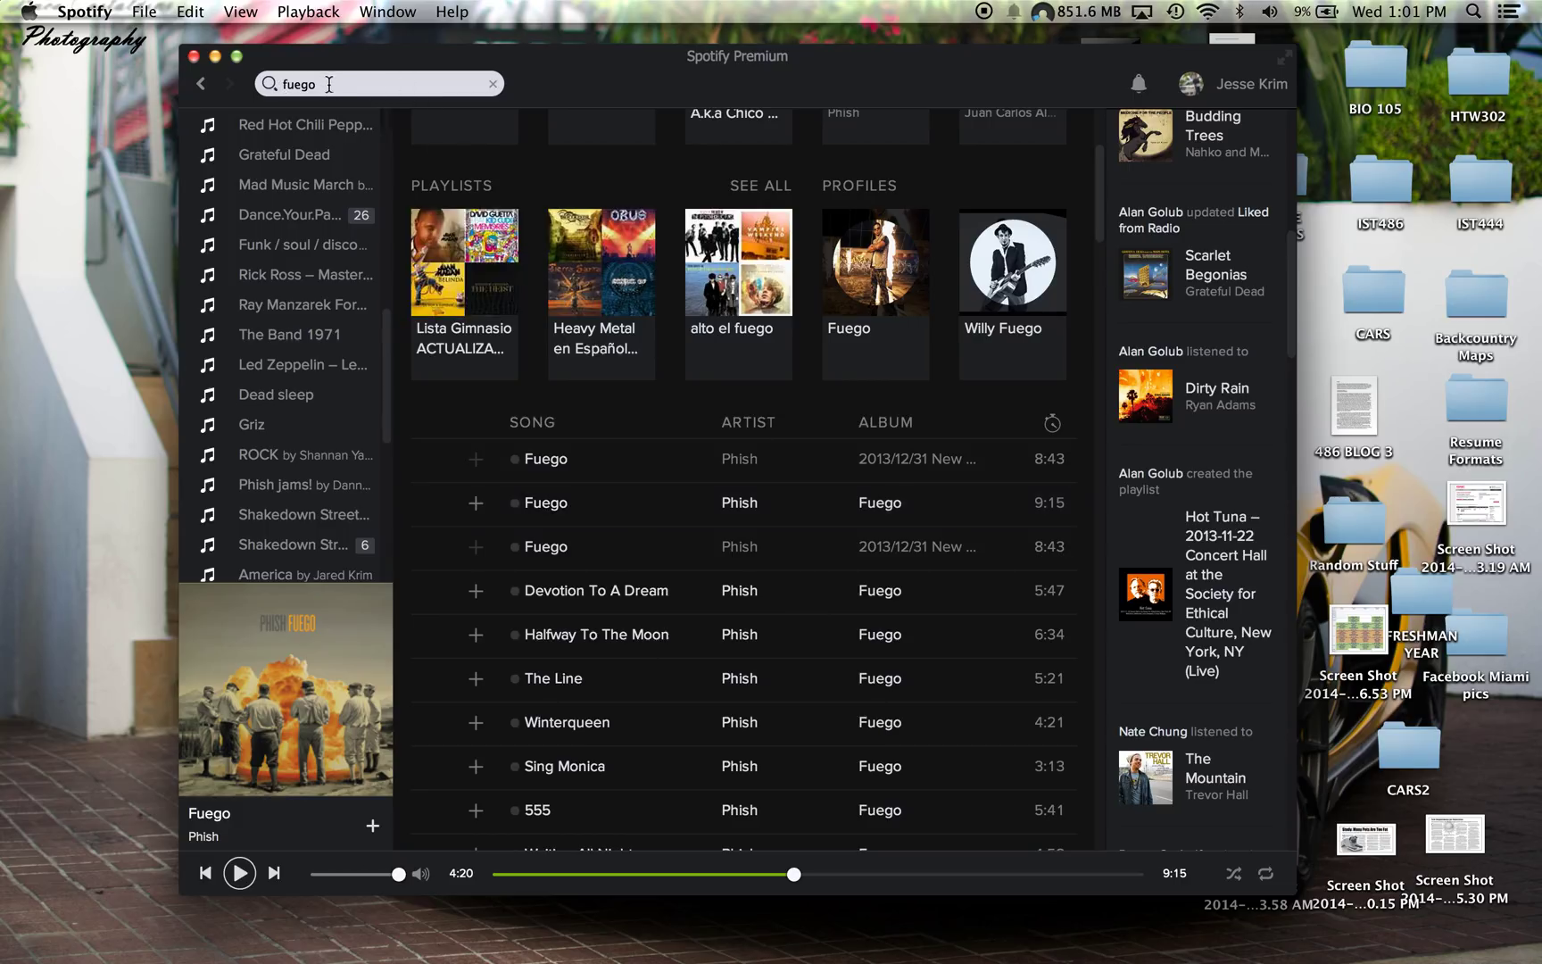
click(374, 84)
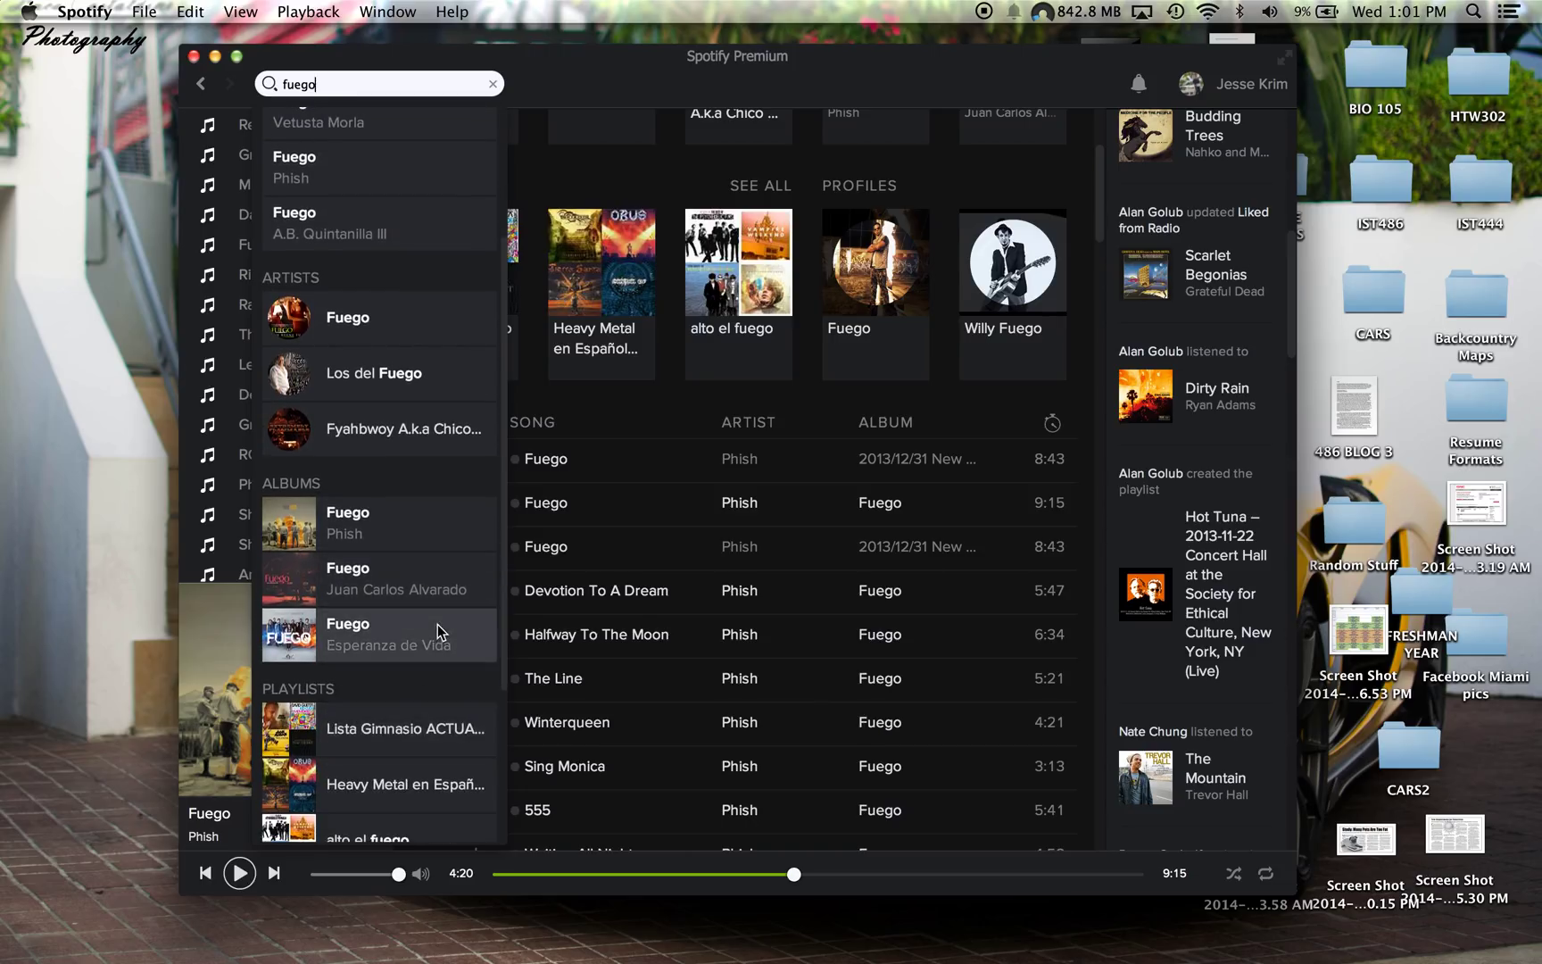
scroll(down, 3)
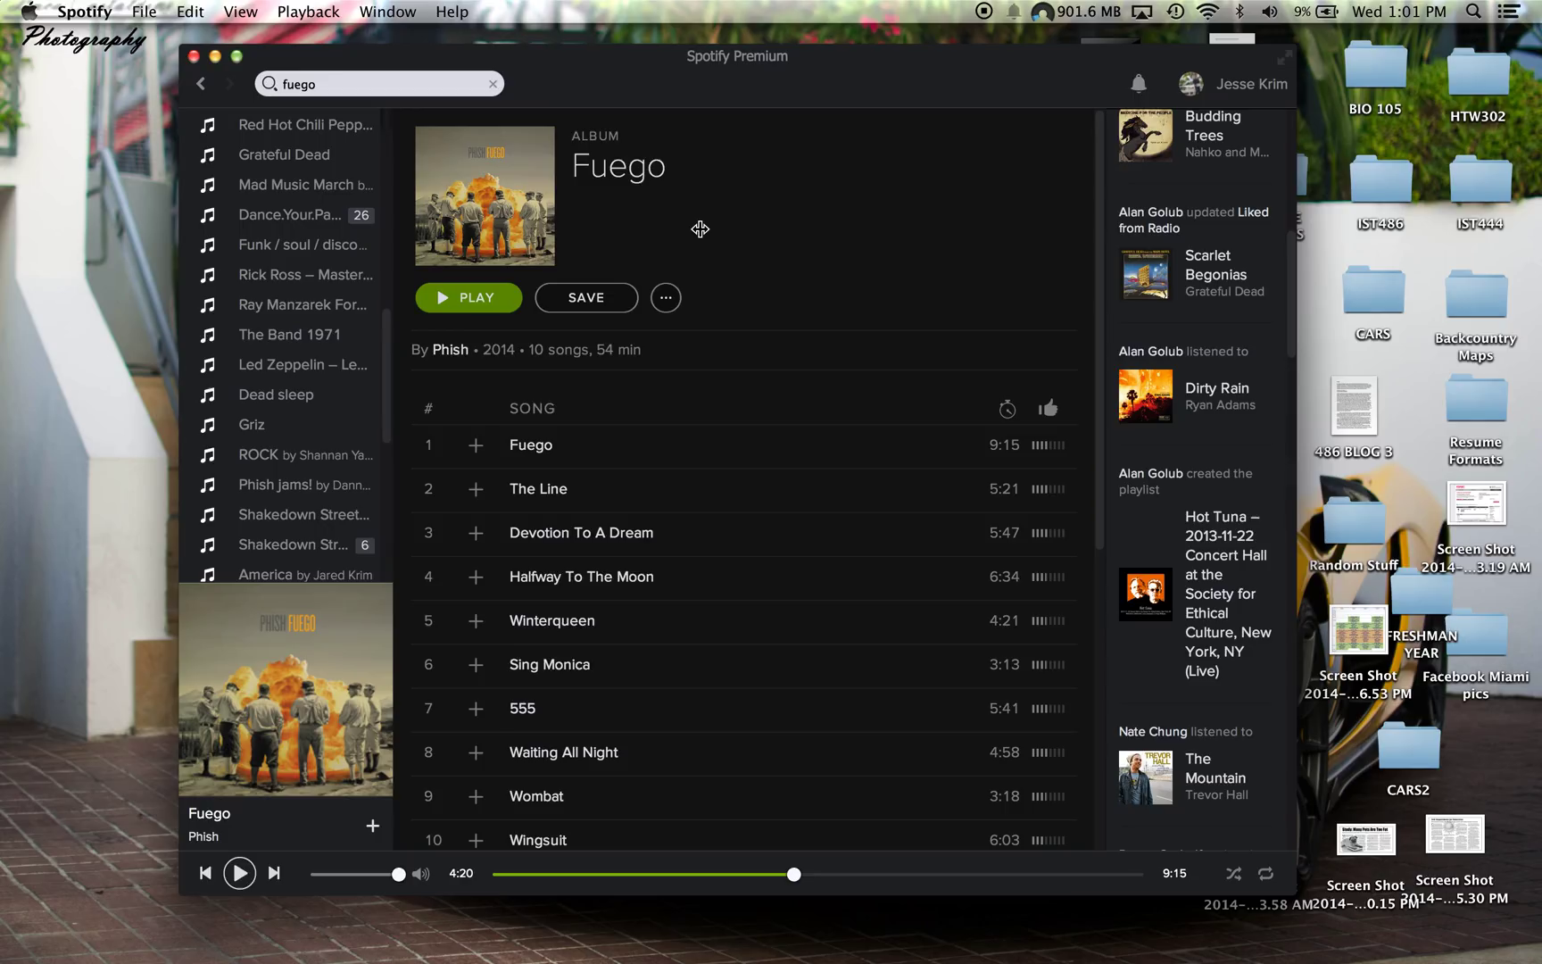
scroll(down, 3)
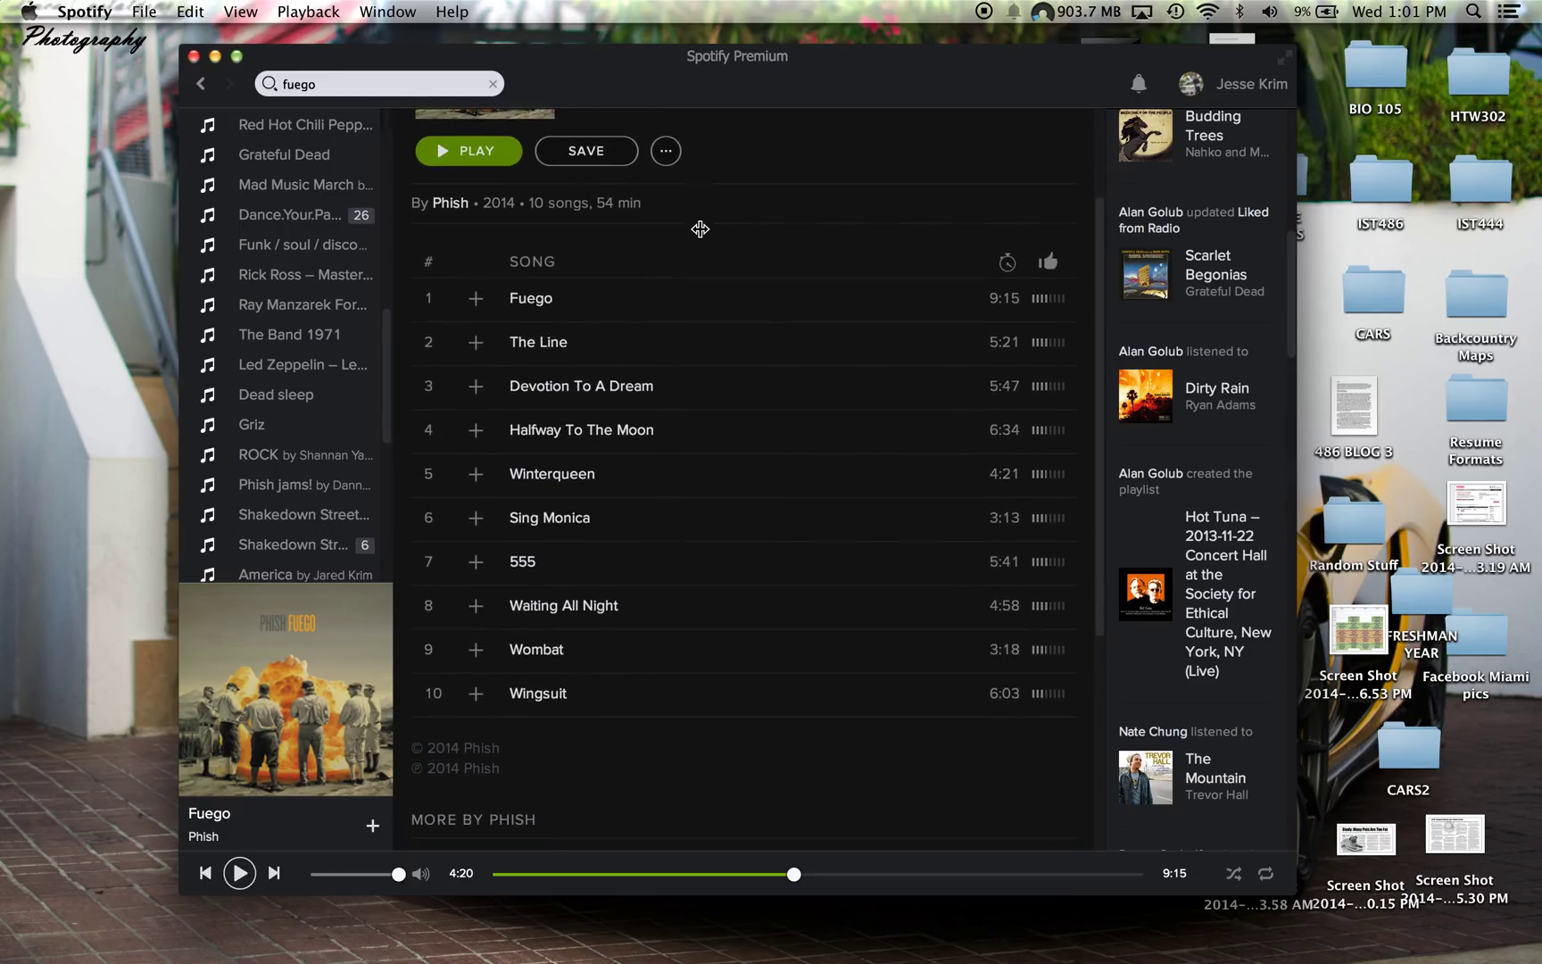
mouse_move(613, 309)
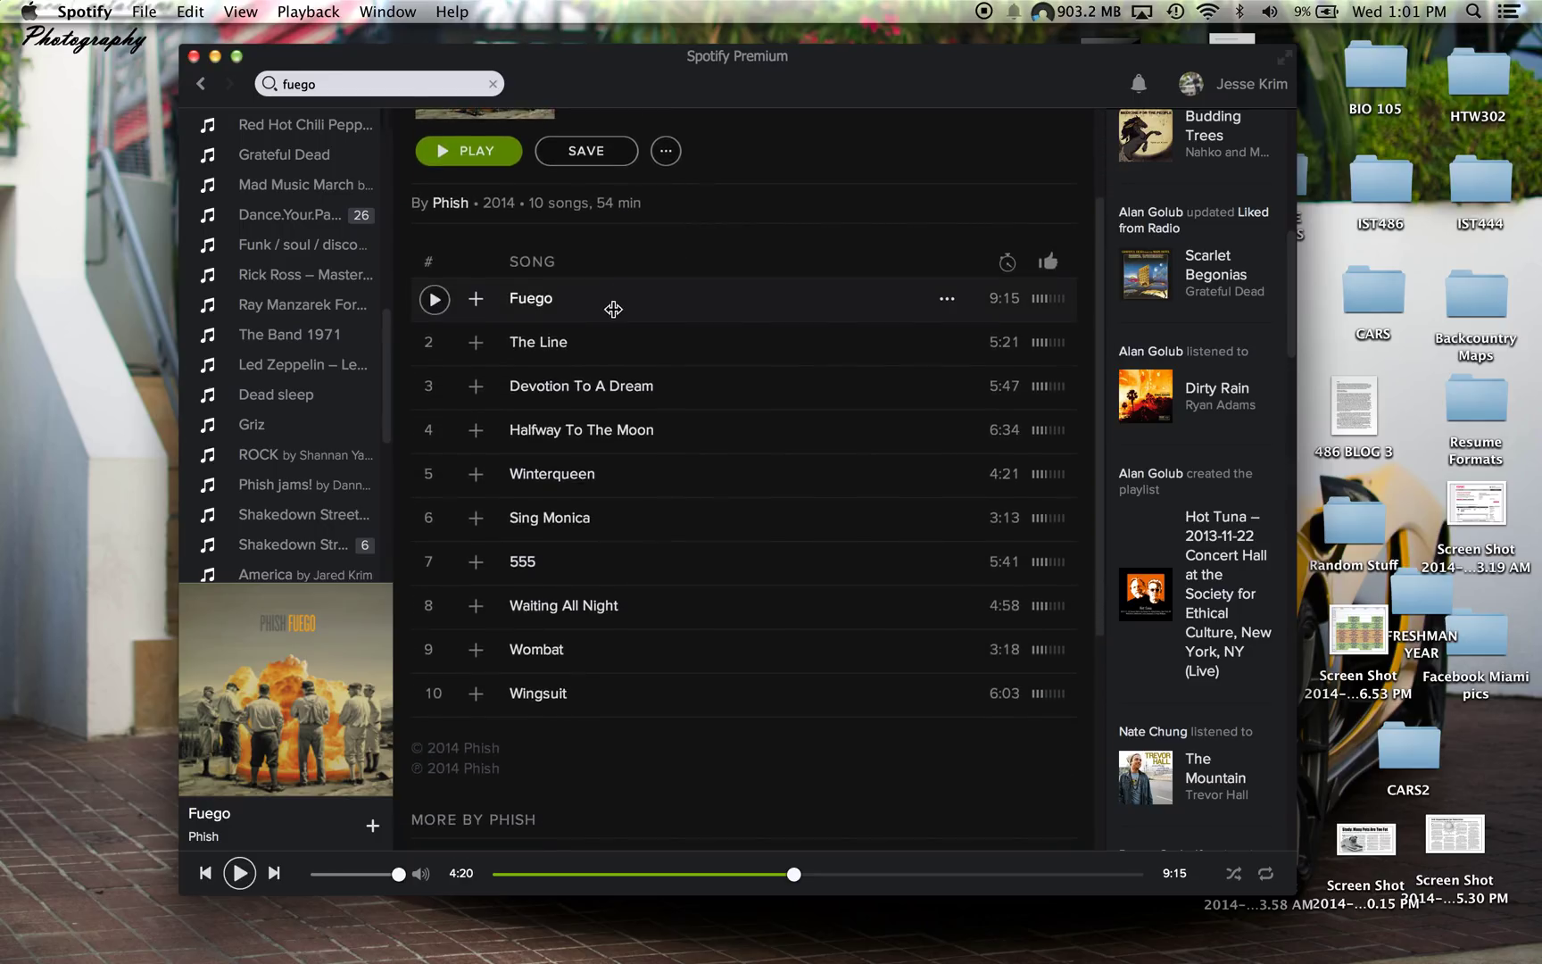
scroll(down, 3)
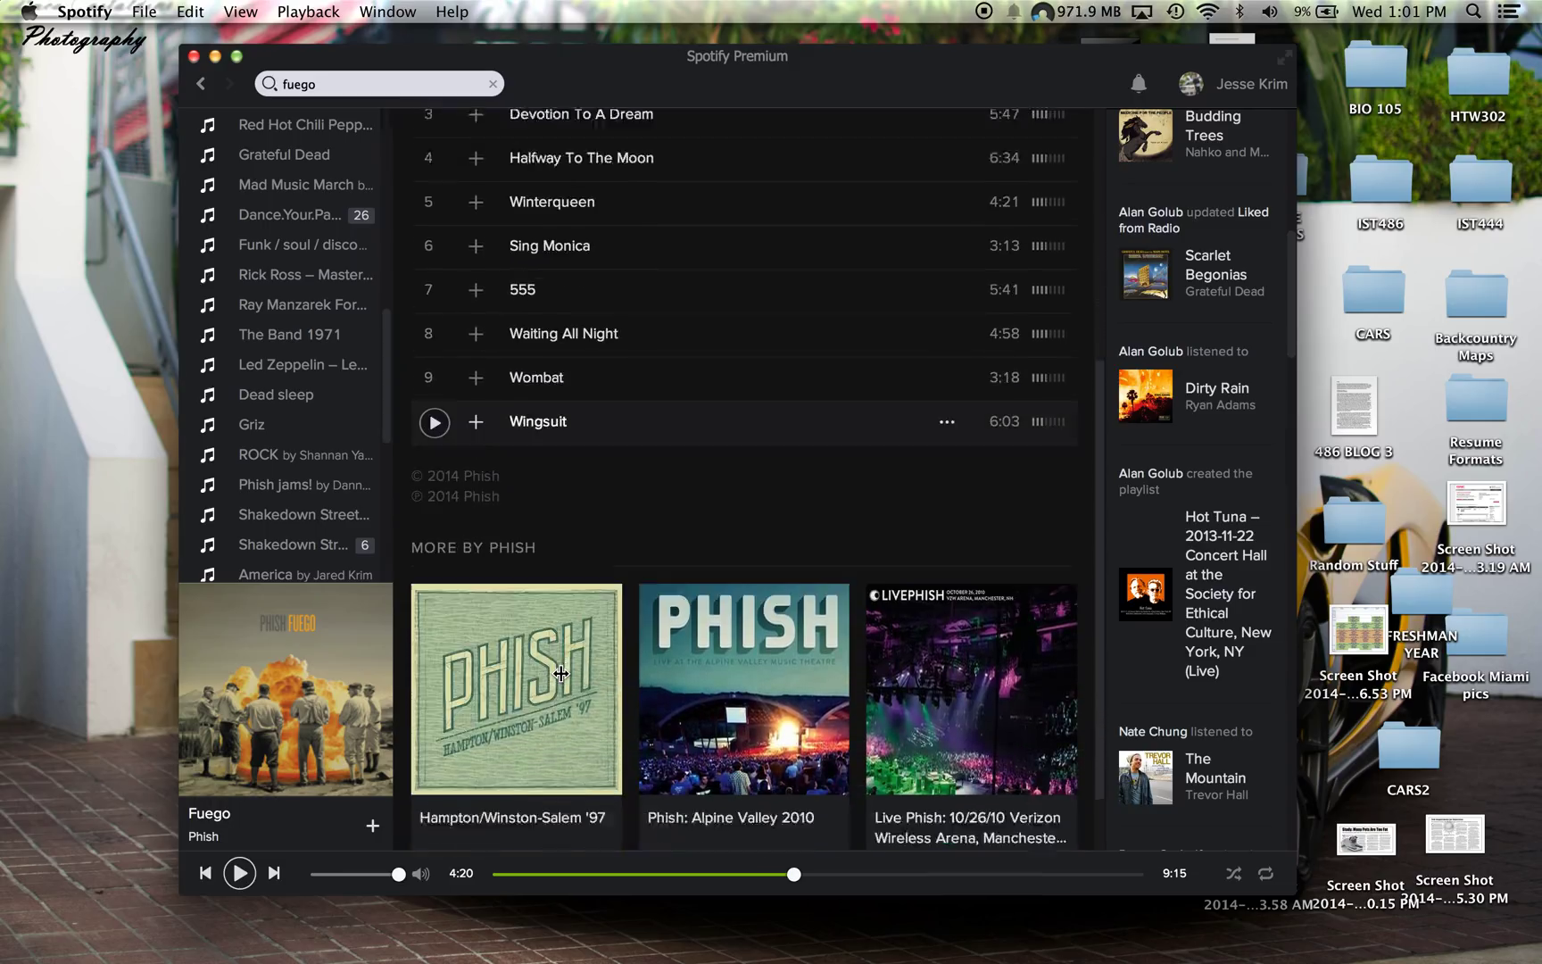
scroll(down, 3)
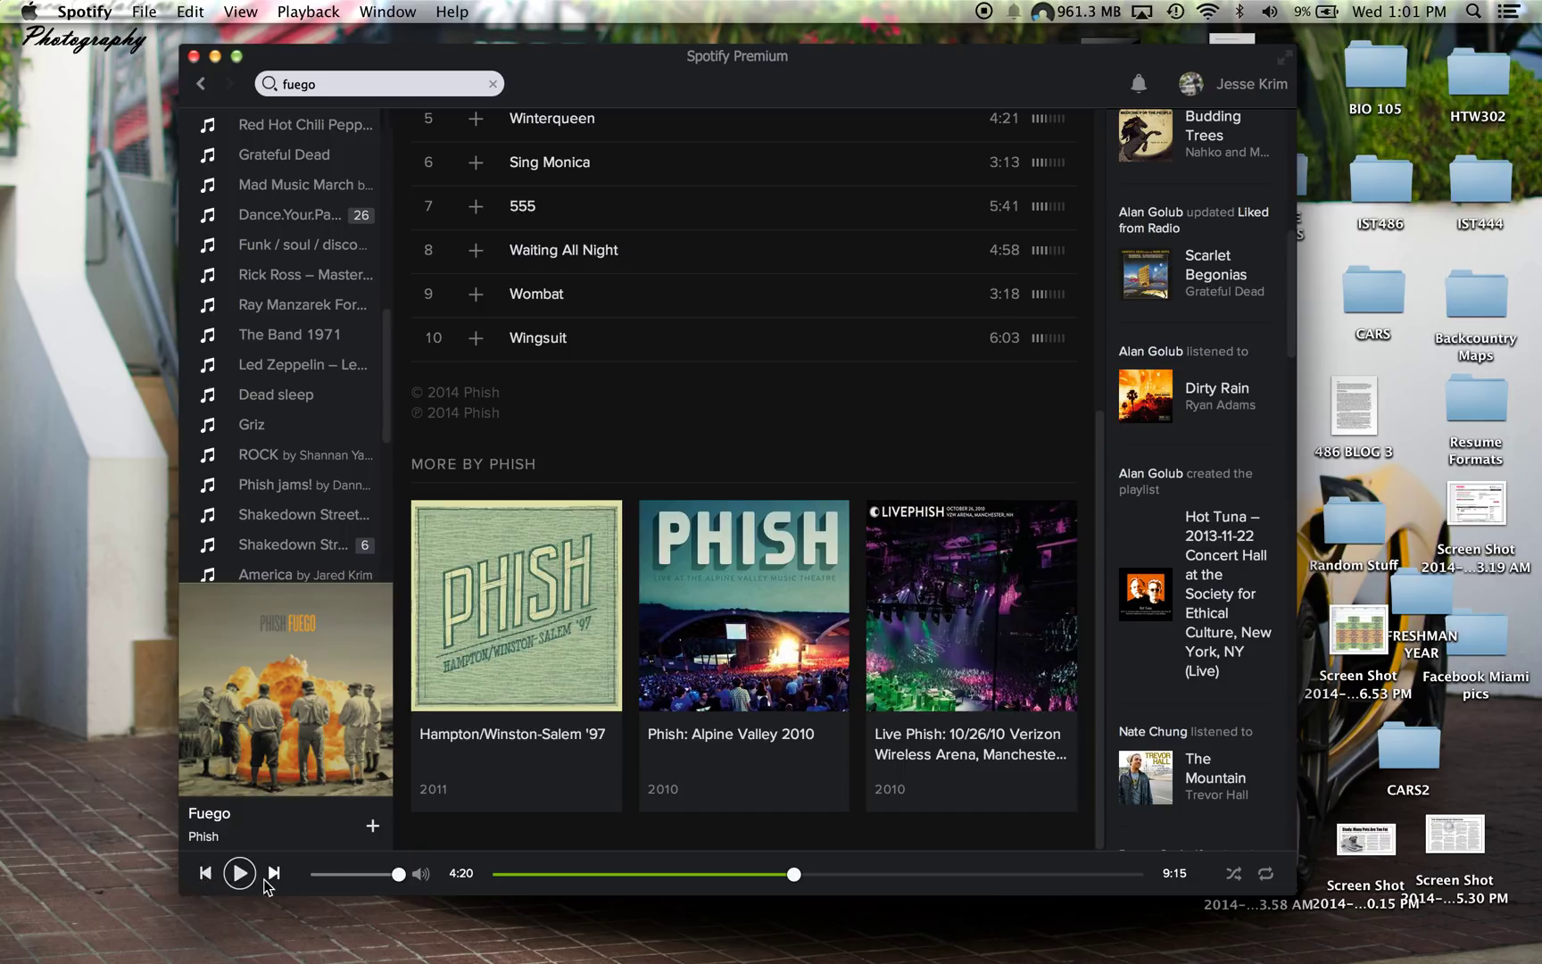
mouse_move(673, 896)
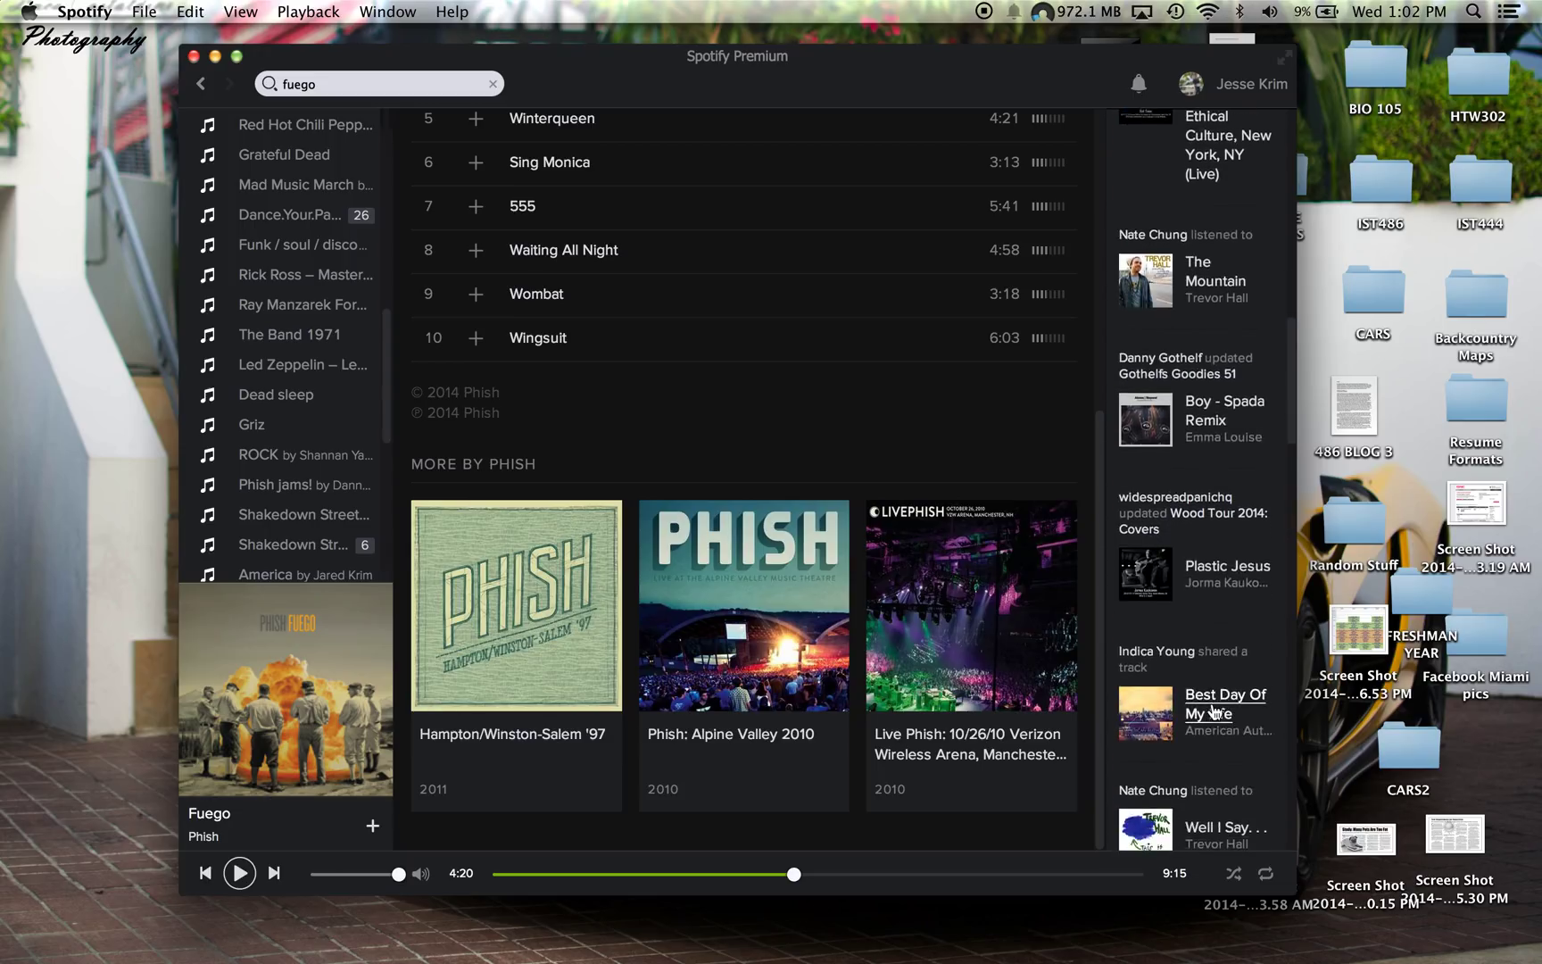
Scroll the Friend Activity feed, then resume playing Fuego by Phish from the playback bar.
scroll(down, 3)
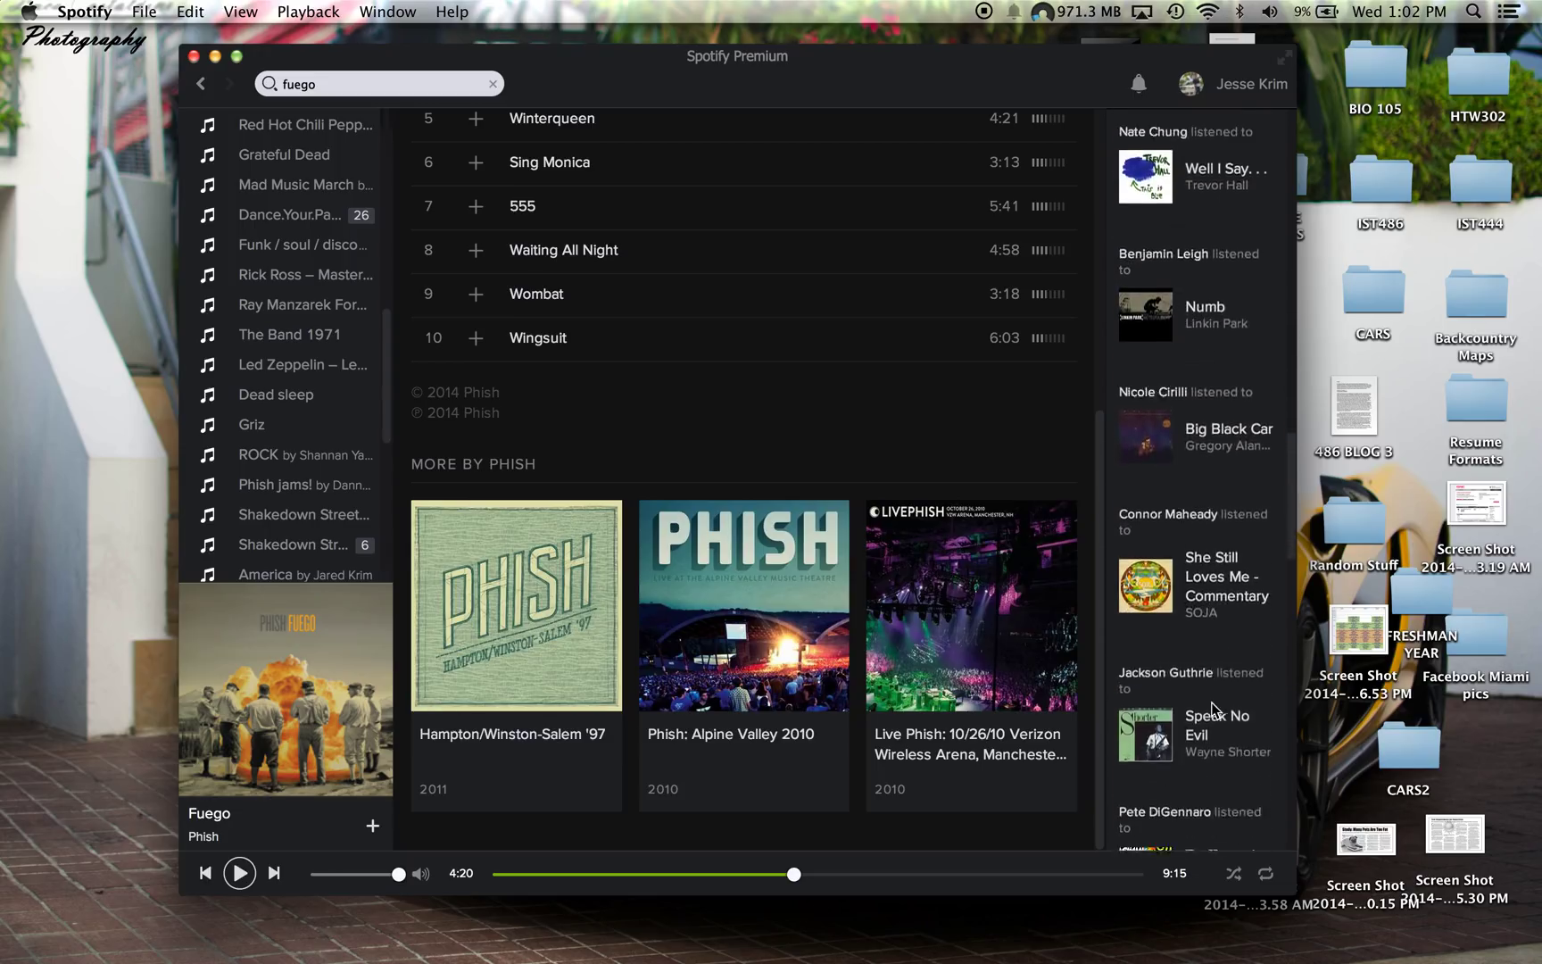
scroll(down, 3)
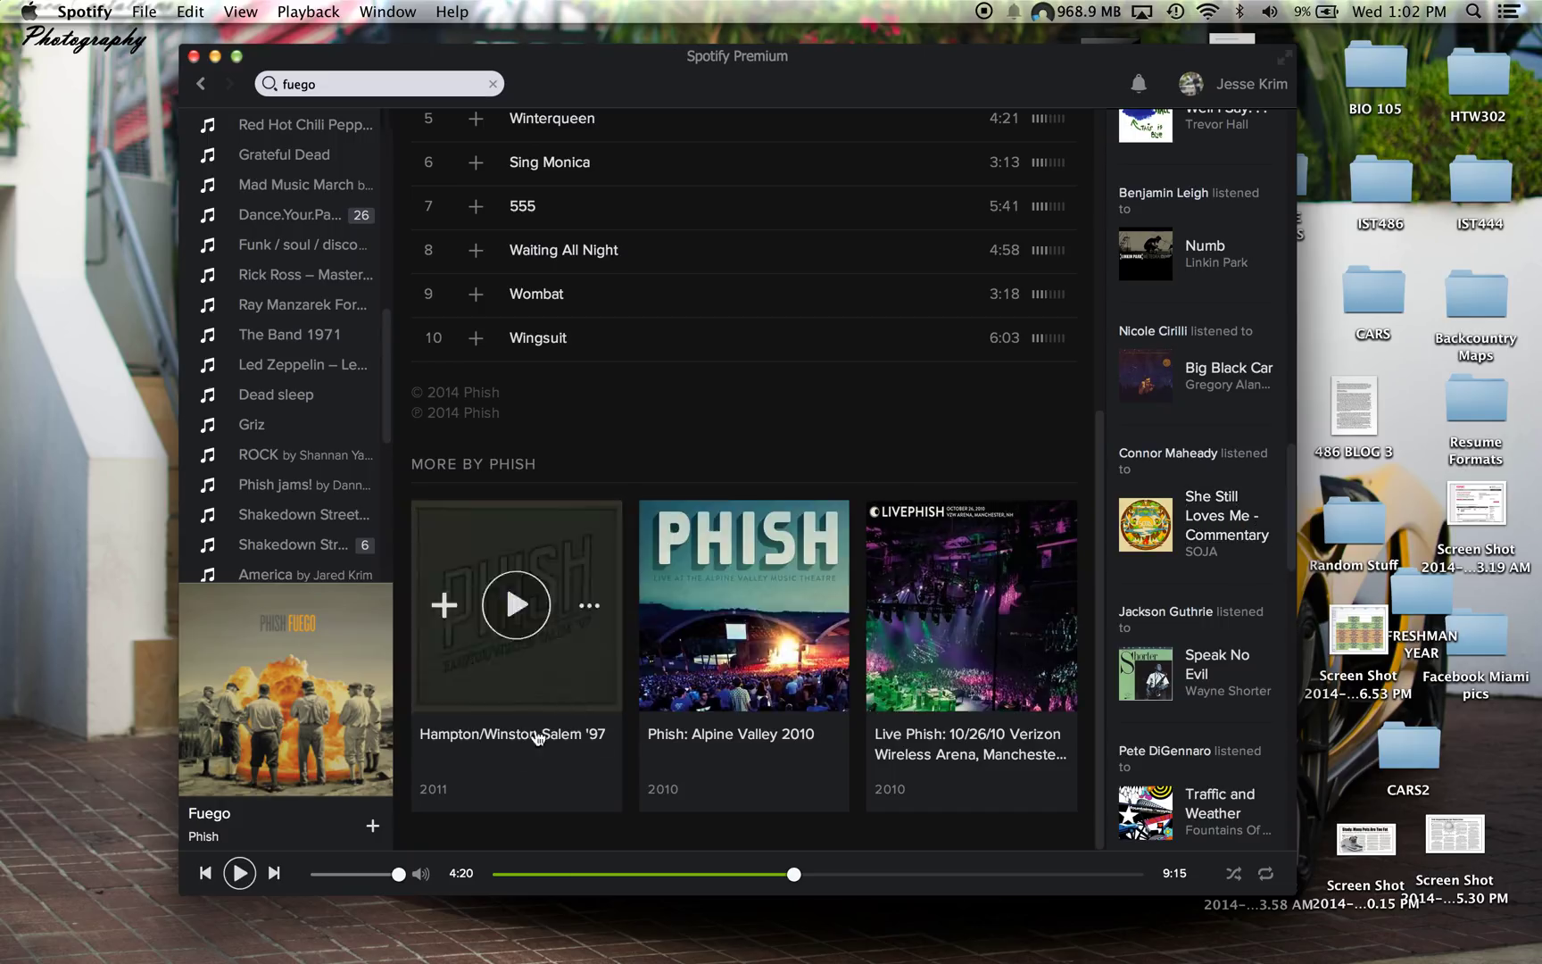
mouse_move(298, 864)
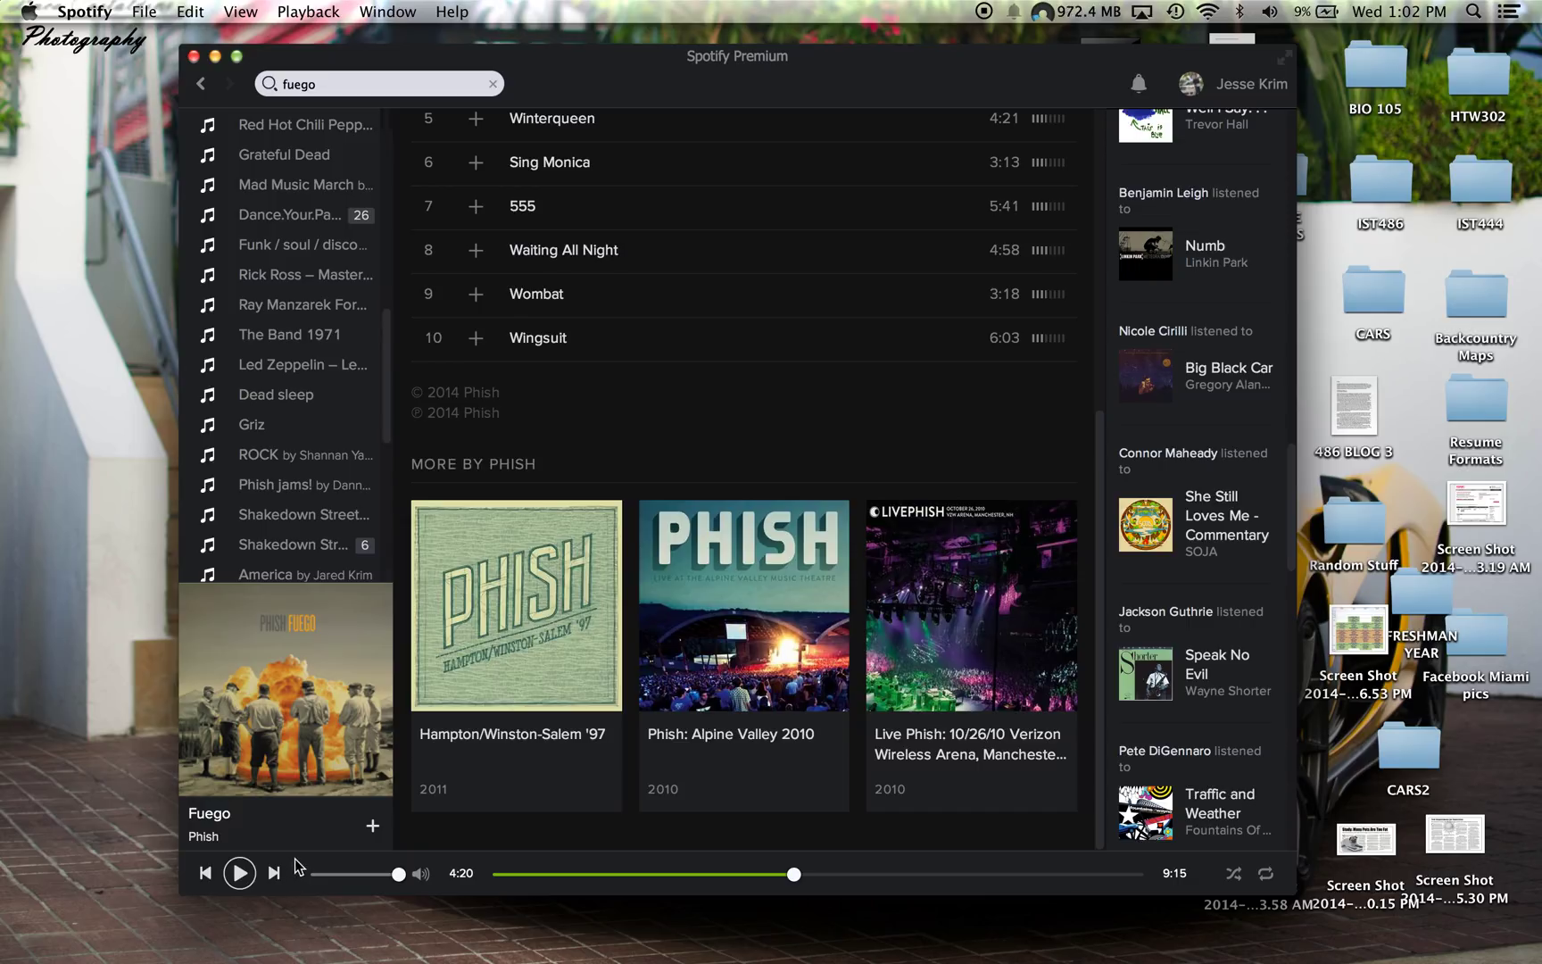
click(239, 873)
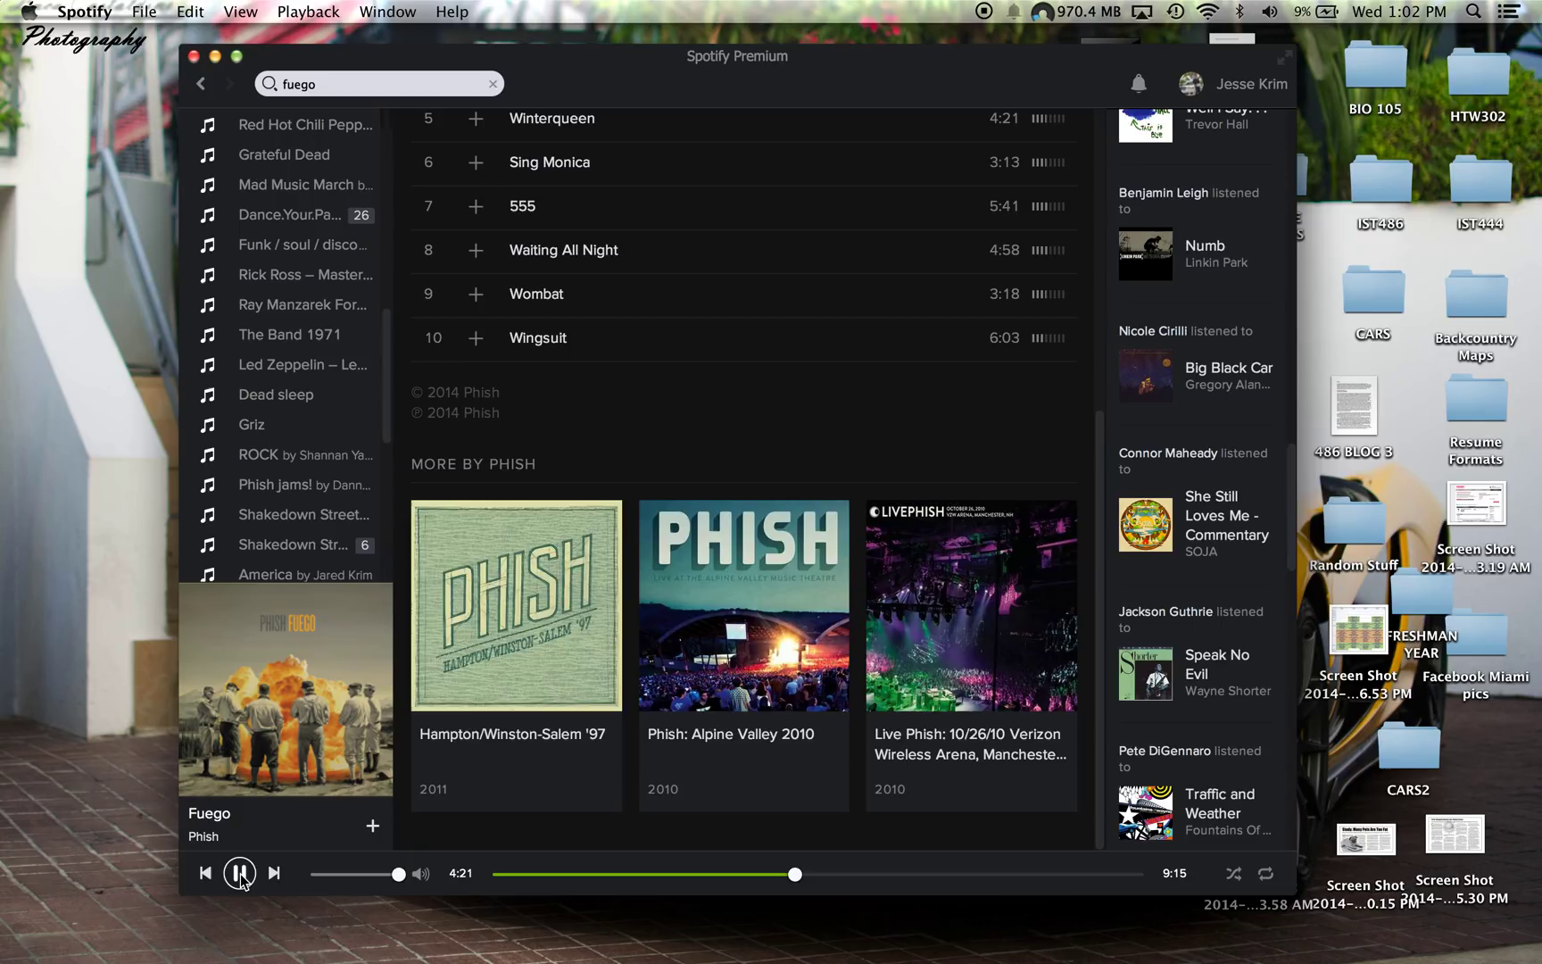